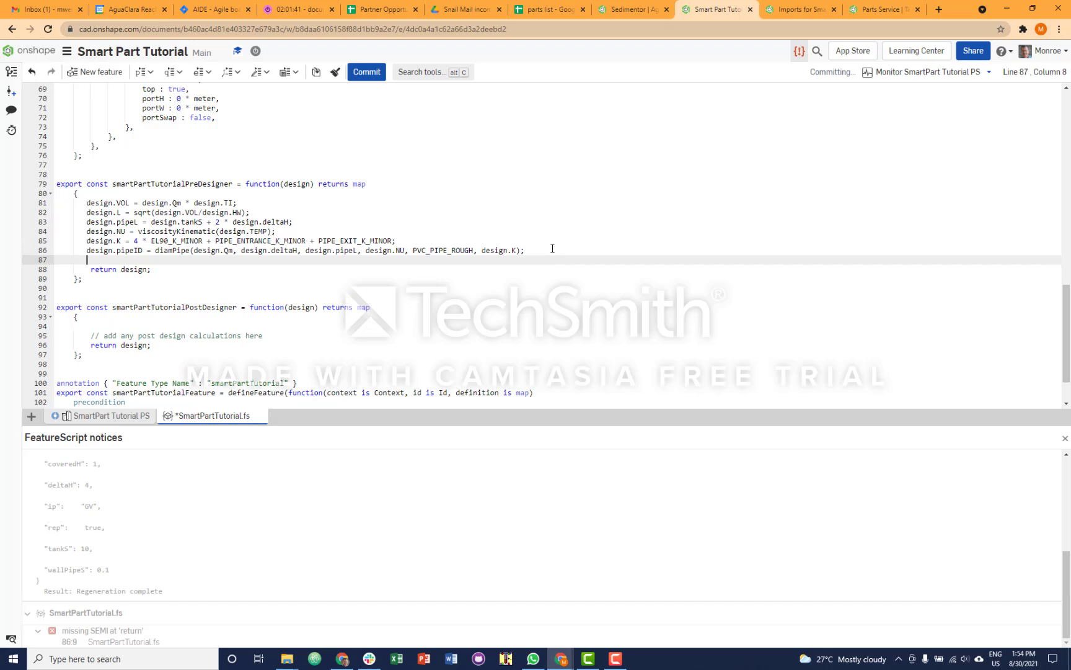
Step: Write design.pipe = pipeofD(design.pipeID, SDR, PipeSelectionType.ID) on line 87 via autocomplete
text(d)
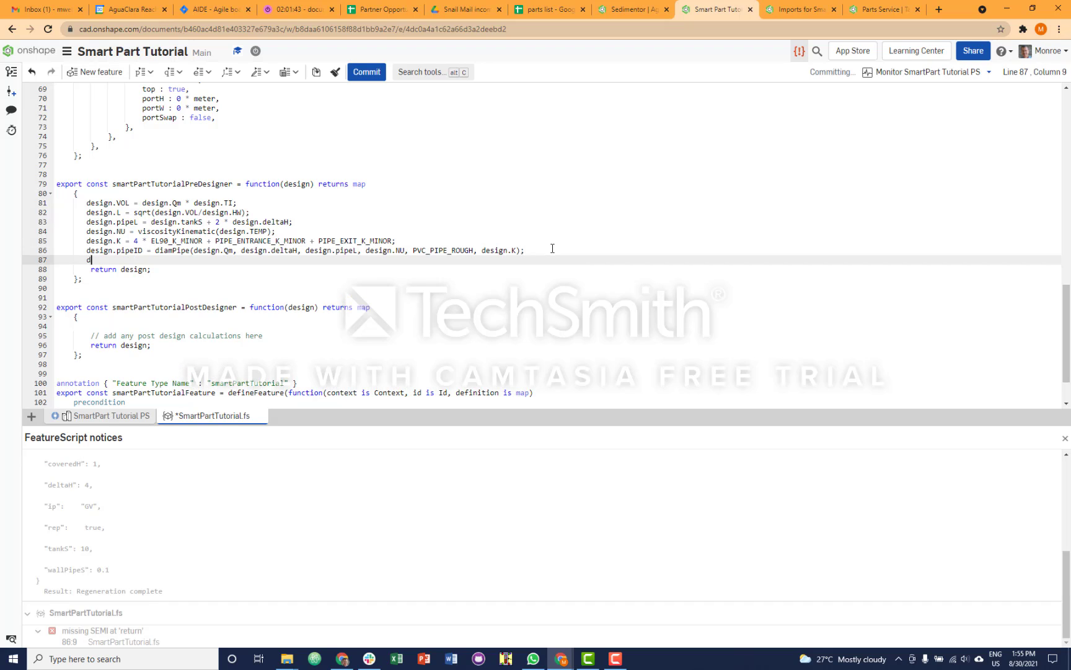
text(esign.pipp)
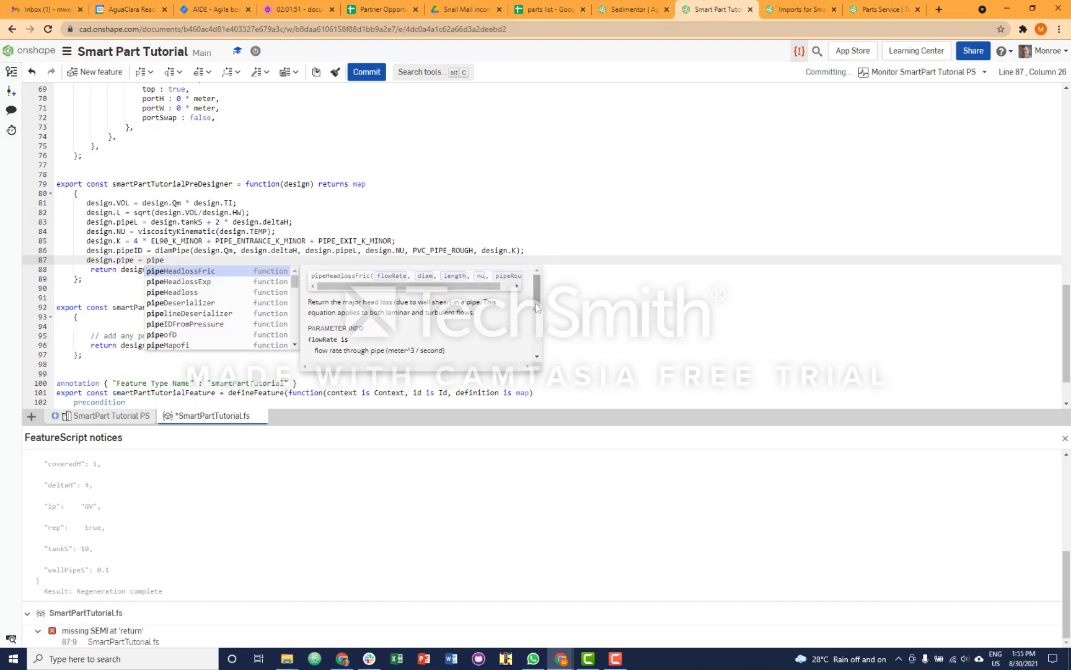
mouse_move(193, 335)
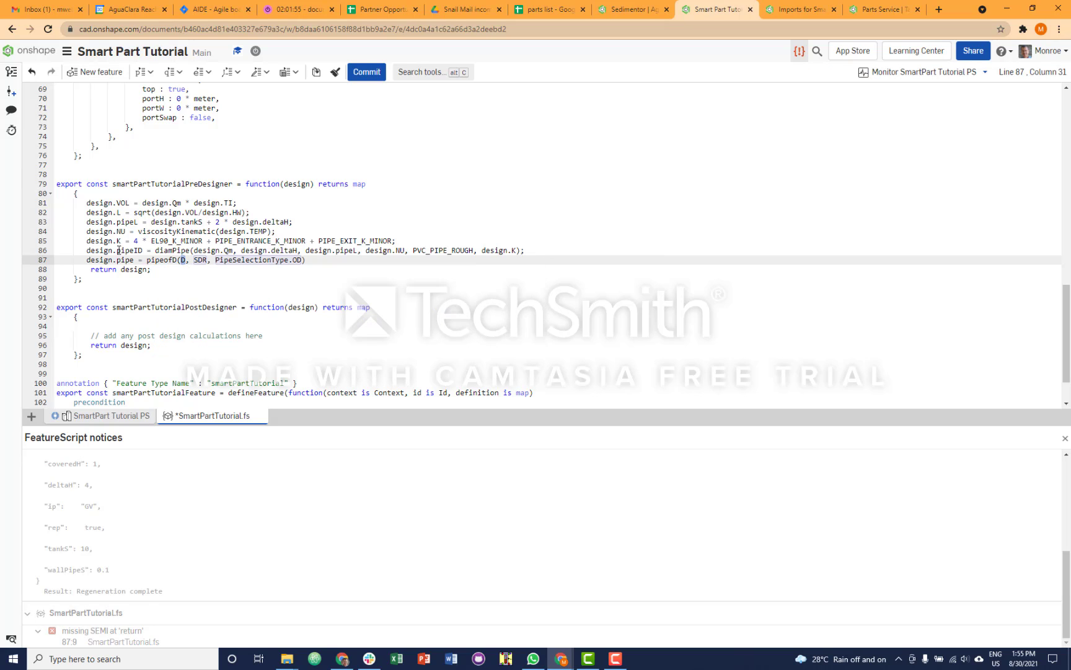
double_click(114, 251)
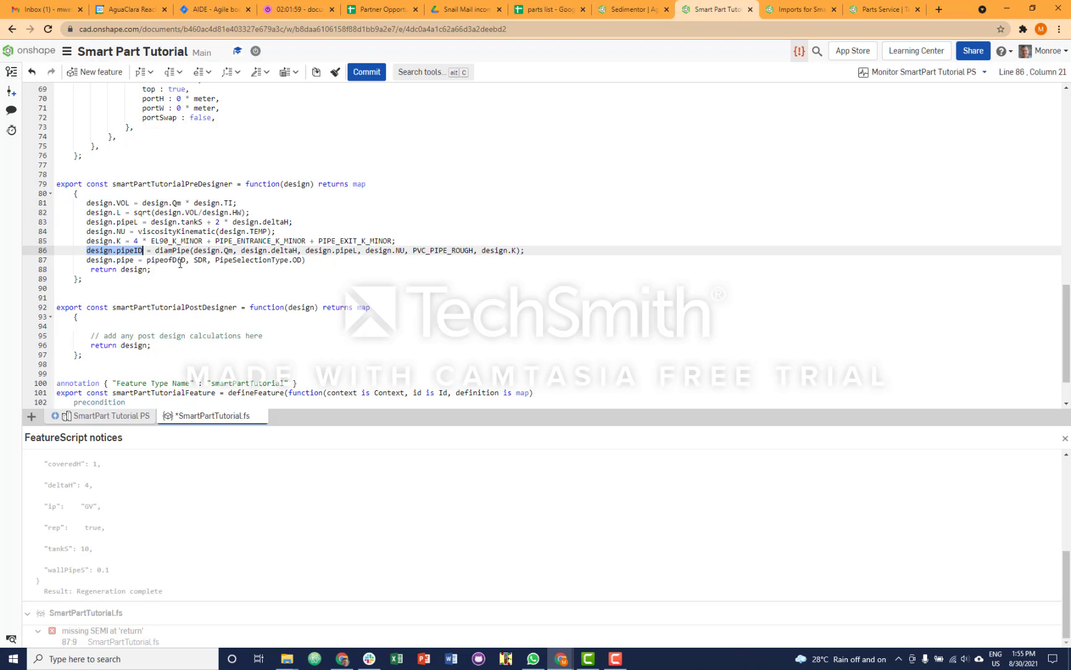
click(184, 260)
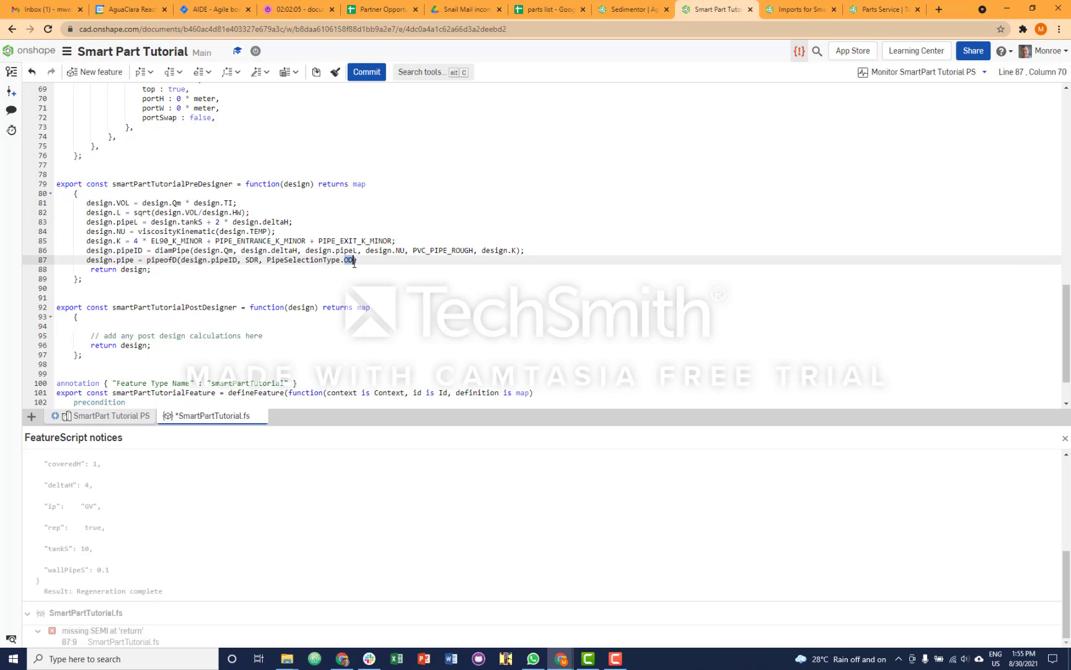
text(D))
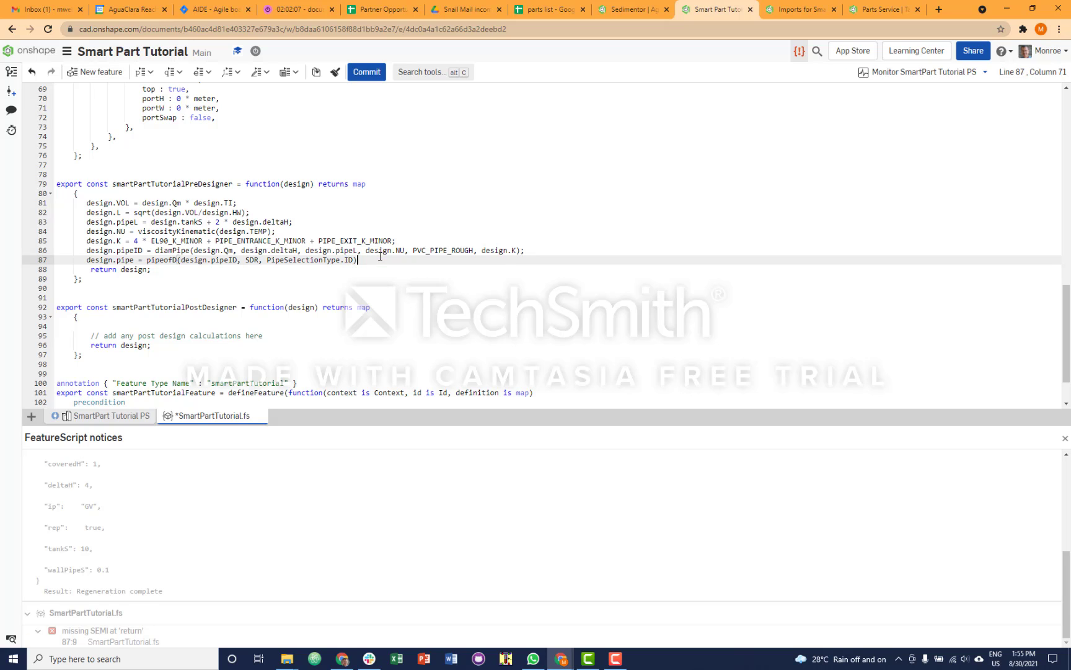
double_click(252, 259)
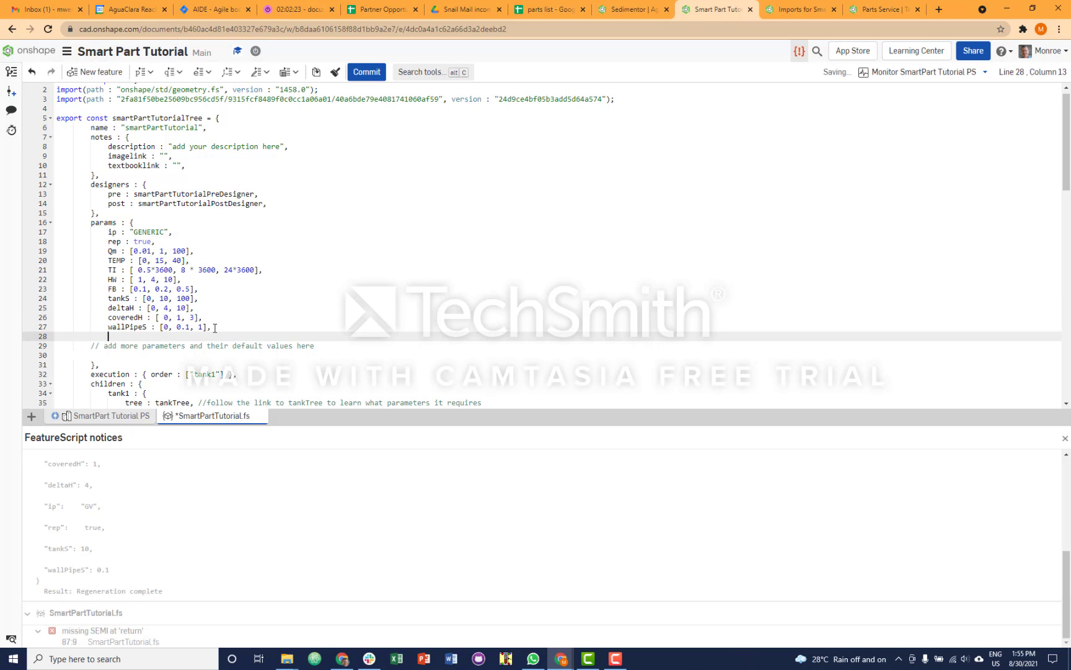
Step: Add SDR : [ 13.5, 26, 65]; to the params list on line 28
text(SDR)
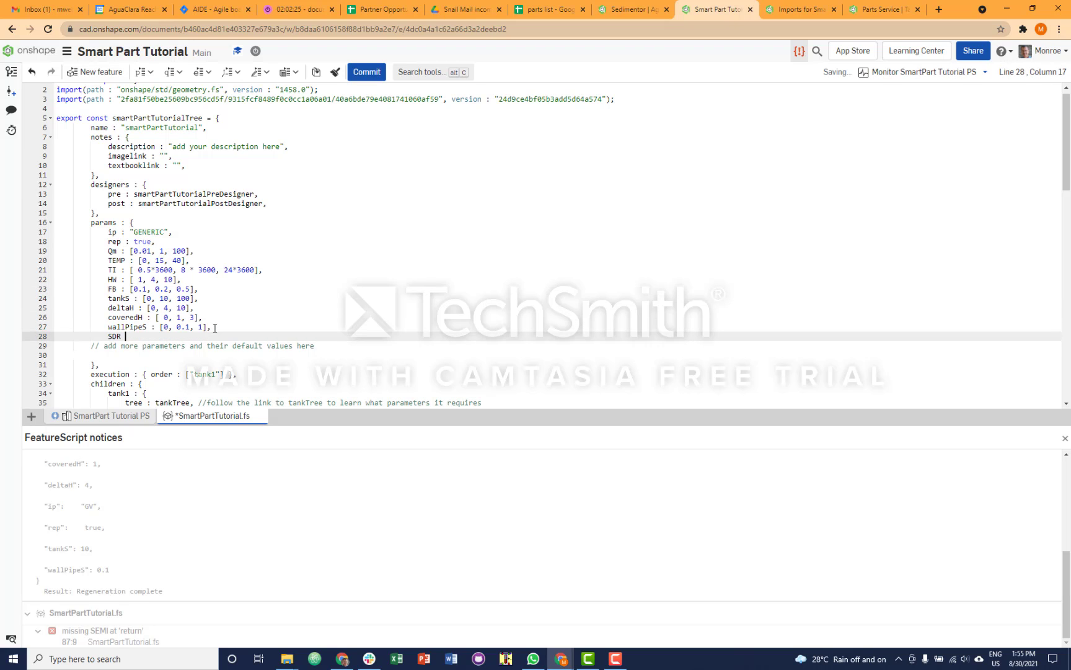
text(:)
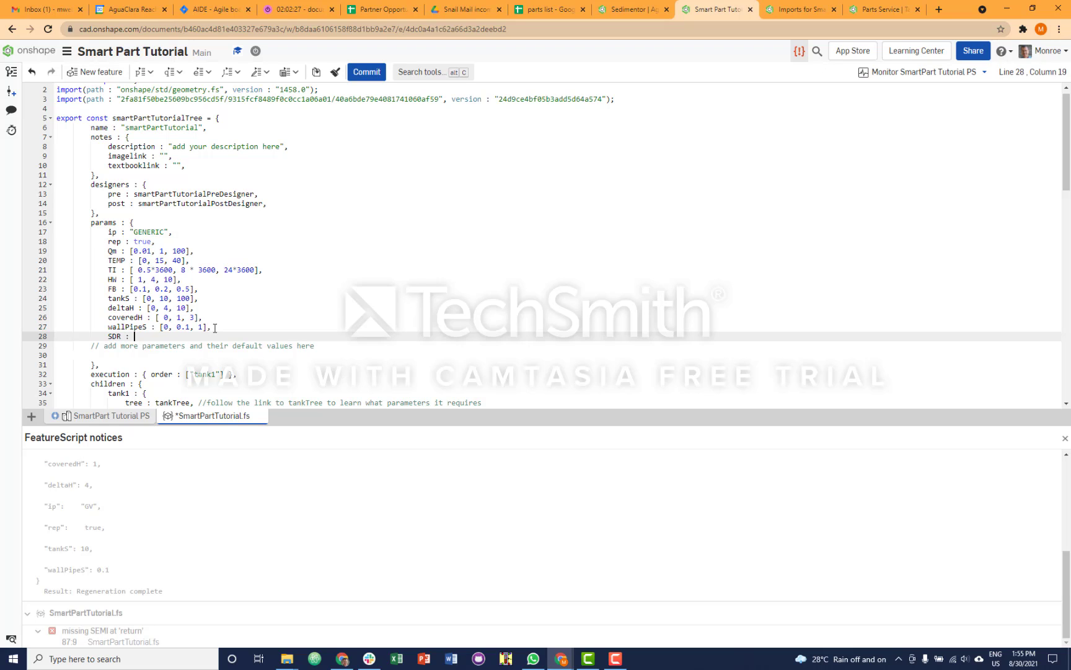
text([ 13.5,)
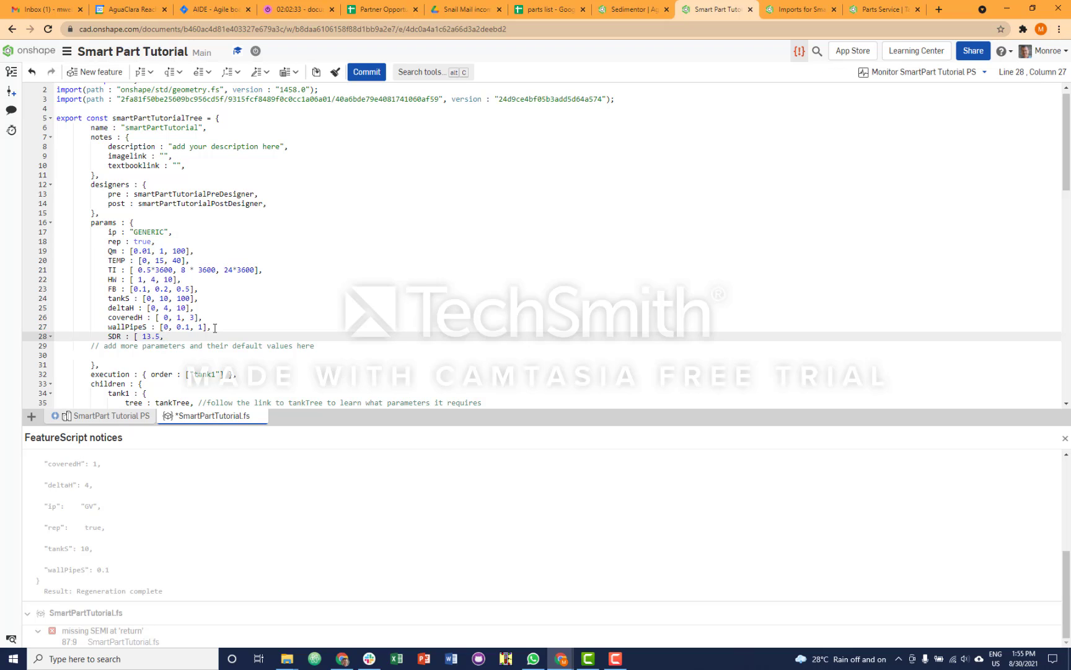
text(26,)
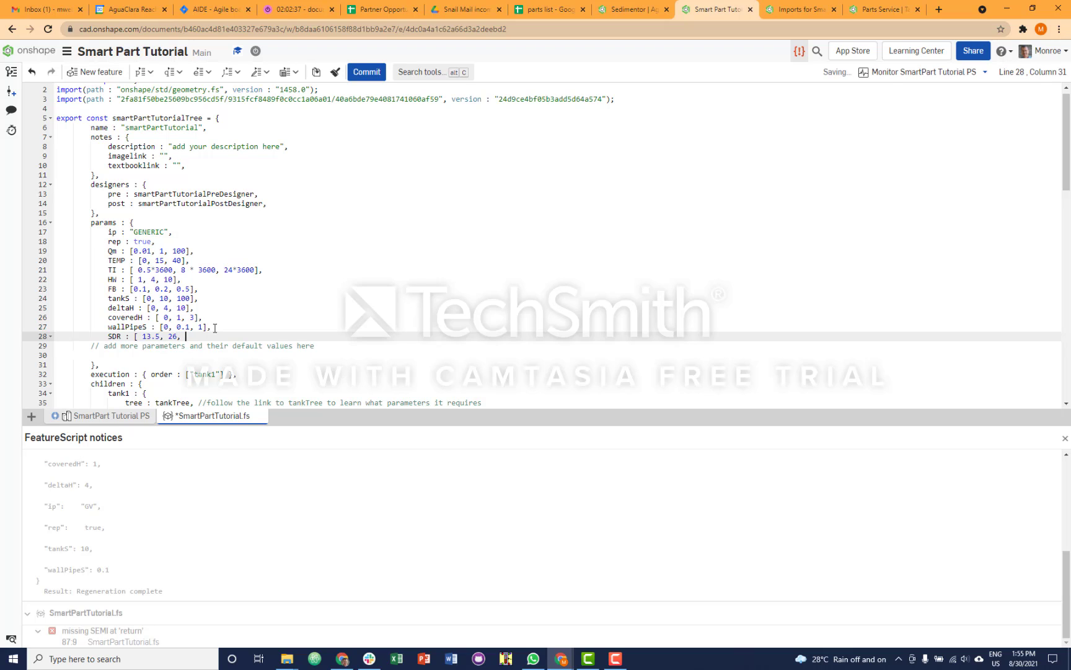
text(65)
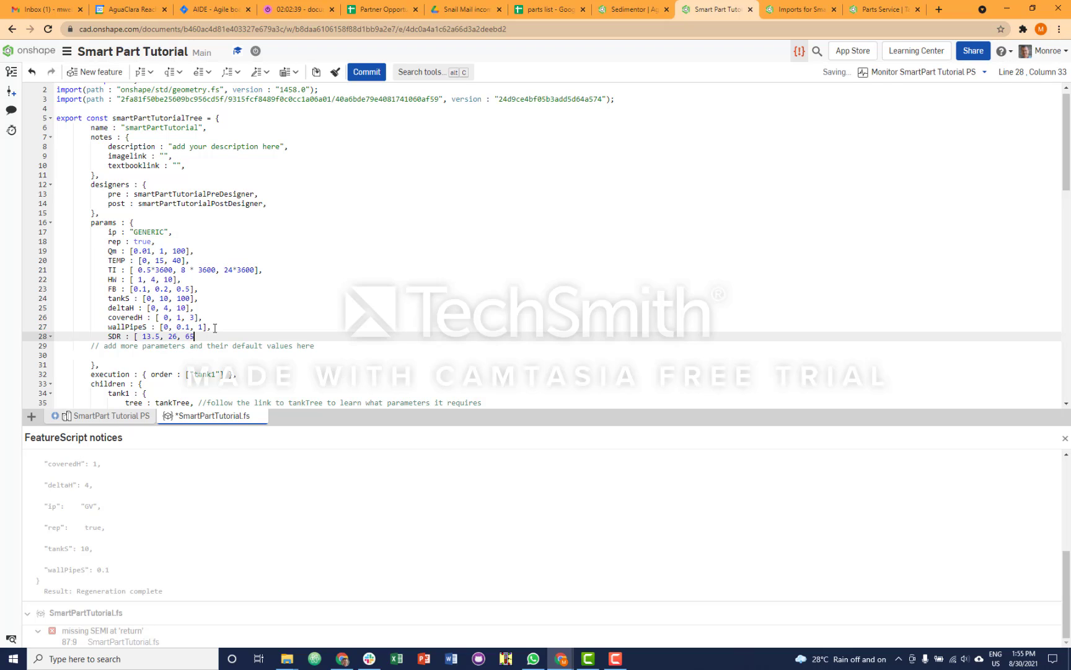
text(];)
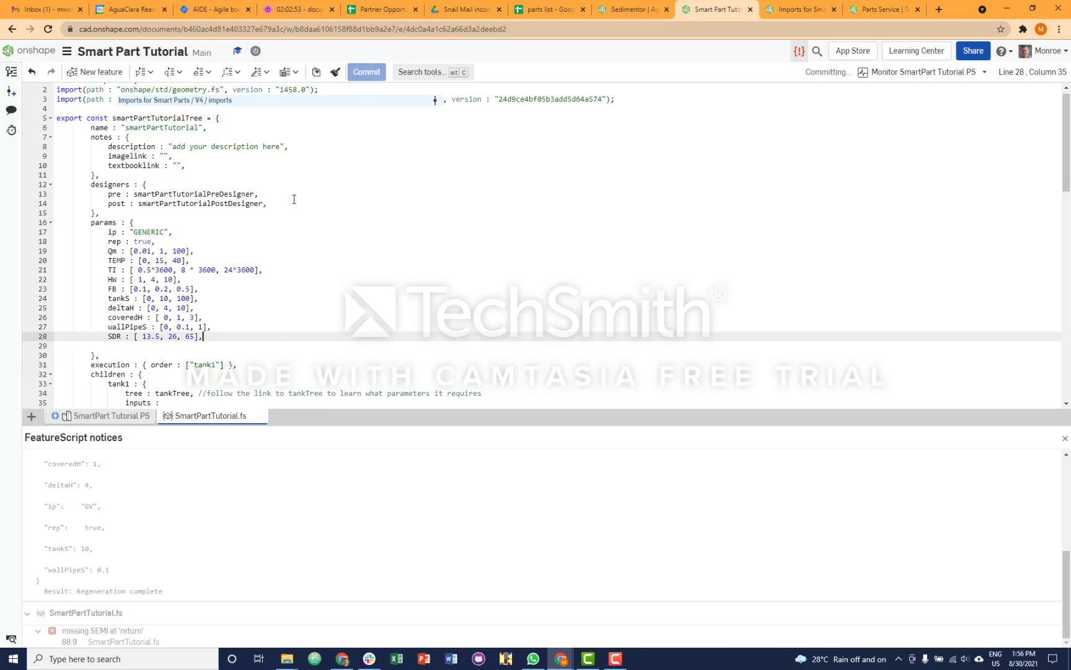
mouse_move(109, 424)
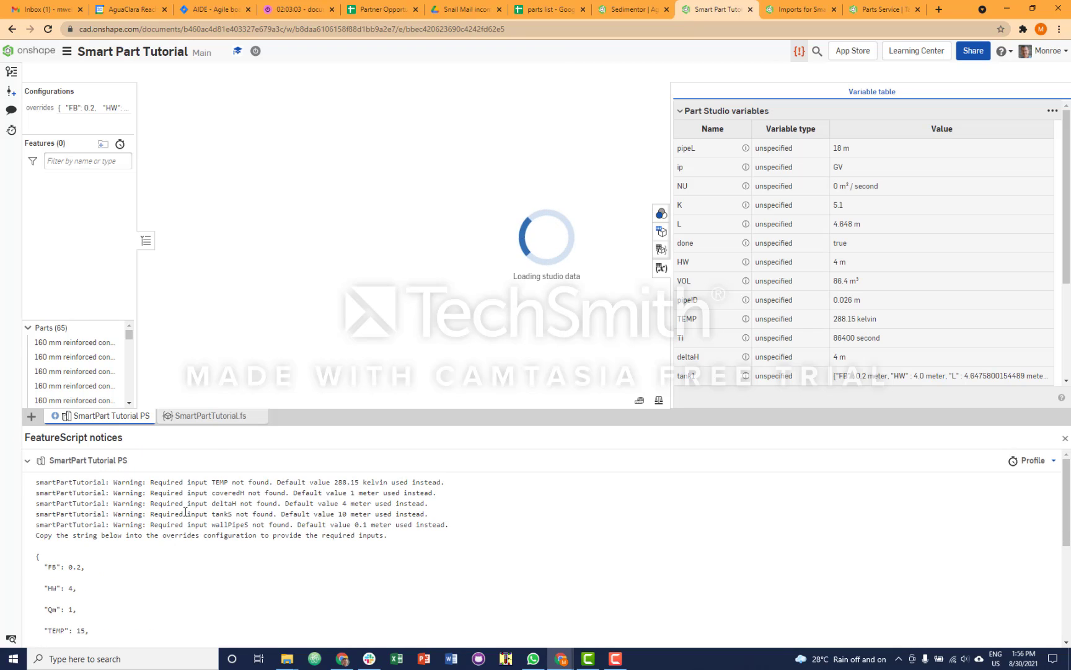
Step: Read the 'missing SEMI at return' regeneration error in the Part Studio notices
click(212, 415)
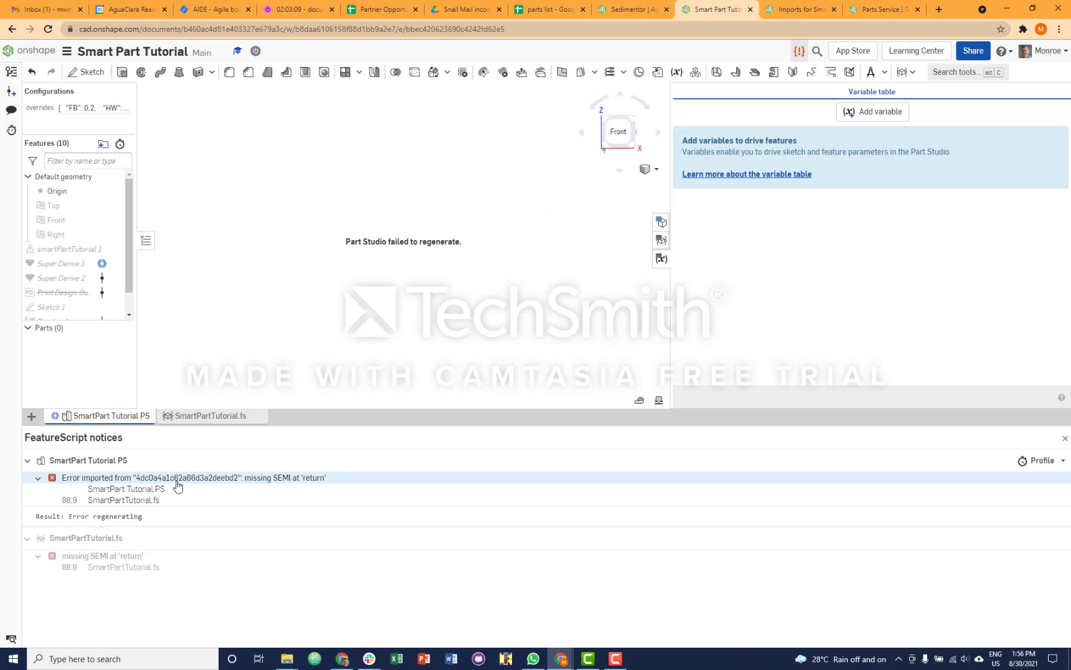
mouse_move(199, 487)
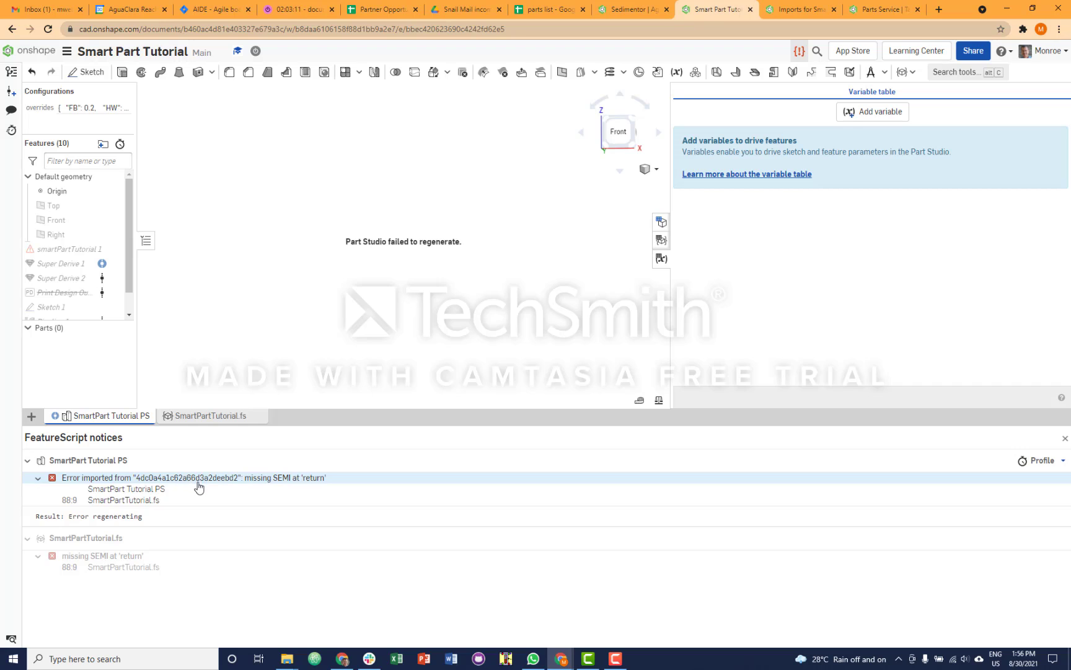
mouse_move(176, 485)
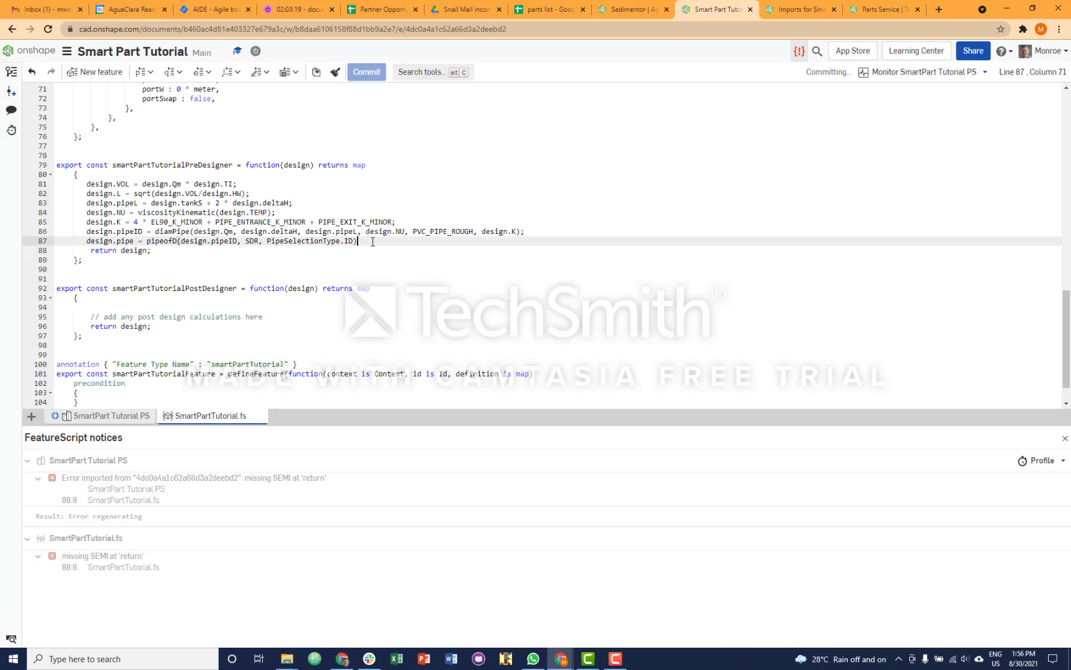
Step: End line 87 with a semicolon, commit, and follow the new SDR map-key error back to the code
text(;)
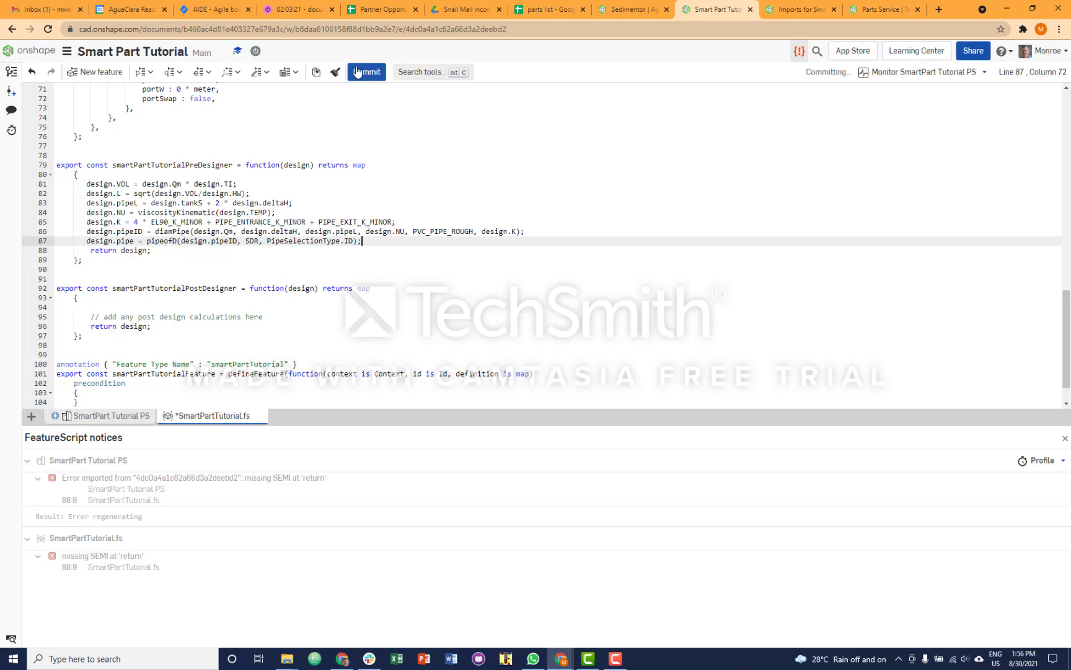
click(111, 416)
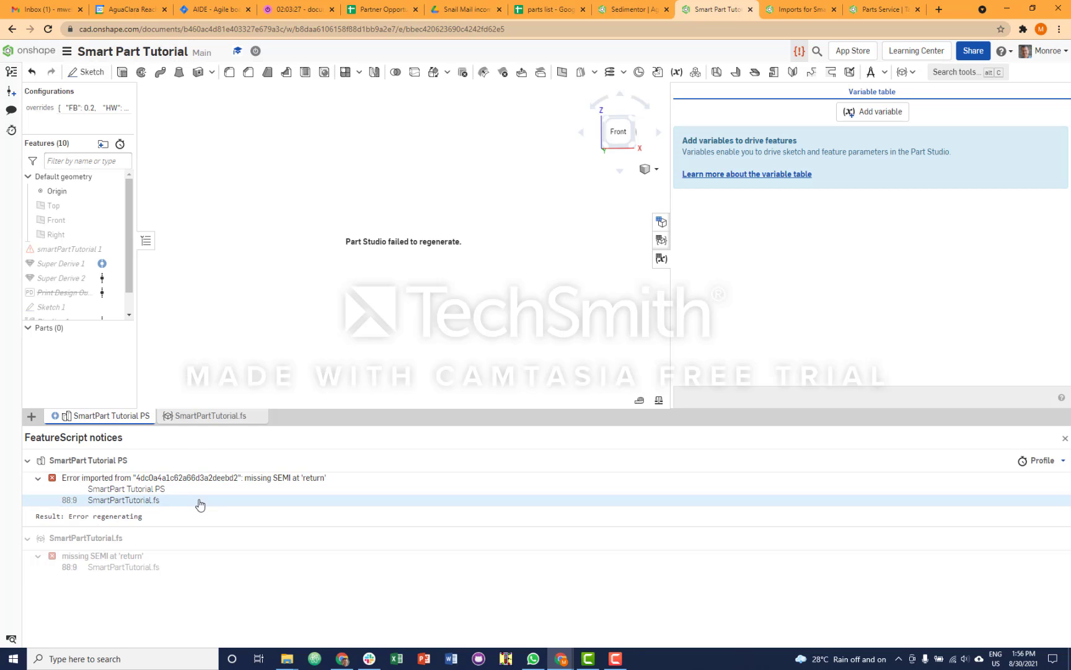
click(209, 416)
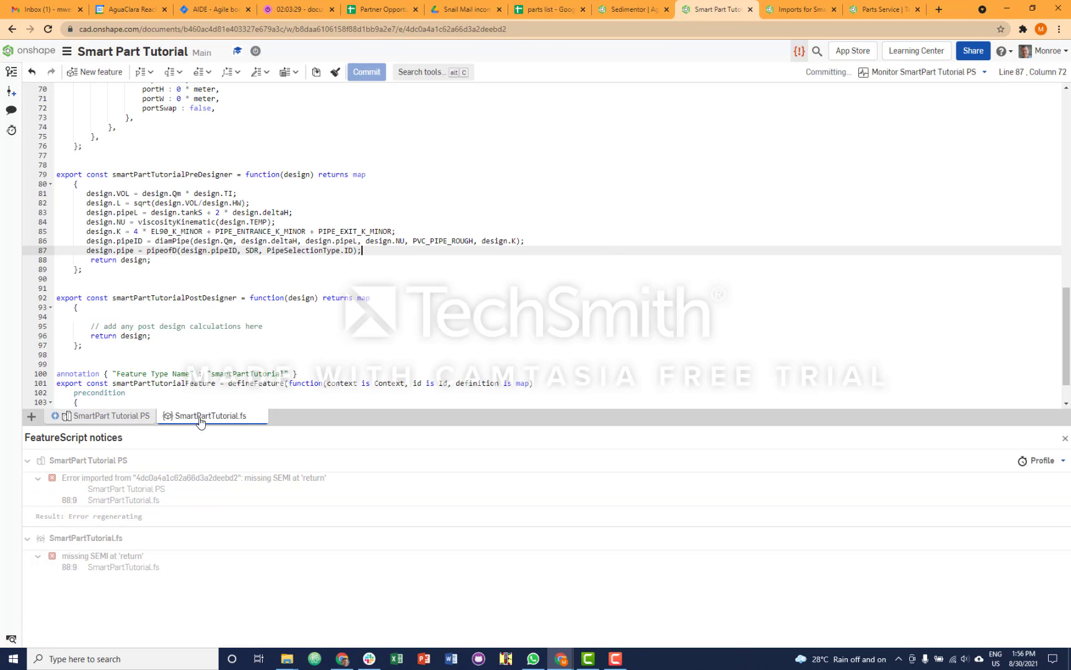
click(106, 415)
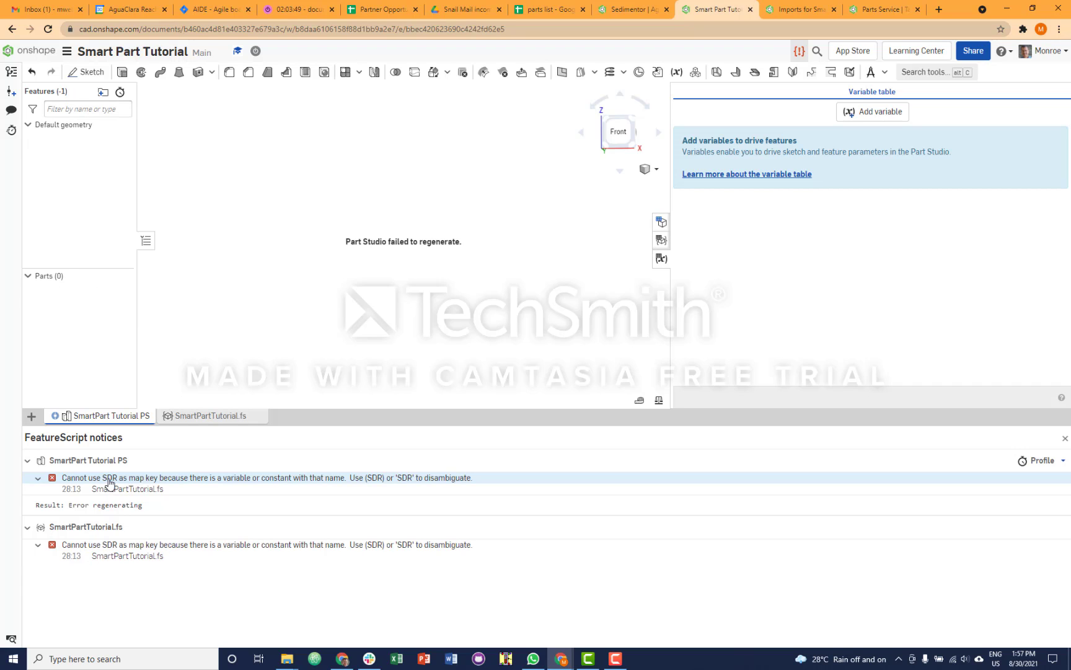
mouse_move(253, 484)
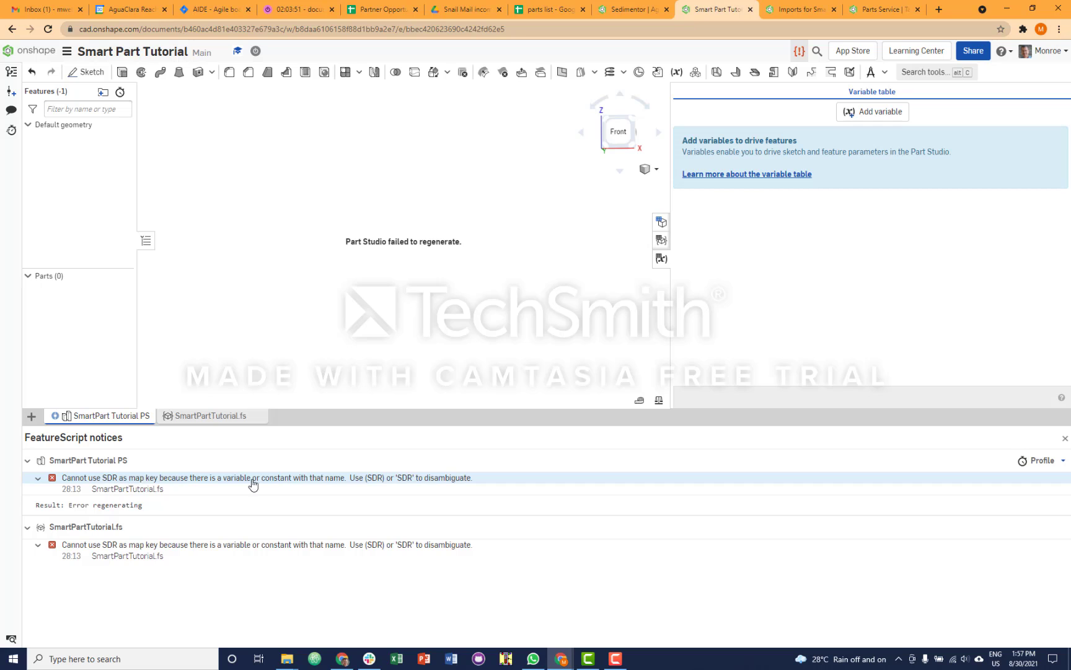
mouse_move(251, 443)
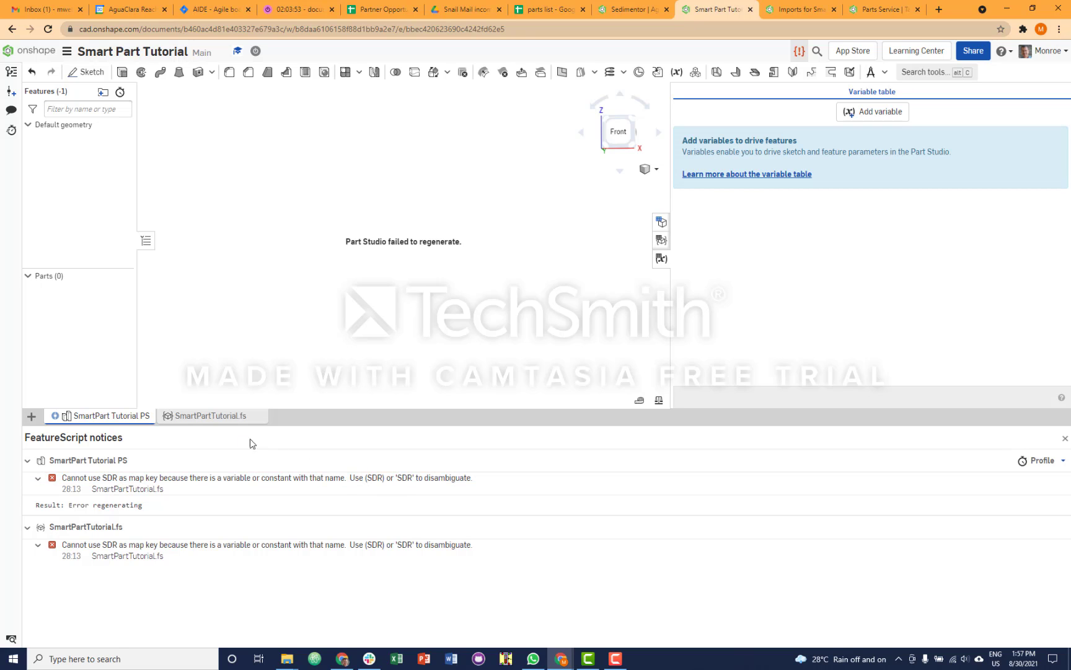
Step: Prefix SDR with design., quote the parameter keys, commit, and return to the Part Studio
click(211, 415)
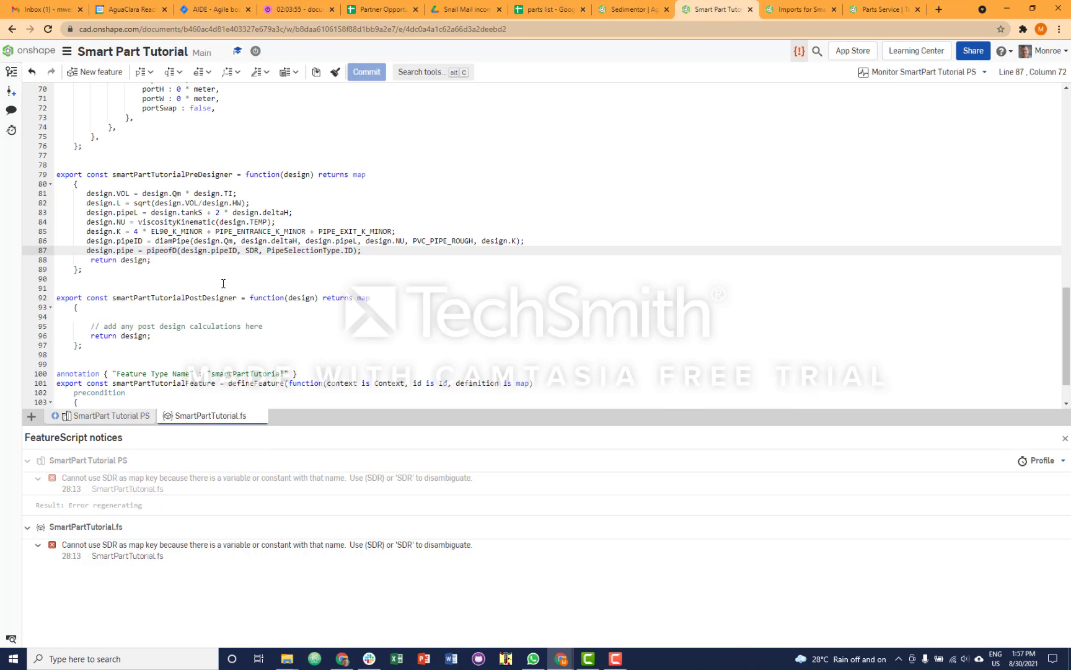
click(244, 250)
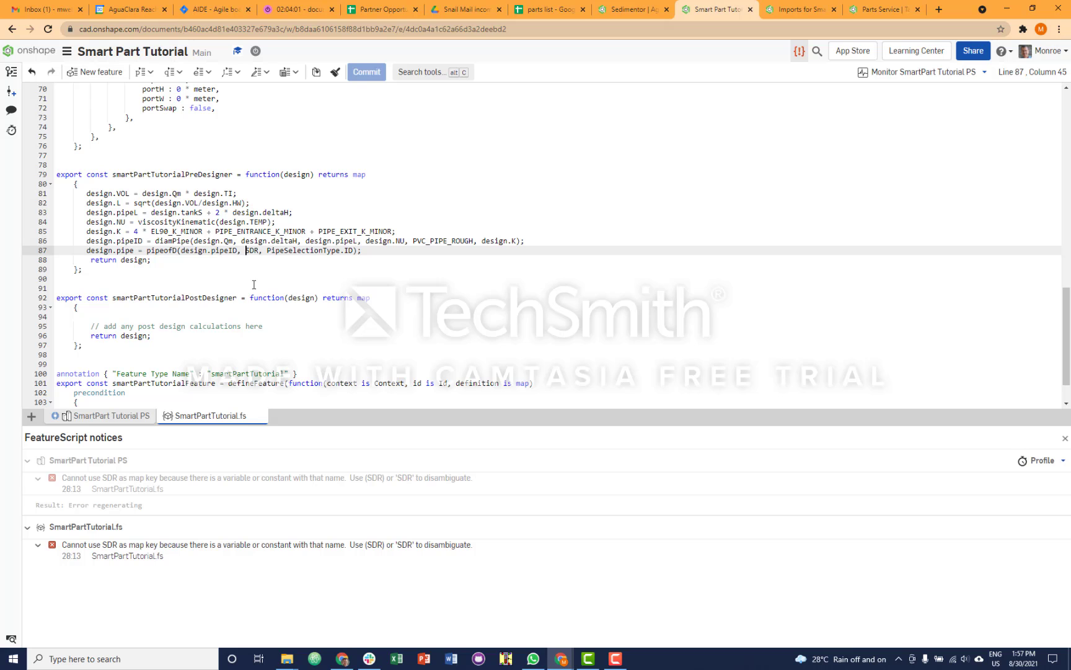
text(design.)
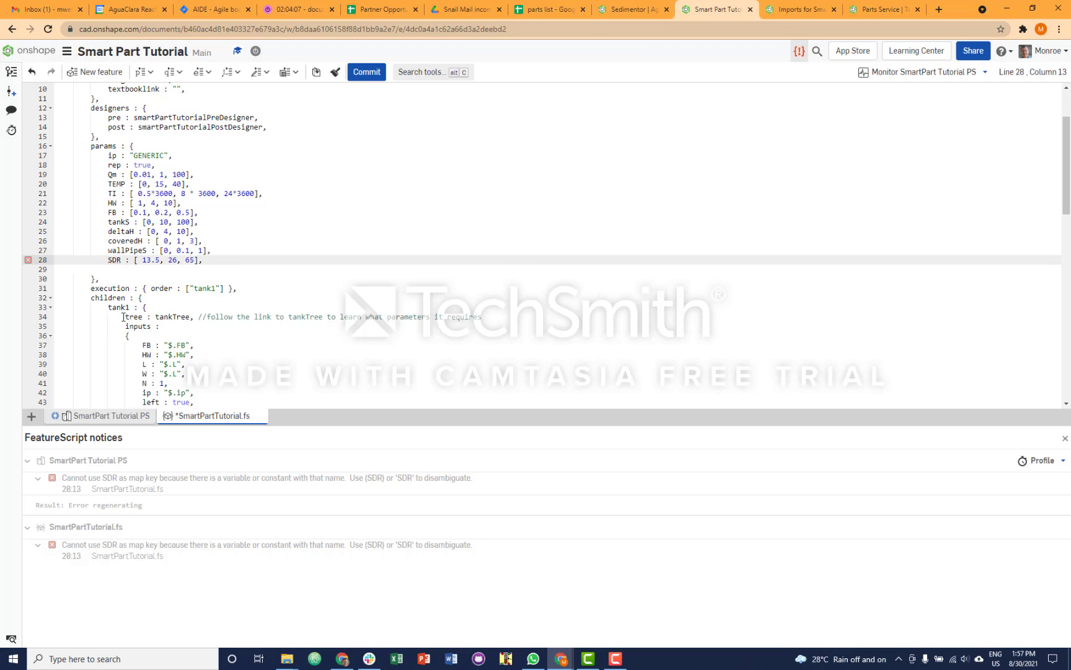
text(")
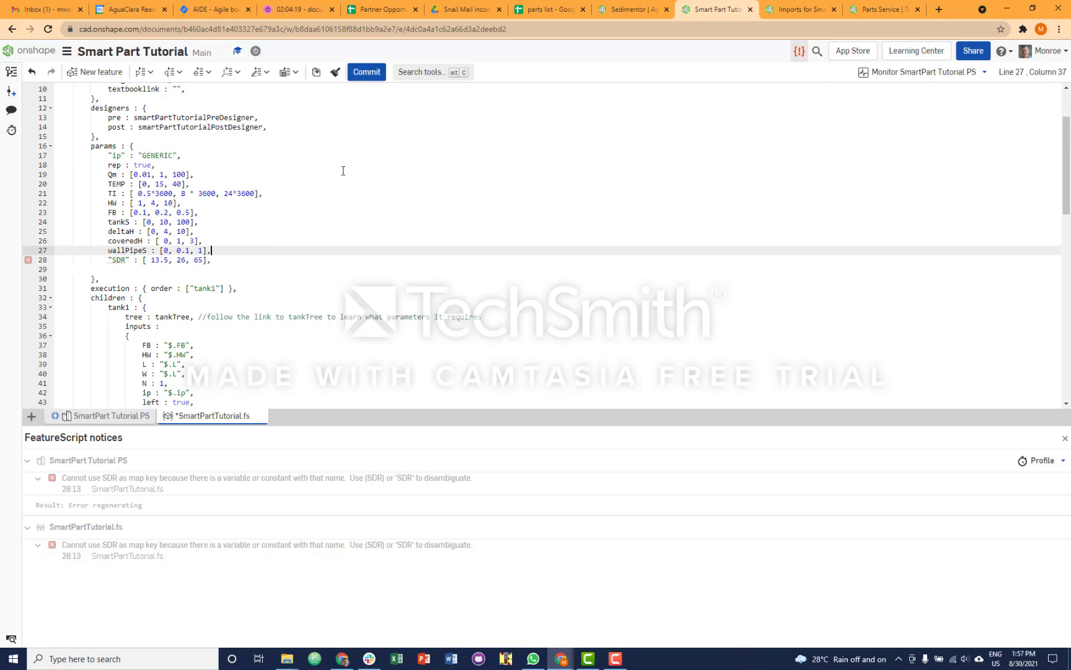
mouse_move(366, 72)
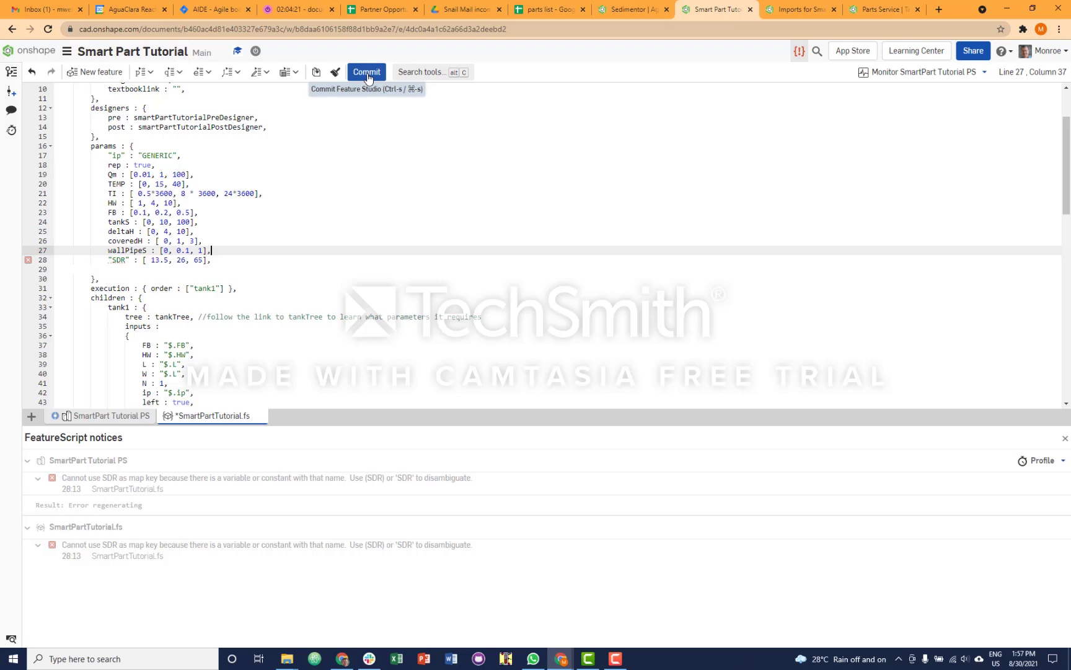
click(365, 72)
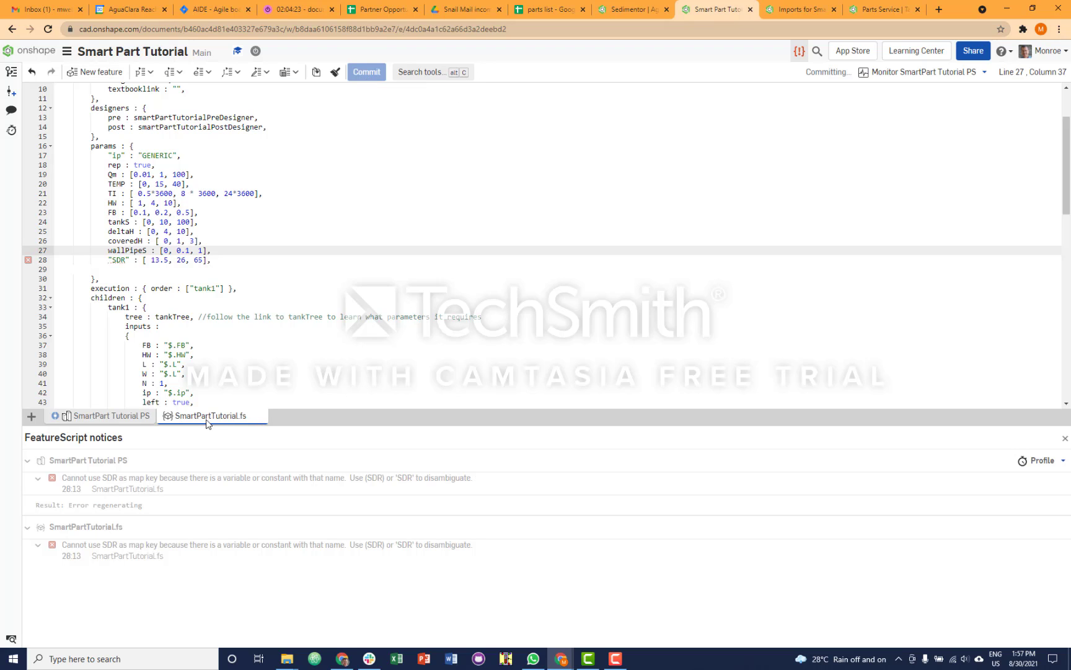
mouse_move(270, 352)
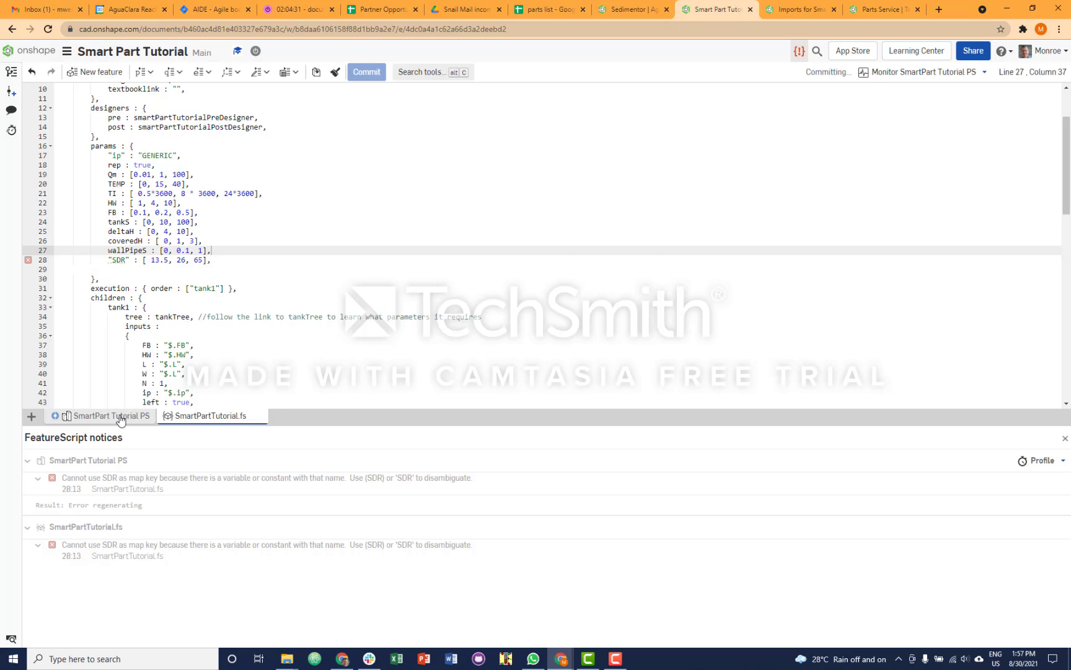
click(109, 415)
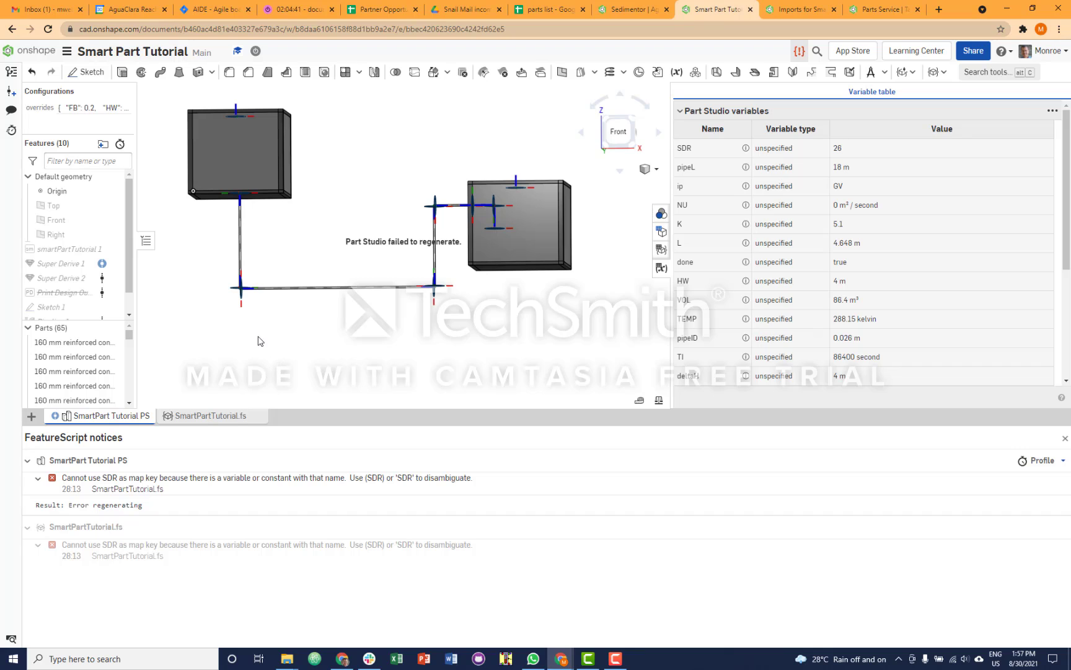
mouse_move(177, 477)
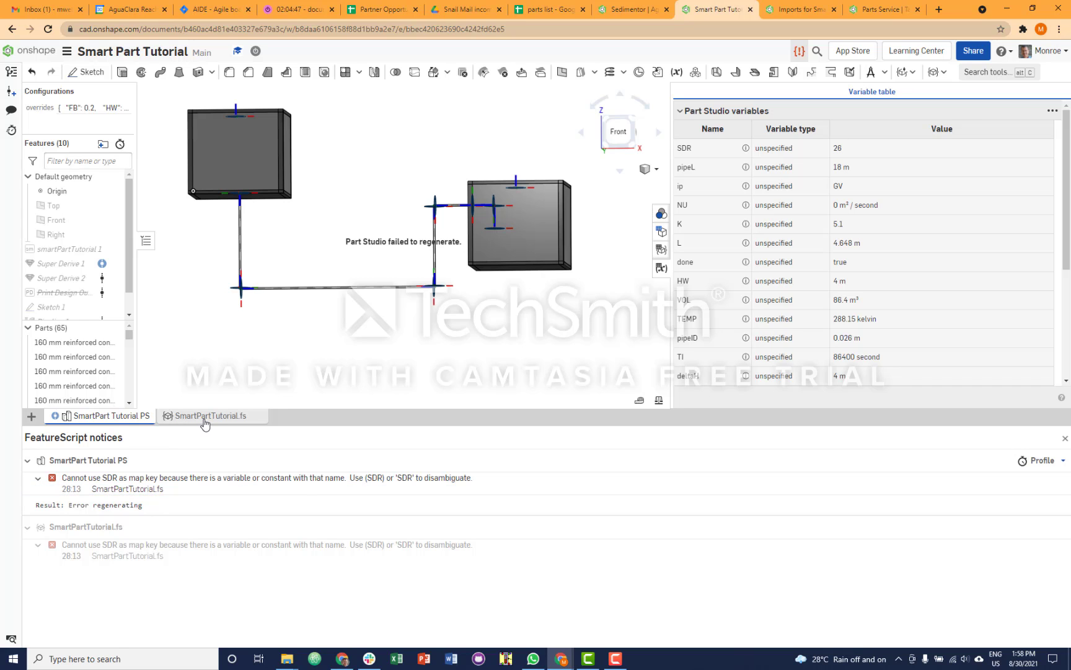
Step: Compare the Part Studio variables (SDR 26, pipeID 0.026 m) with the FeatureScript source
click(210, 416)
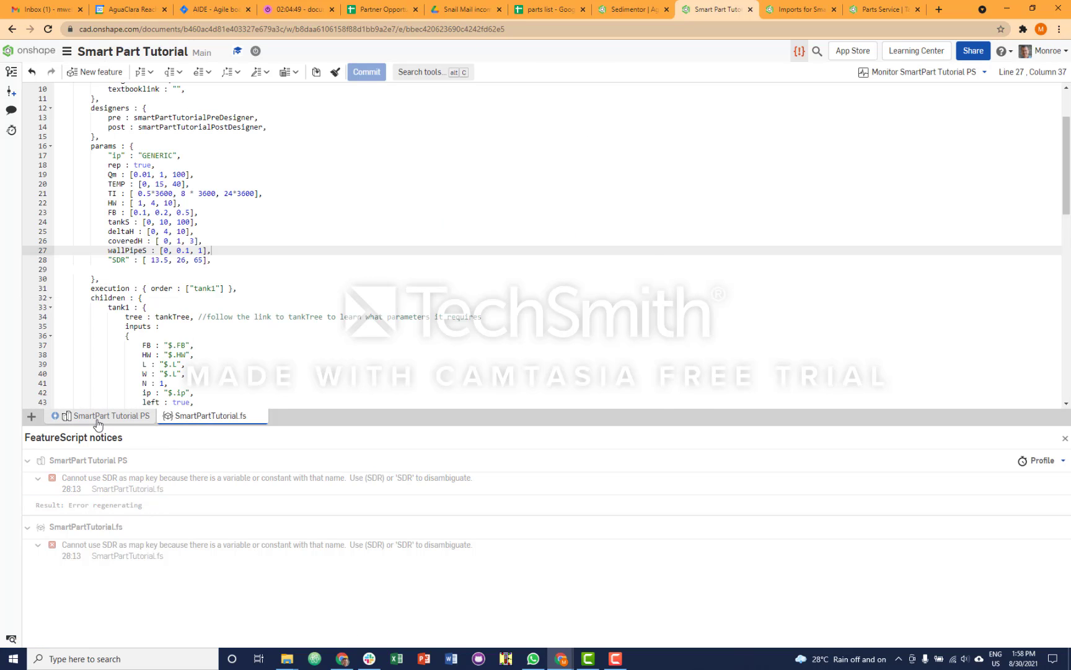
click(108, 415)
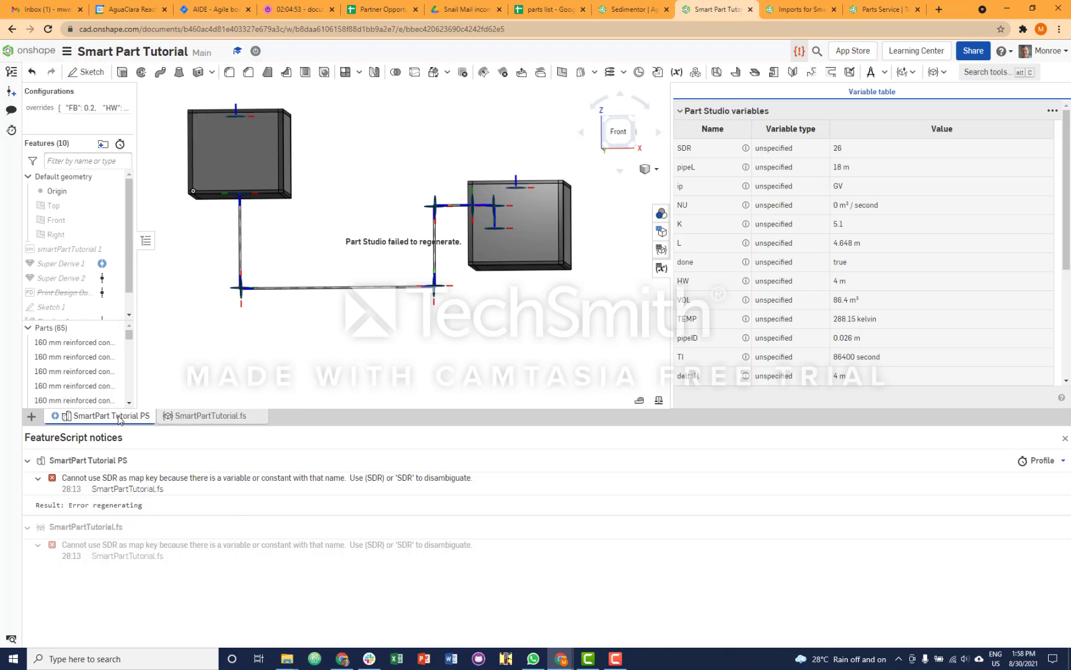
click(209, 415)
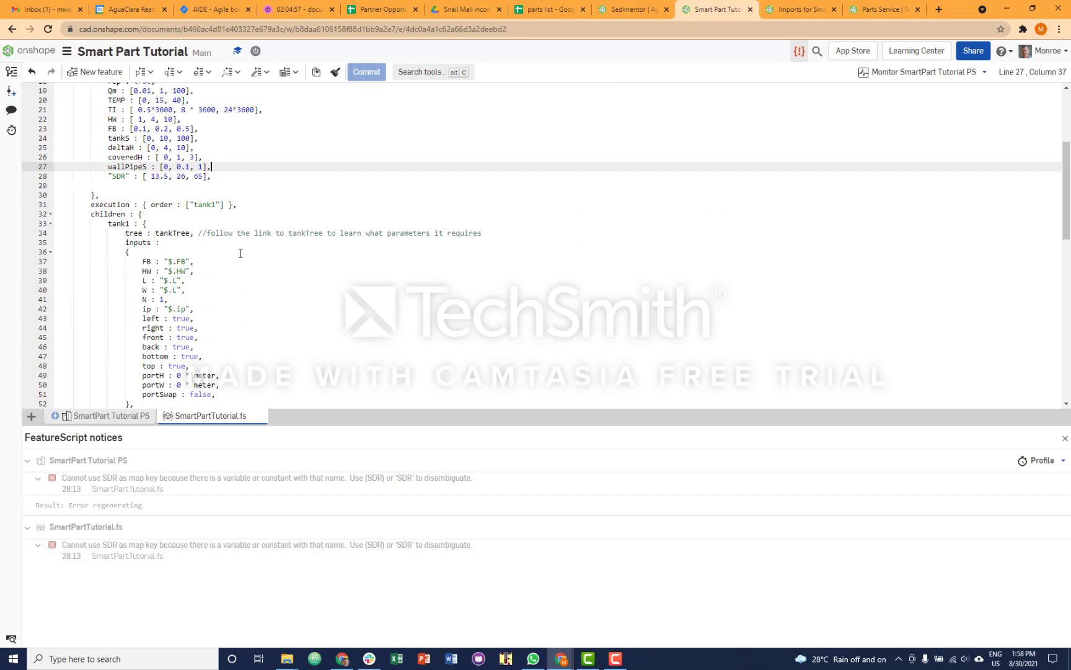
scroll(down, 3)
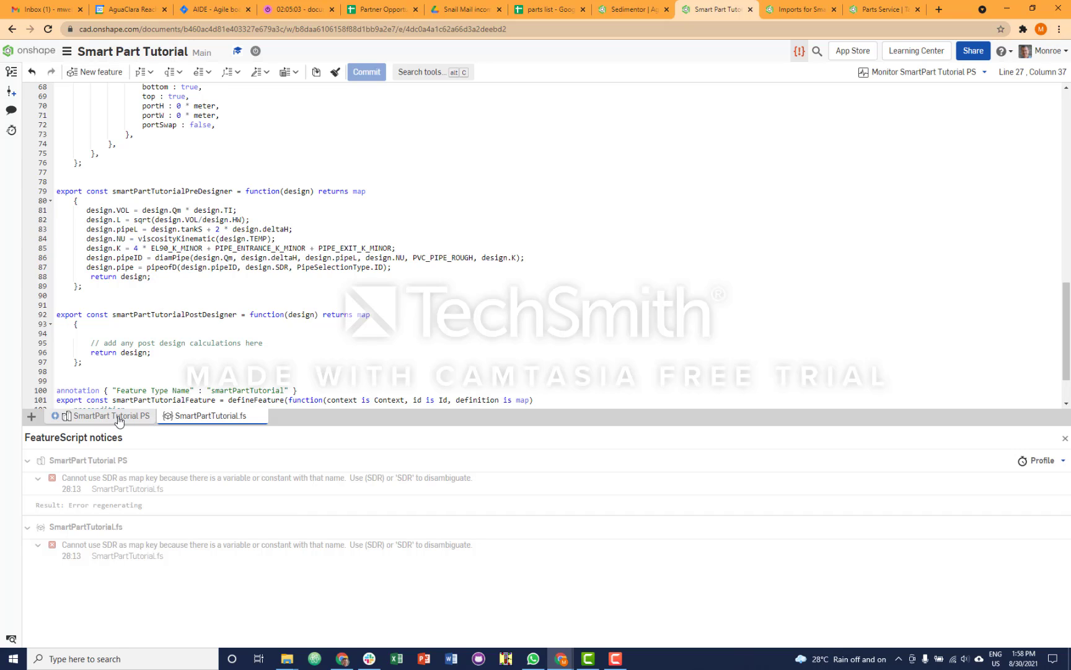
click(107, 416)
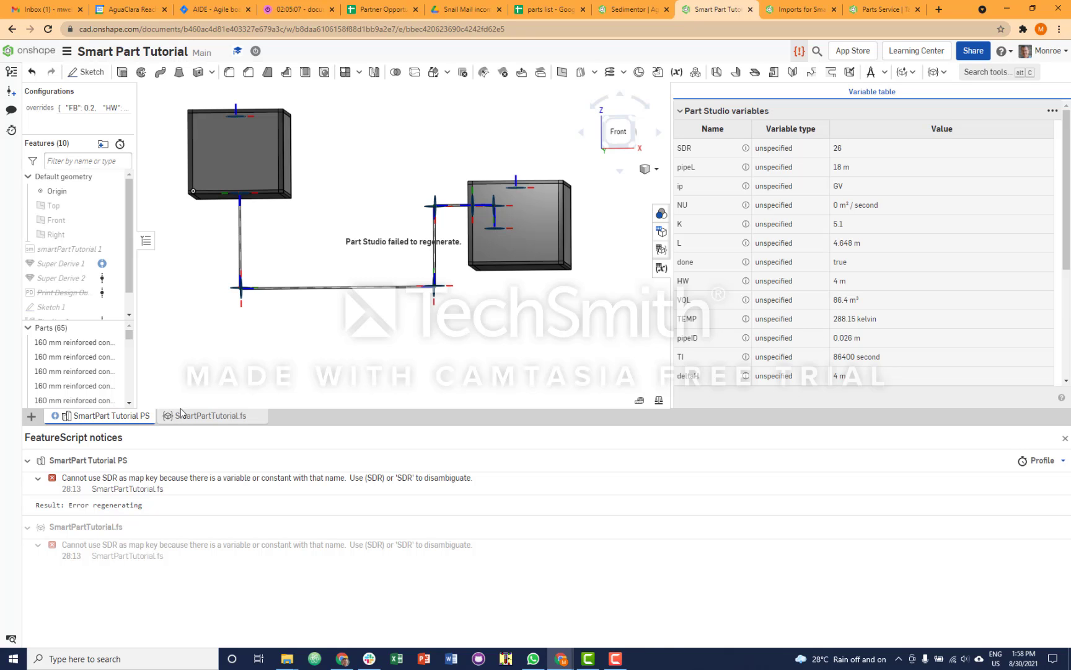
Step: Scroll the code down to the smartPartTutorialPreDesigner calculations that size the pipe from SDR
click(210, 416)
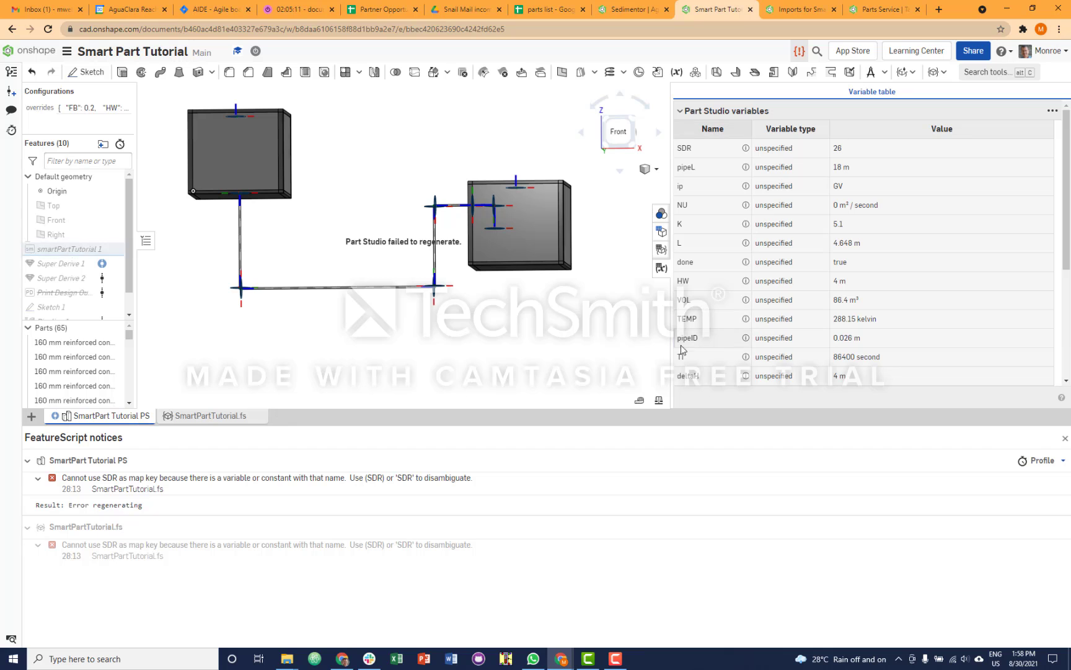
click(211, 416)
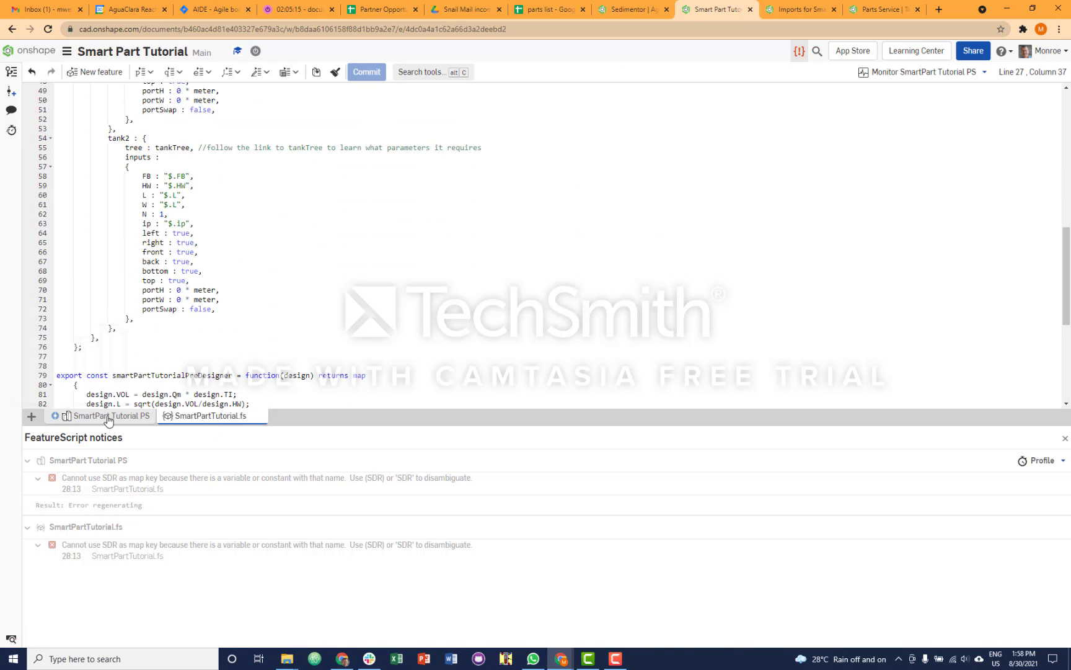
click(107, 416)
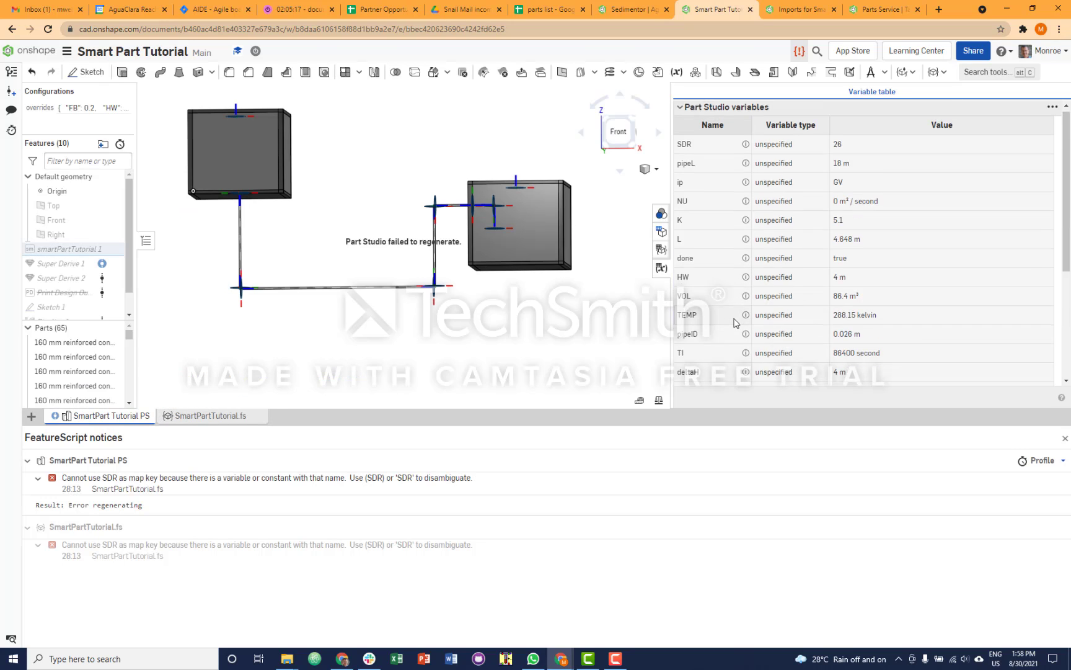
scroll(down, 3)
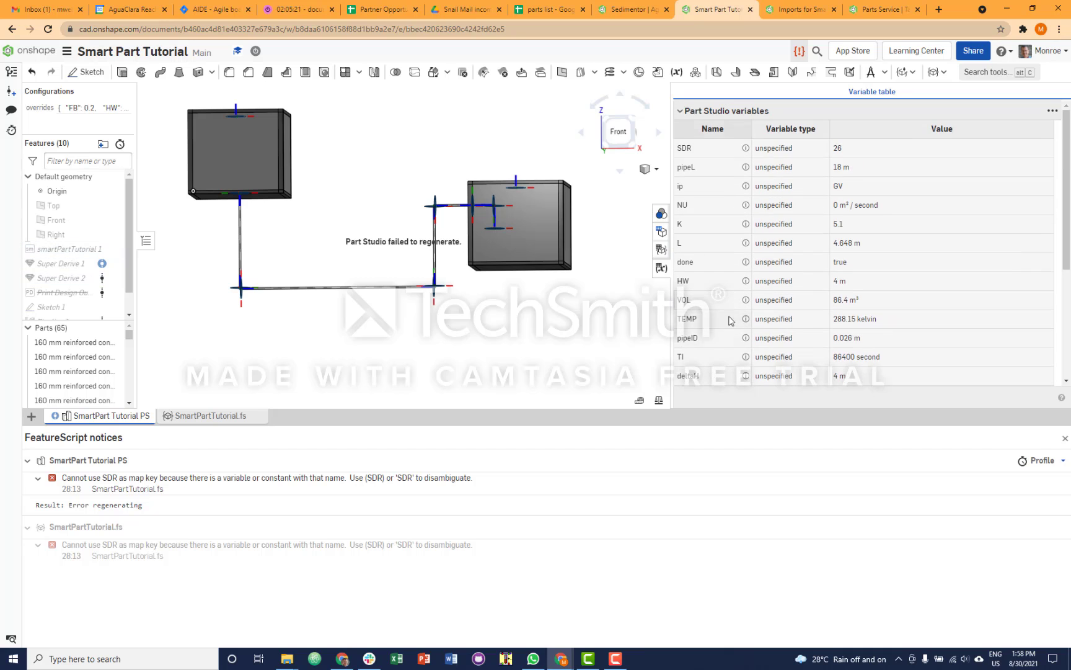
click(210, 415)
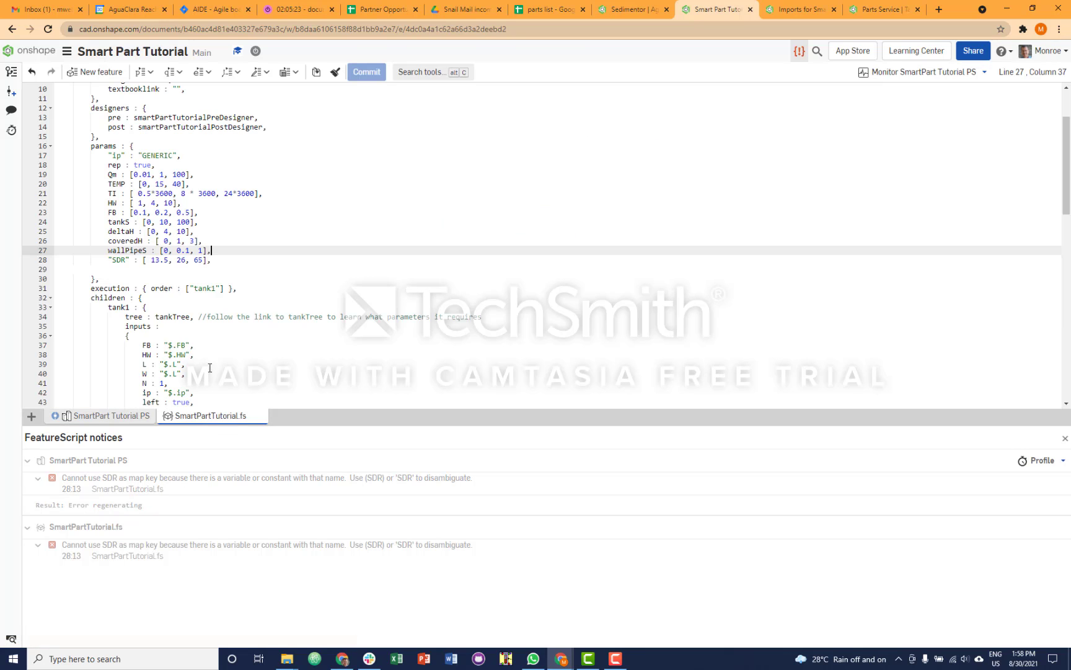
scroll(down, 3)
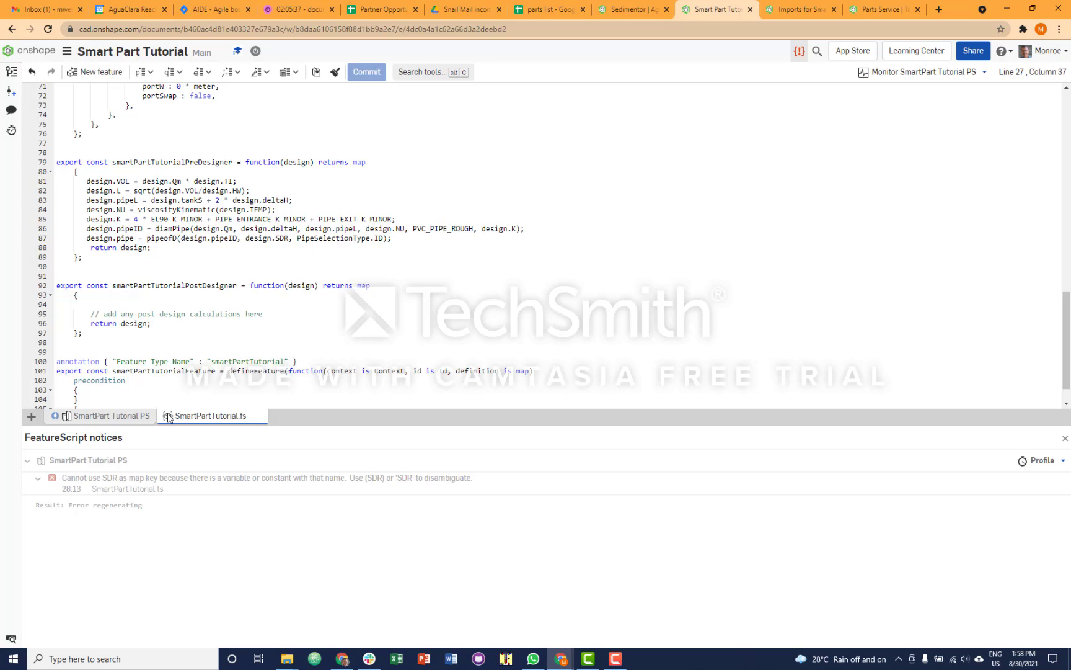
Step: Inspect the pipe variable map (ID ~0.0308 m, ND 1.0, OD ~0.0333) in the Variable table
click(109, 416)
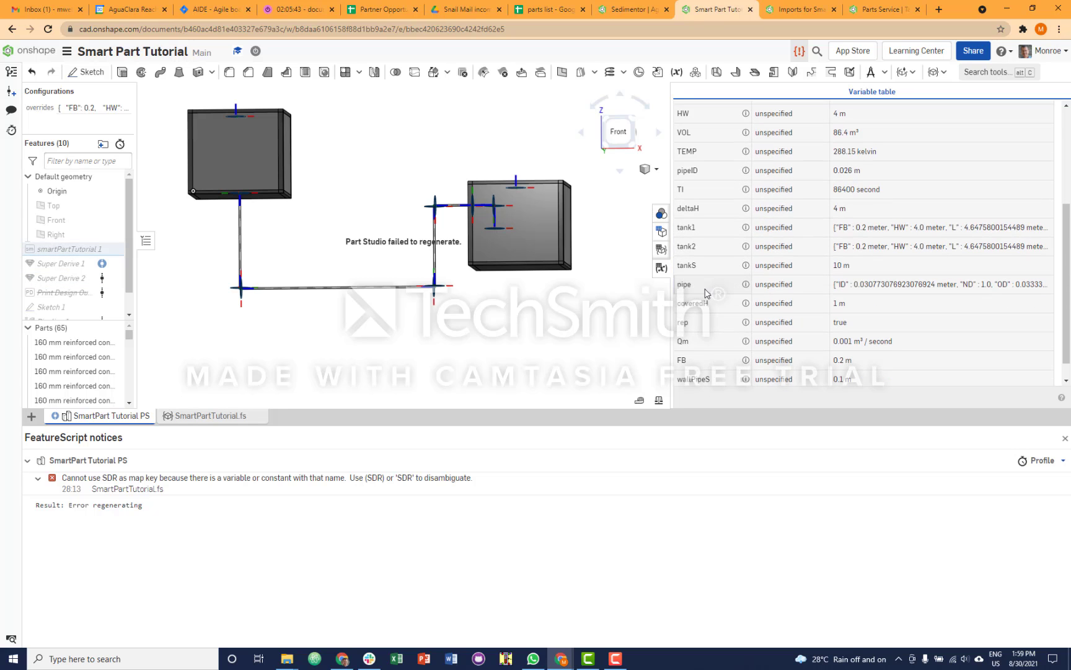
click(684, 284)
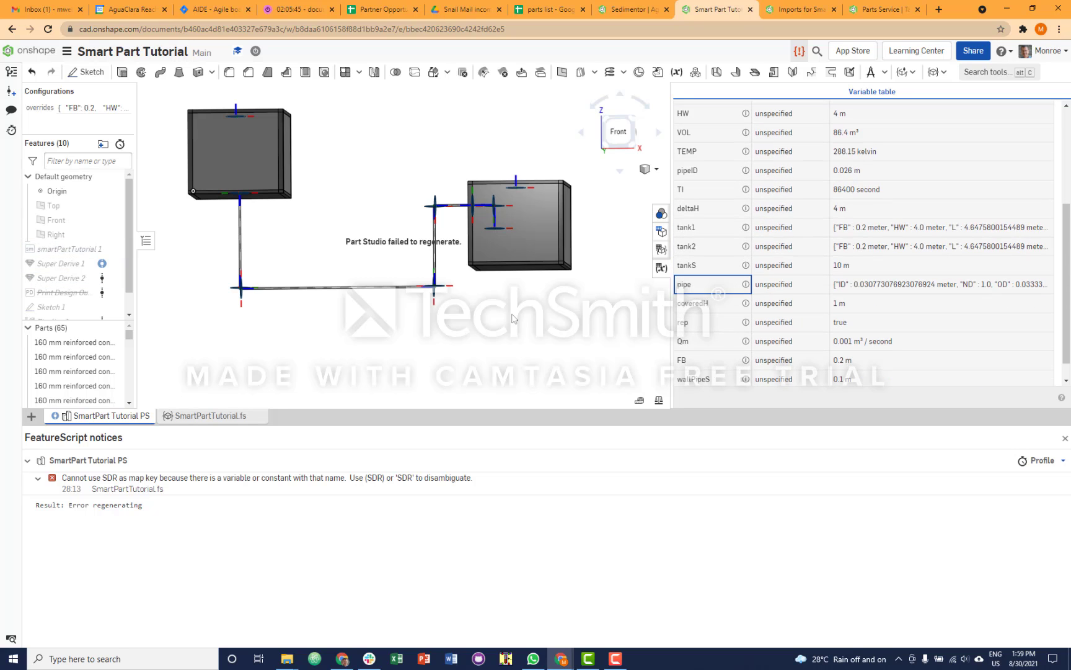
mouse_move(379, 250)
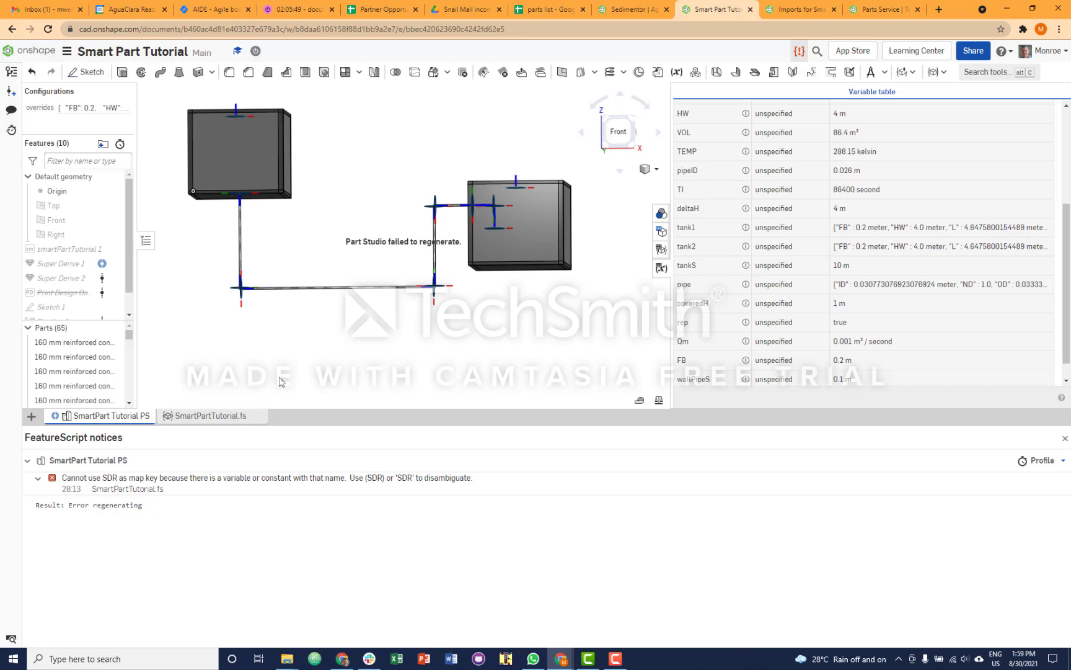
mouse_move(150, 205)
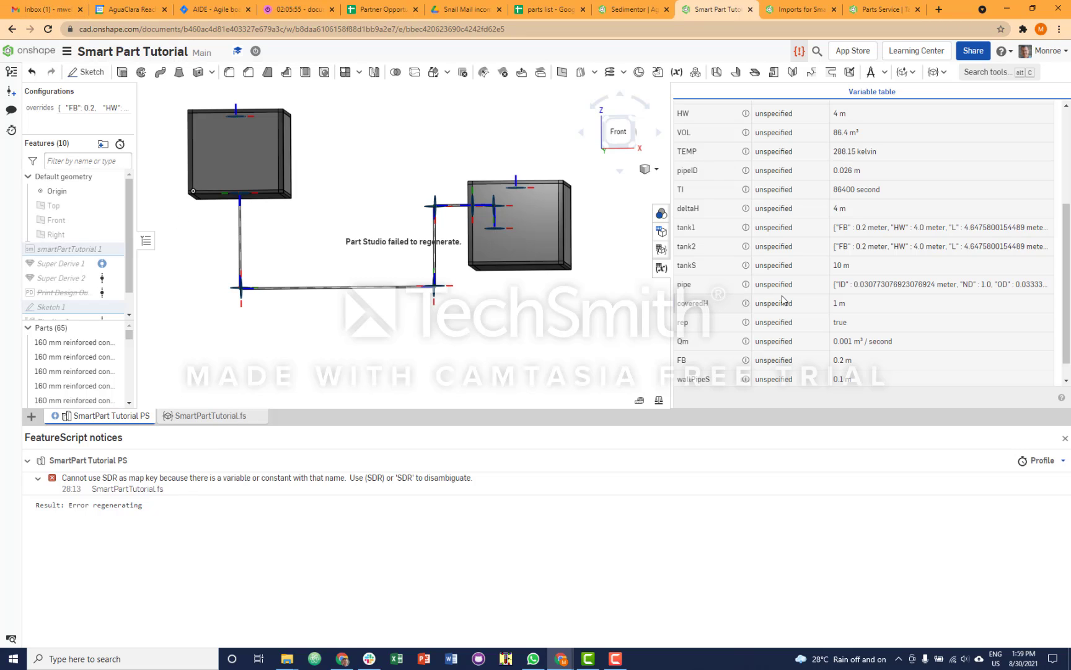
click(941, 284)
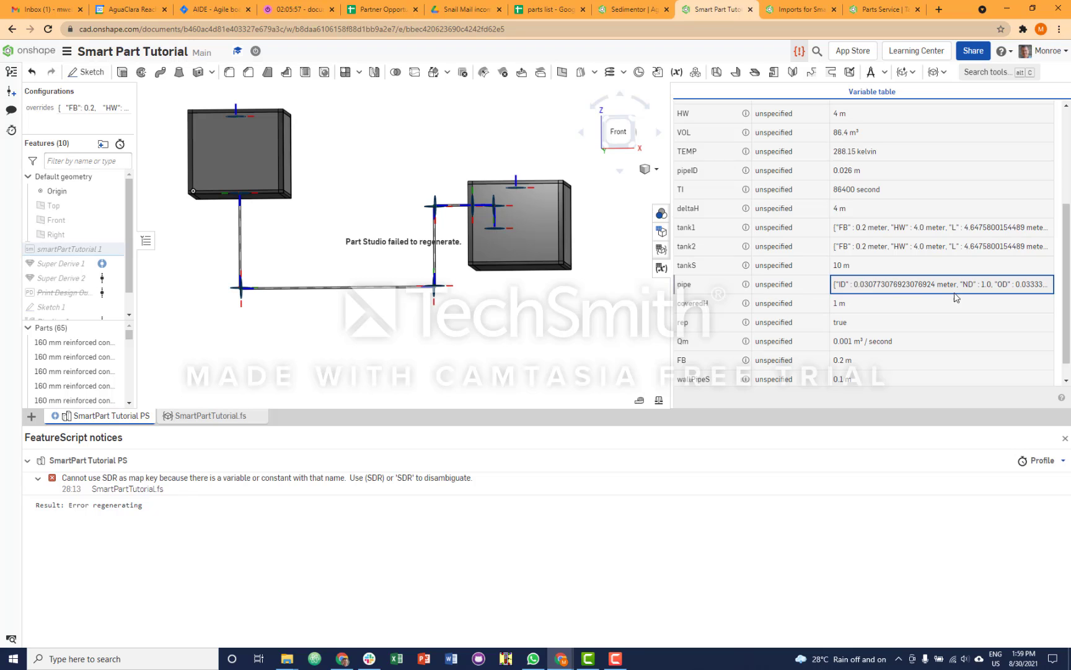
mouse_move(972, 289)
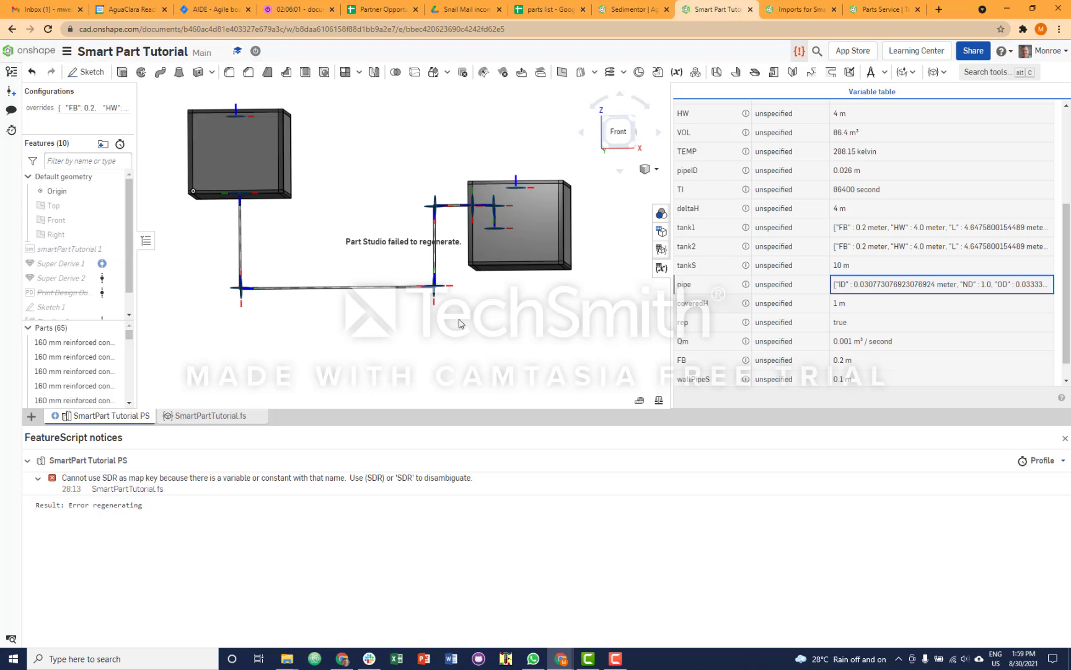
click(69, 248)
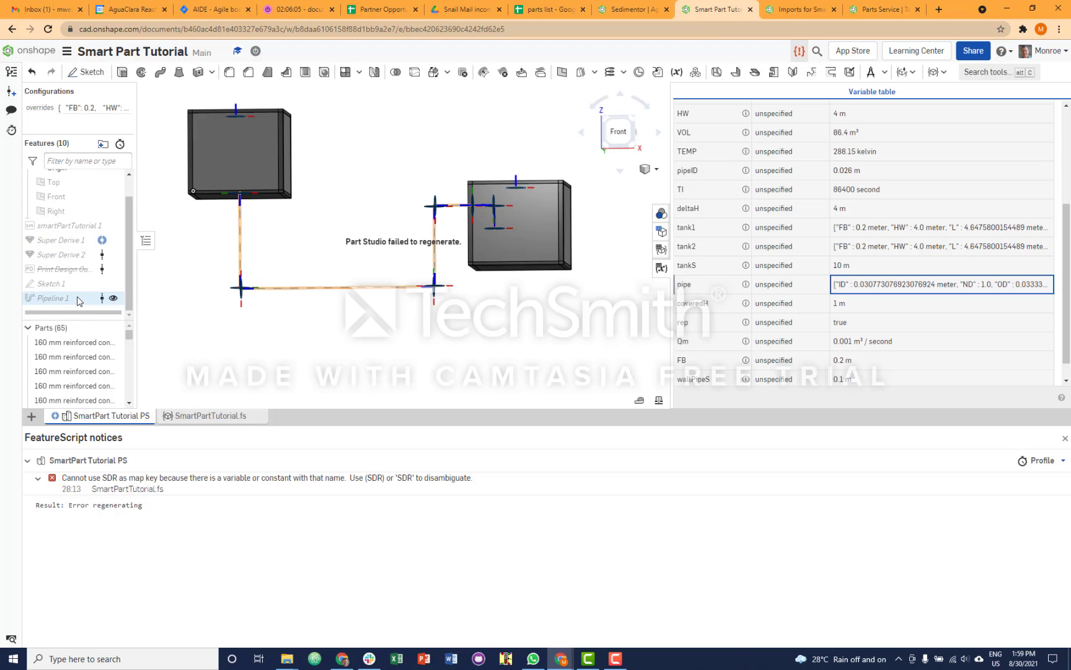
Step: Set Pipeline 1's Nominal Diameter to #pipe and accept the change
double_click(50, 297)
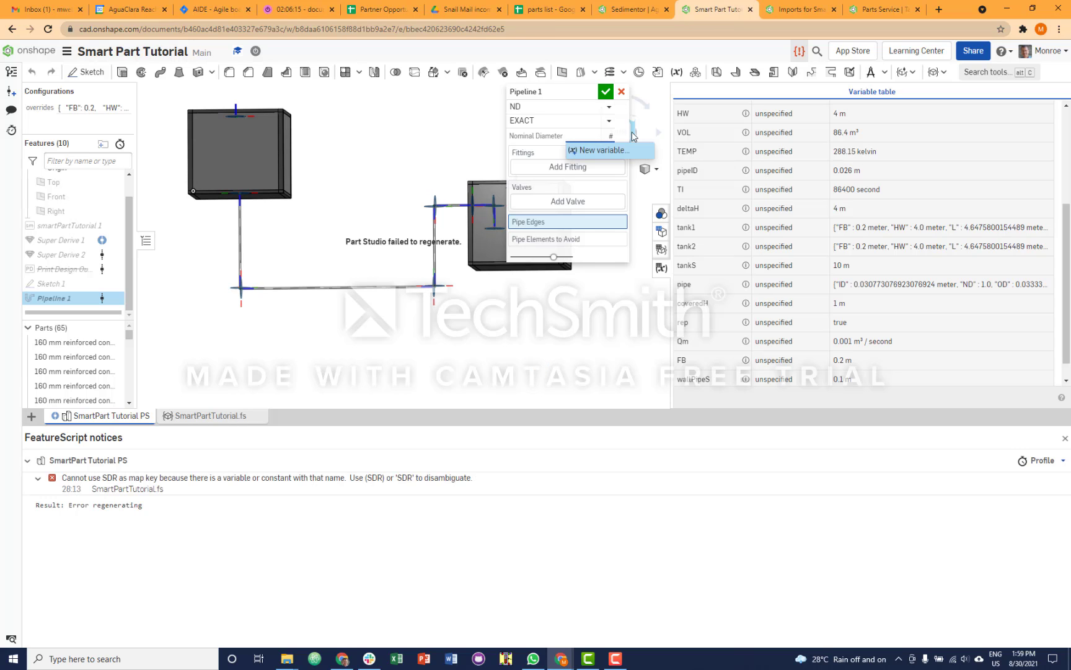
text(#pipe)
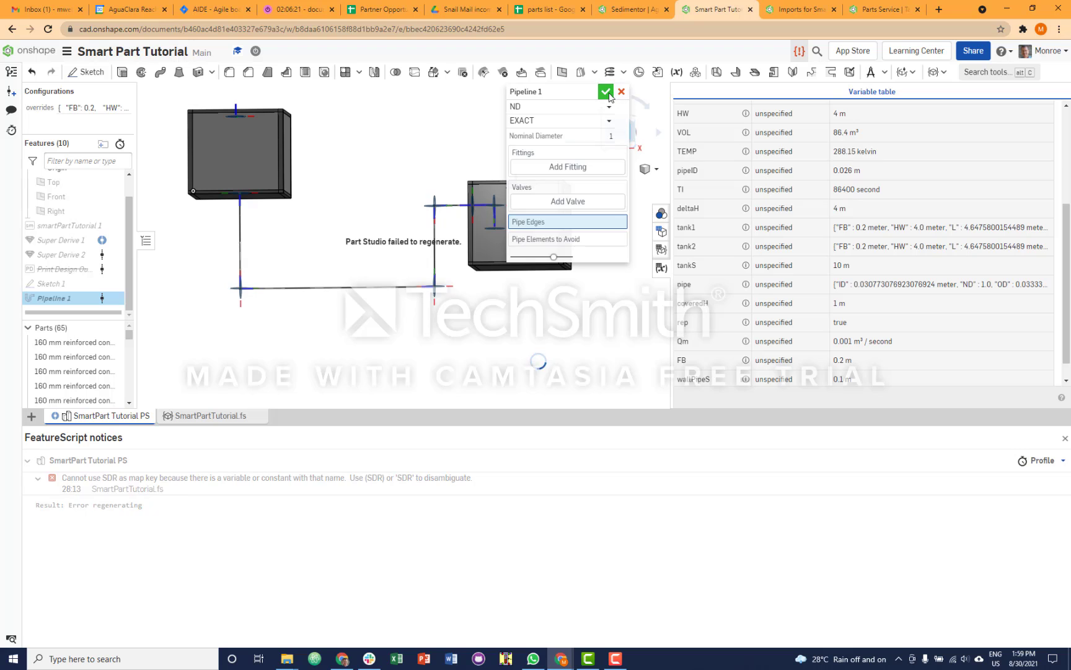
click(605, 91)
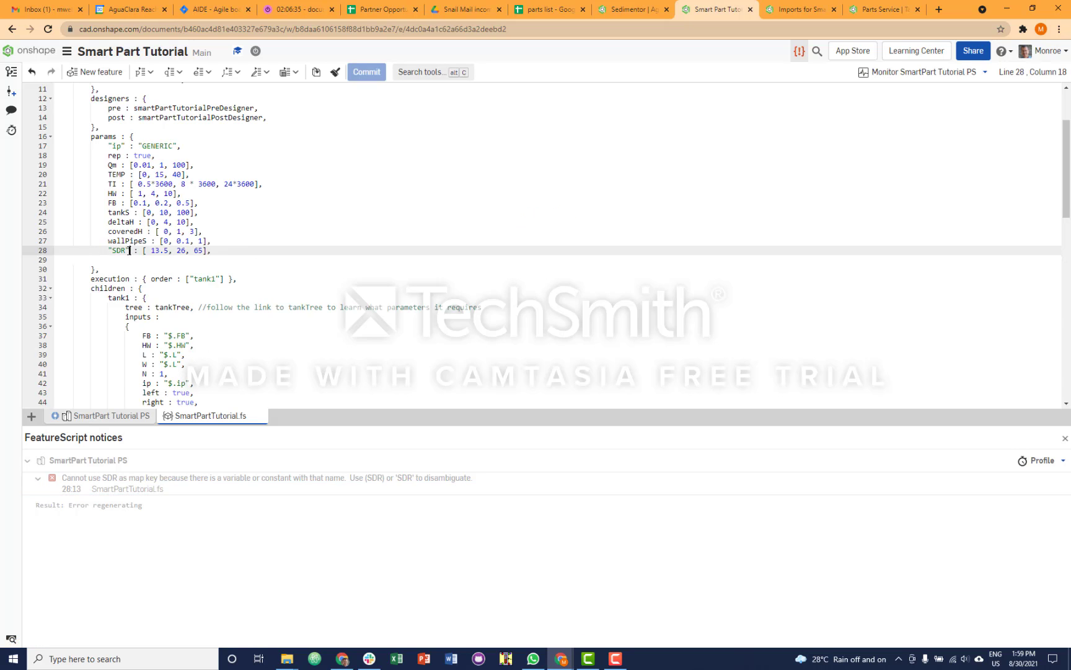
click(105, 416)
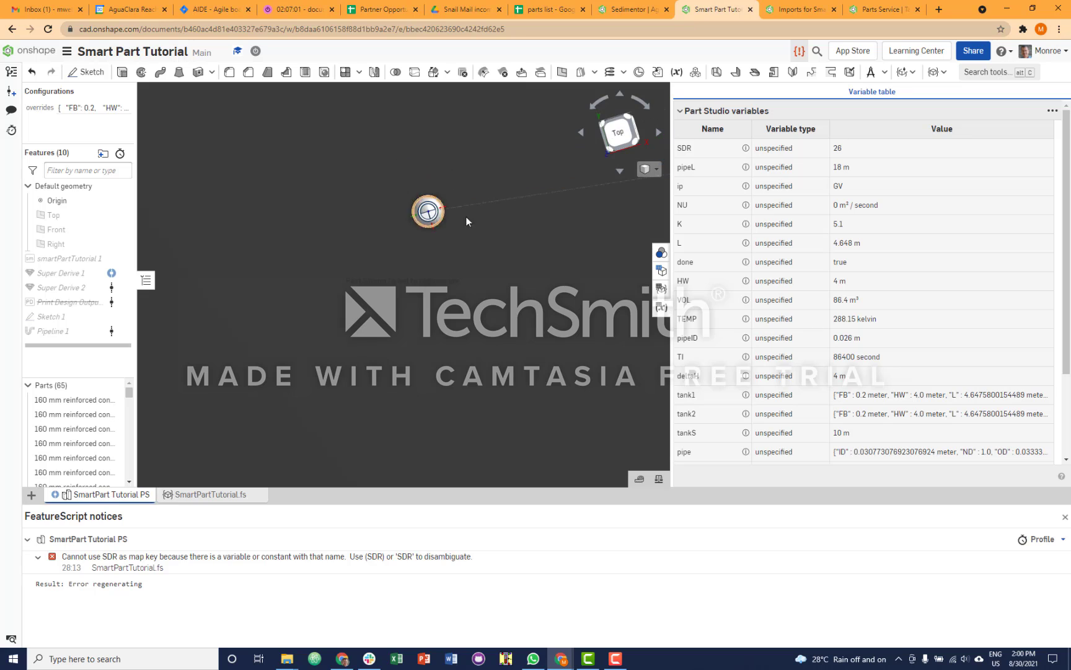
mouse_move(442, 251)
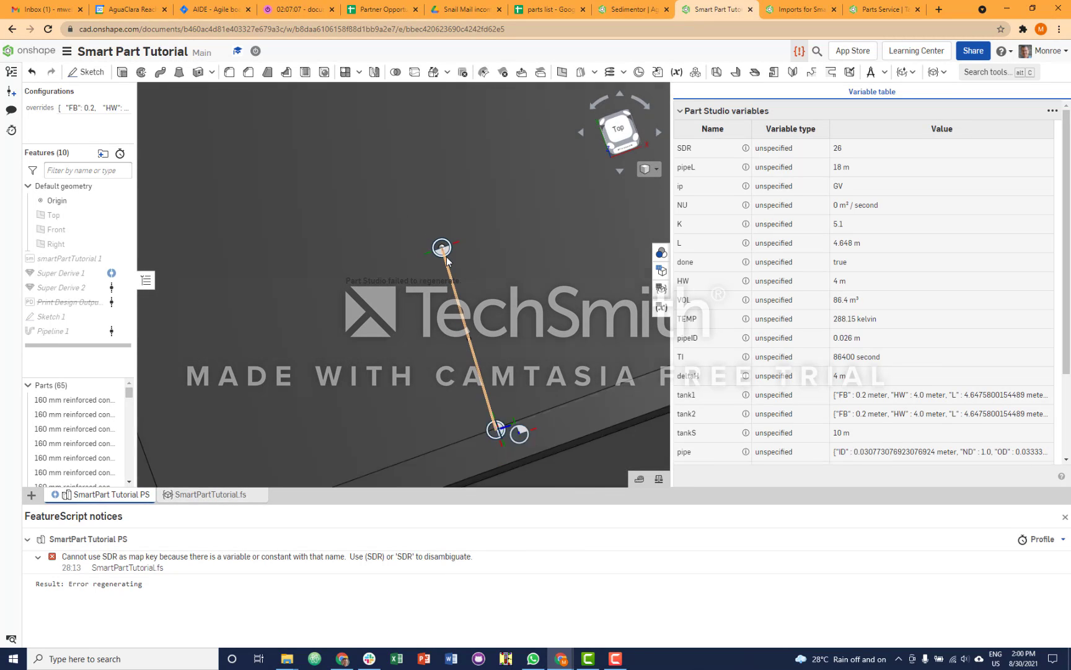
Step: Orbit the model to look inside the tank at the pipe couplings and floor
drag(444, 259, 471, 379)
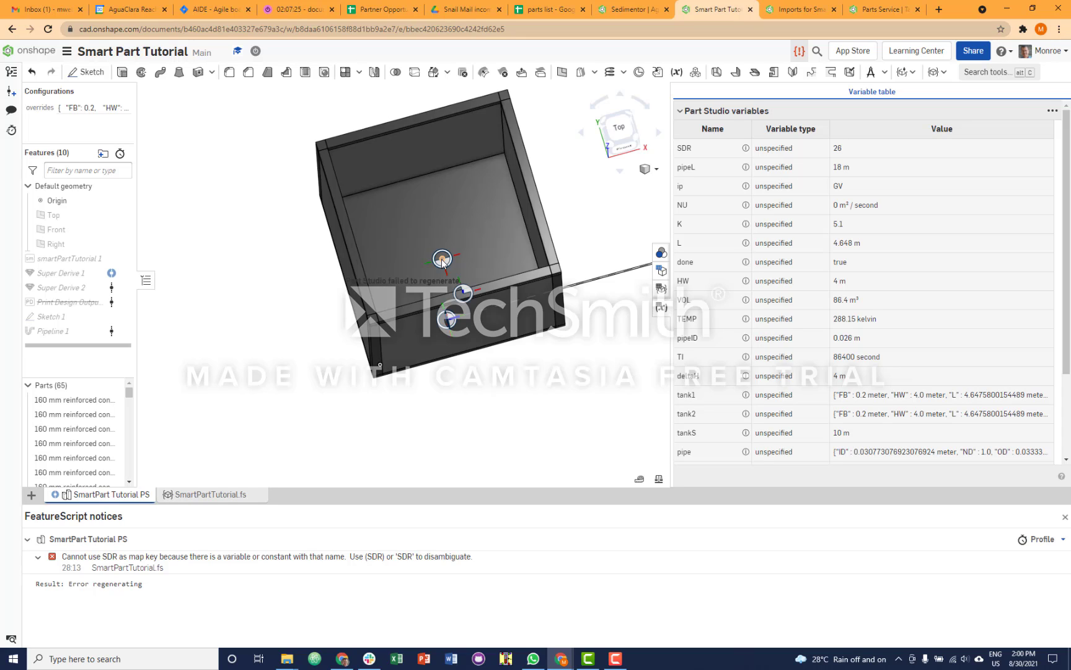
mouse_move(267, 325)
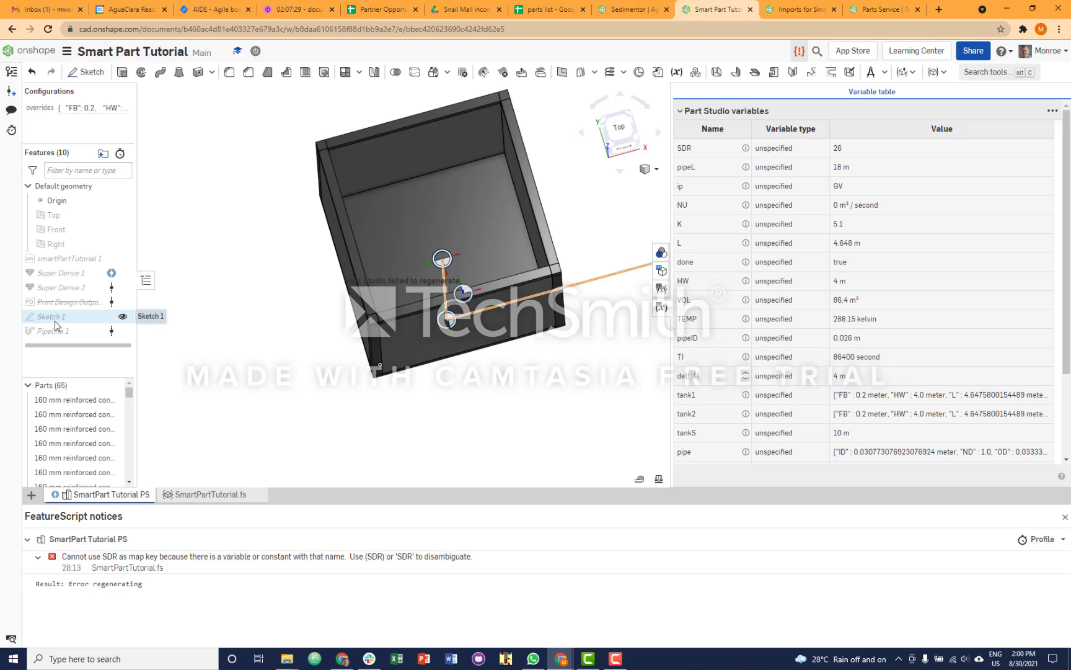
Step: Edit and accept Sketch 1 so Pipeline 1 regenerates the pipe with its coupling
double_click(49, 316)
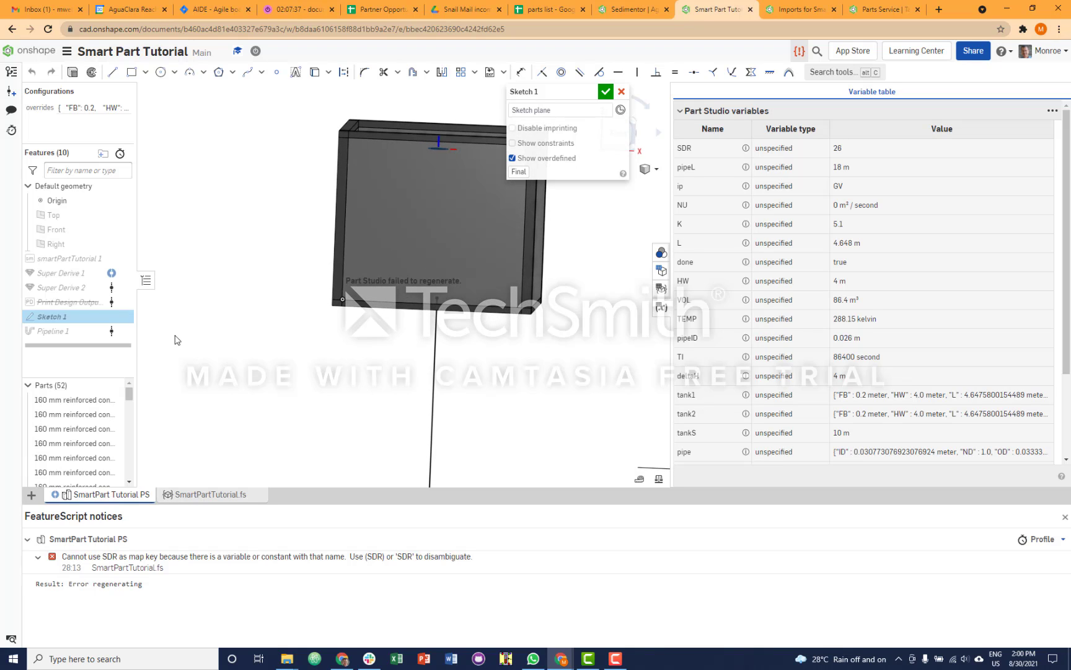
mouse_move(113, 72)
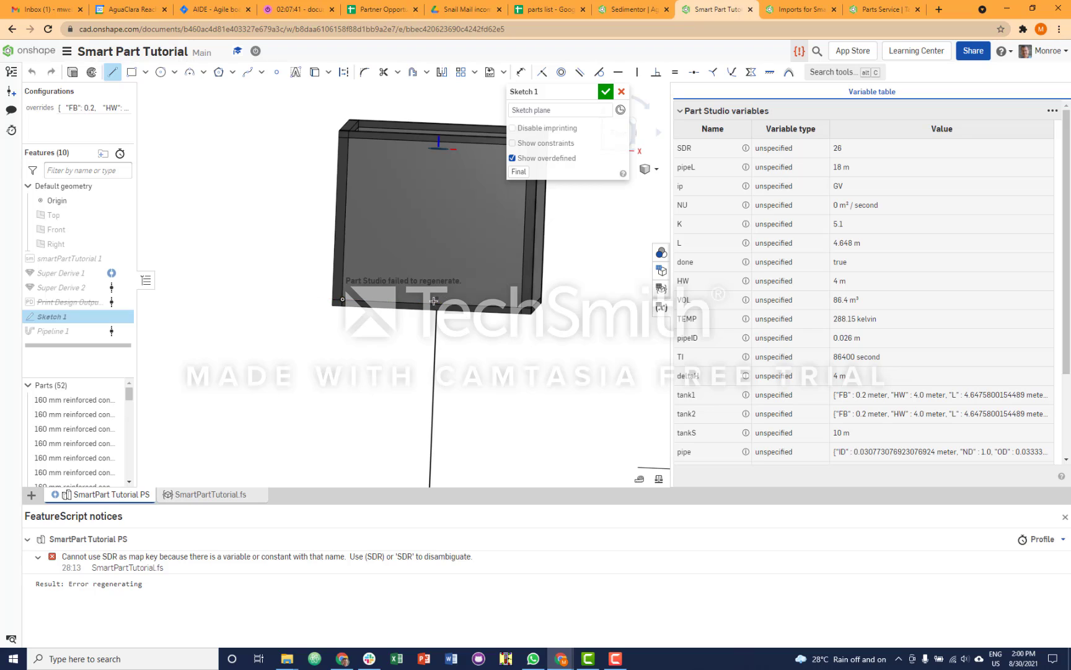
mouse_move(434, 339)
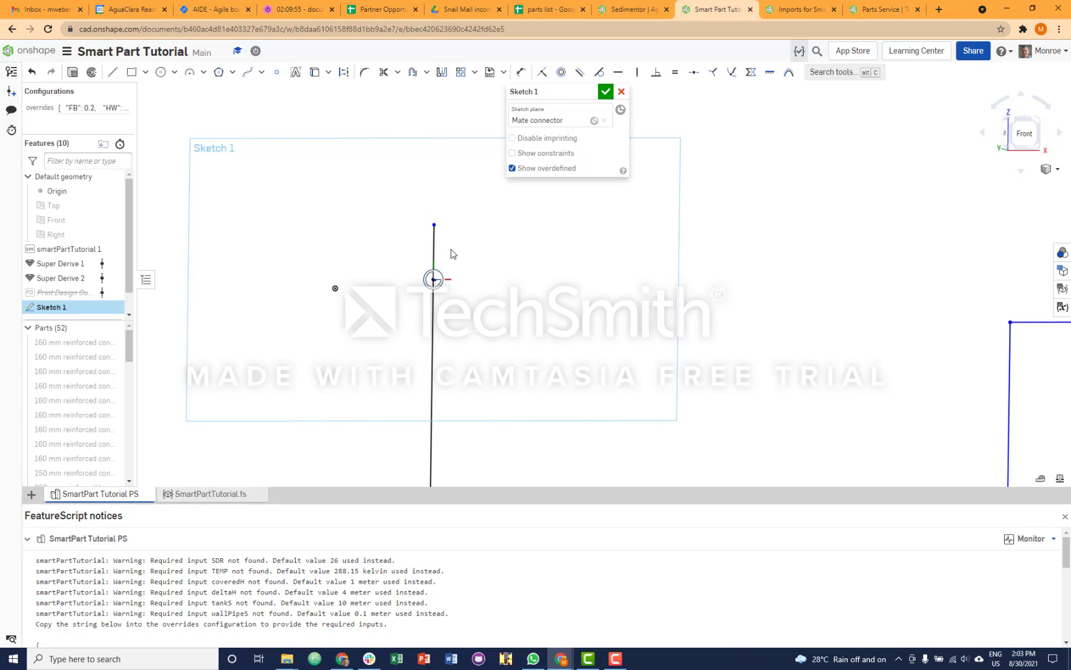
mouse_move(450, 309)
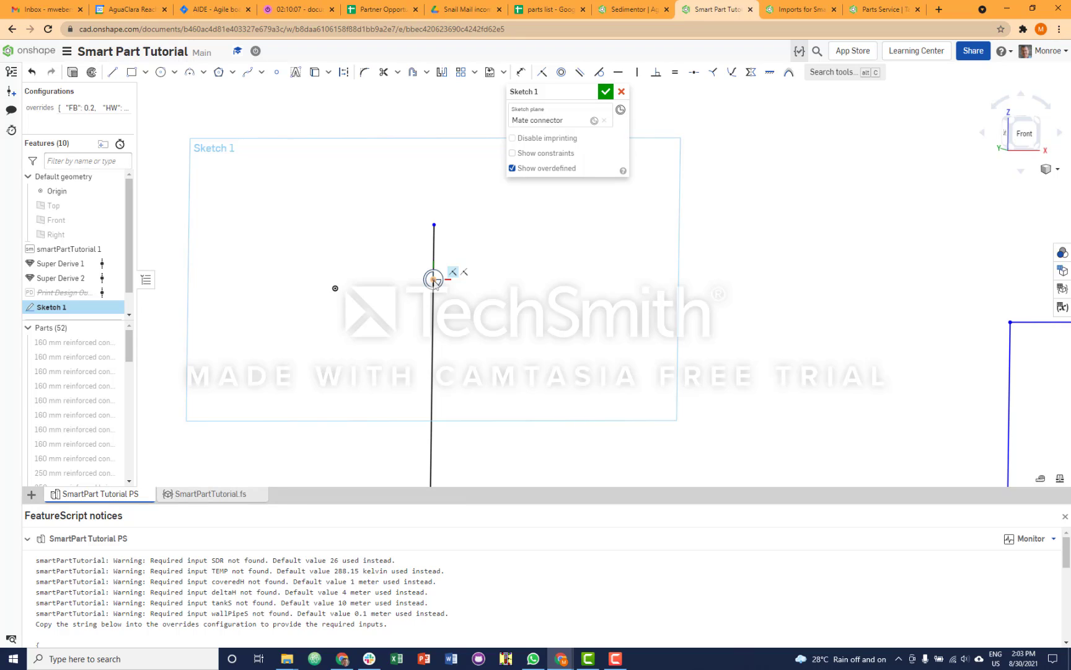
mouse_move(434, 271)
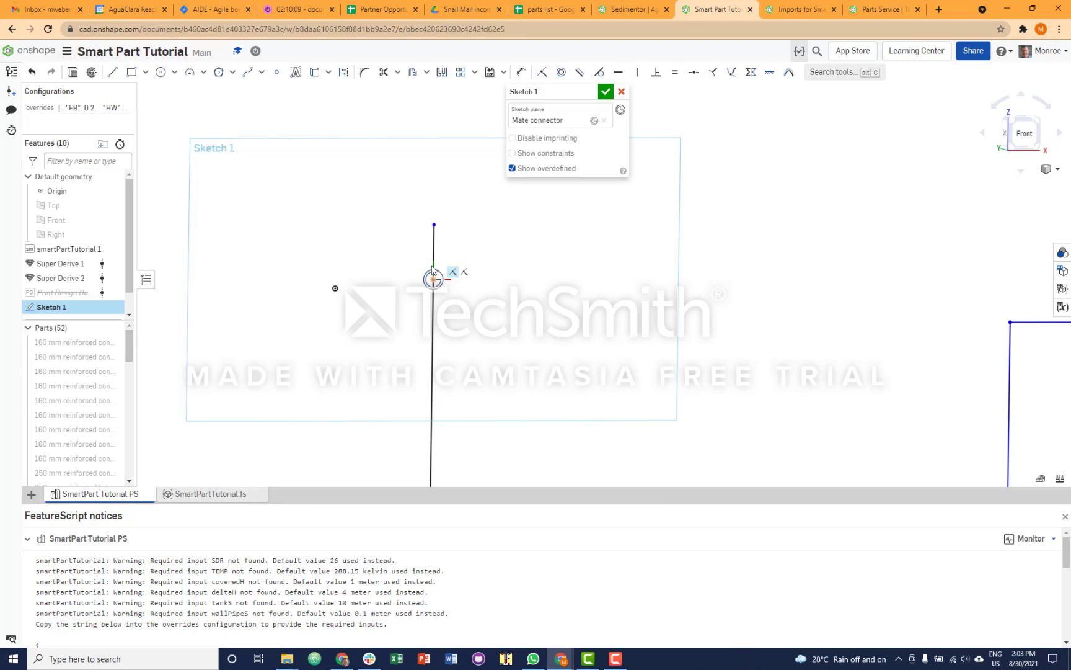
click(605, 90)
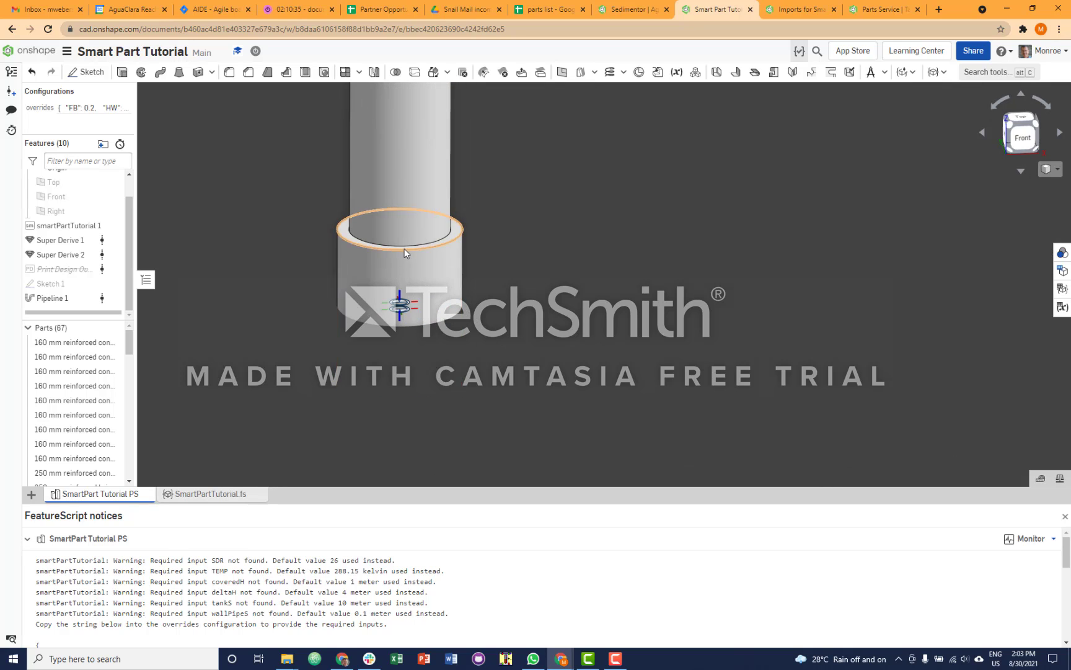
mouse_move(434, 251)
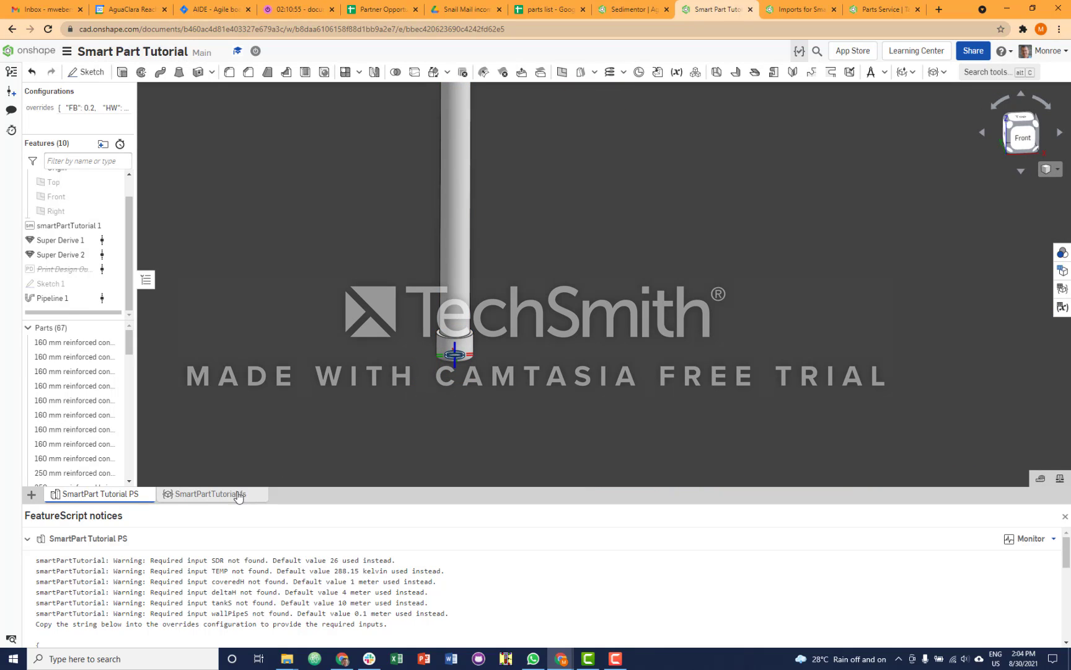
Step: Add design.coupling = couplingofD(design.pipe.ND); to the pre-designer in SmartPartTutorial.fs and commit
click(208, 494)
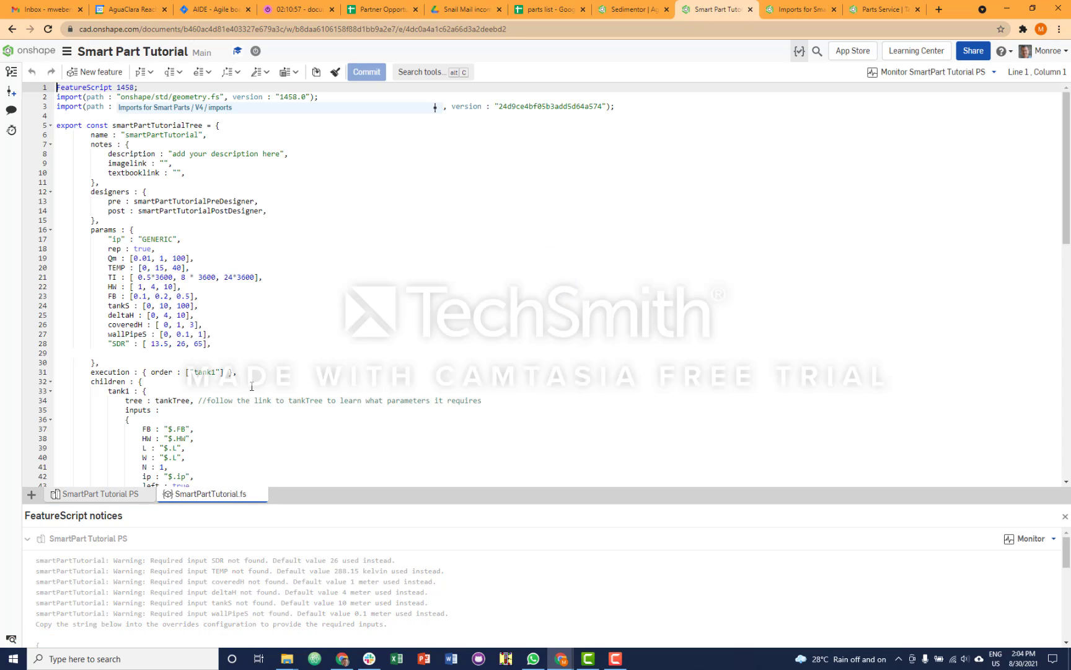
scroll(down, 3)
text(design.pipe = pipeofD(design.pipeID, design.SDR, PipeSelectionType.ID);)
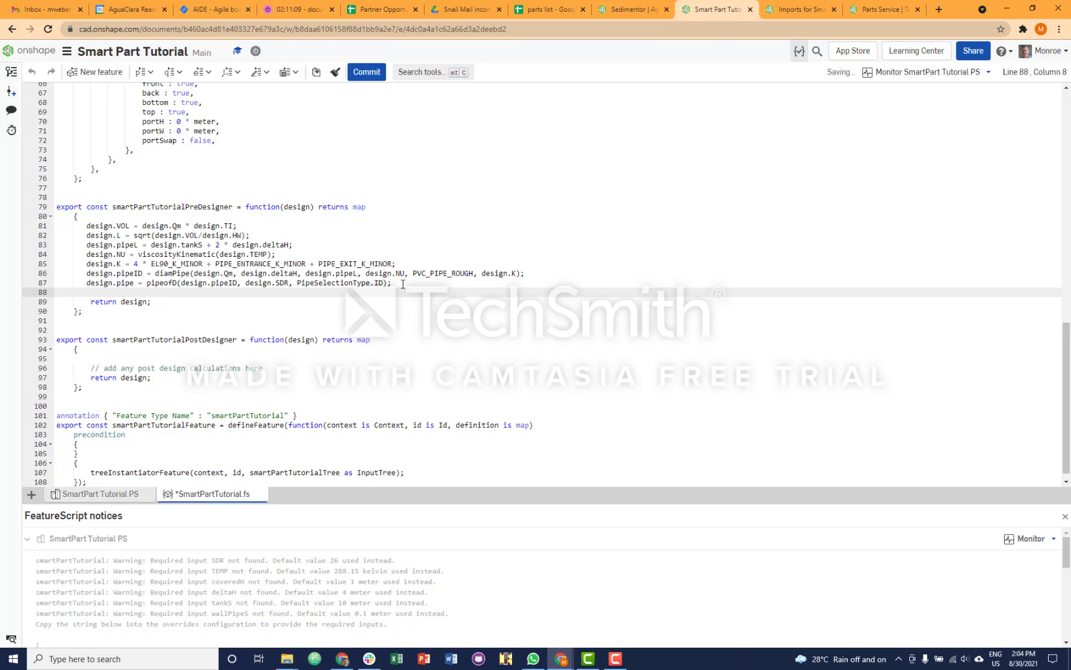
text(design.coupling = coupling)
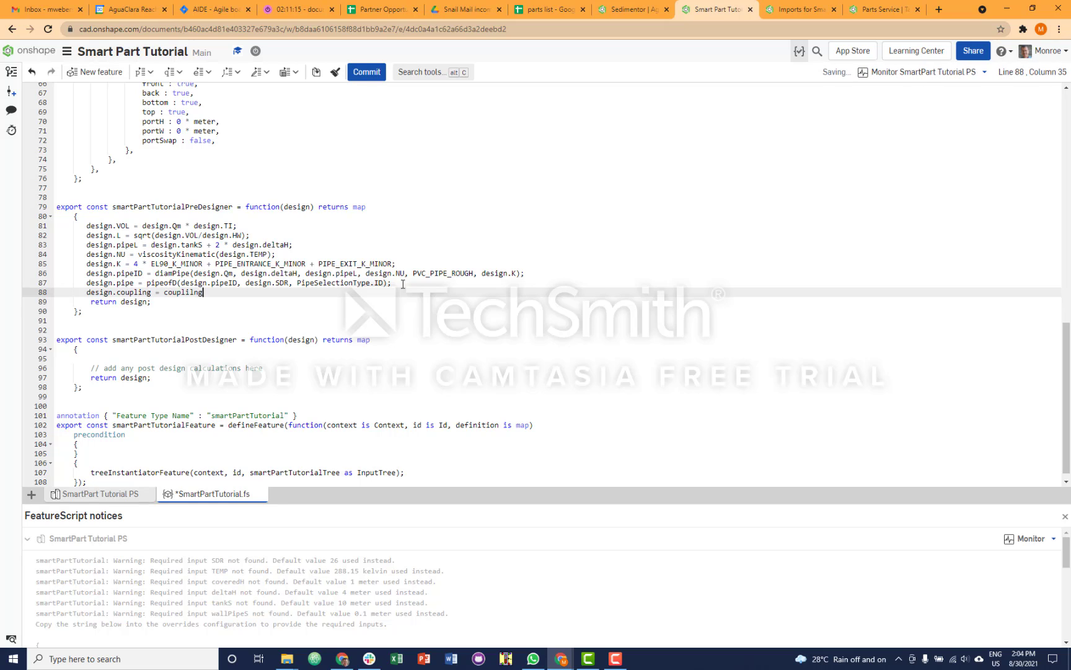
key(Backspace)
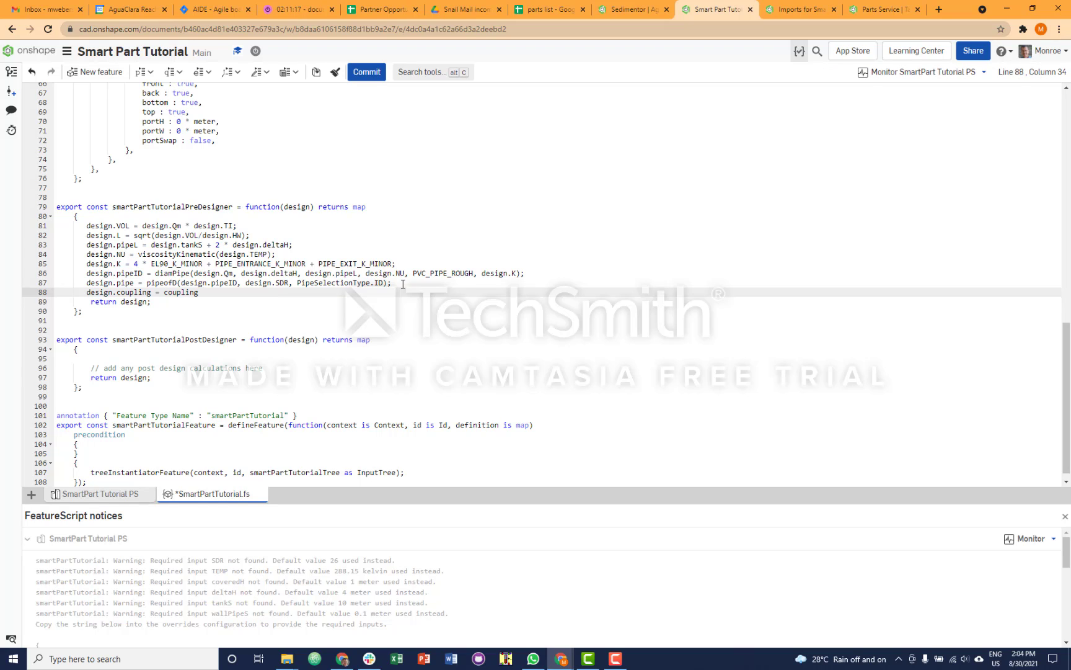
mouse_move(305, 309)
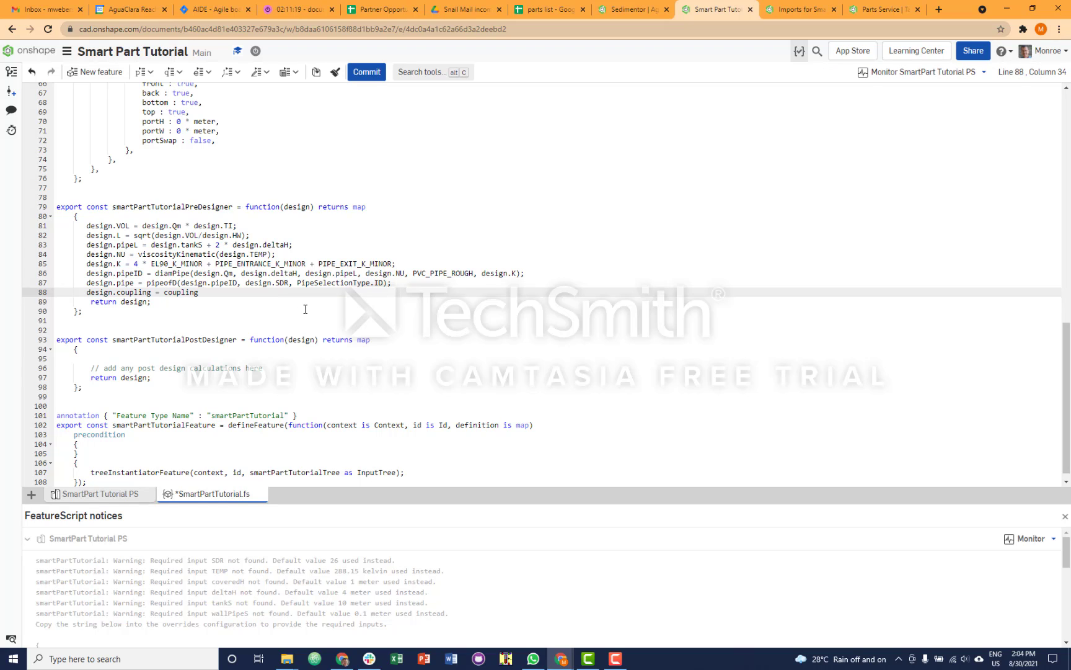
key(Backspace)
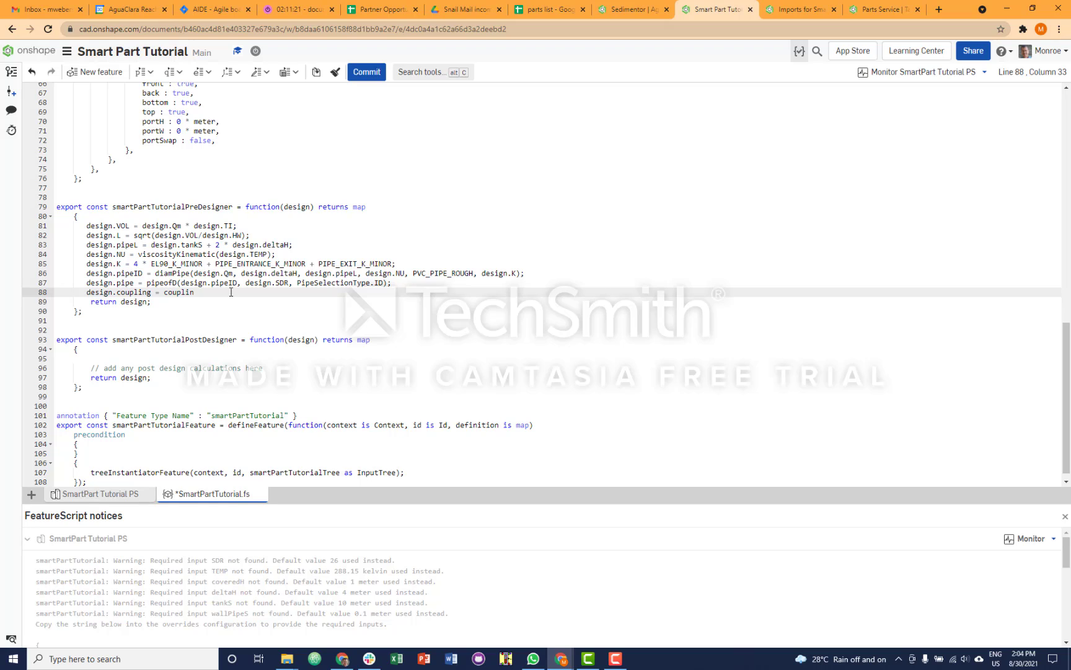
text(g)
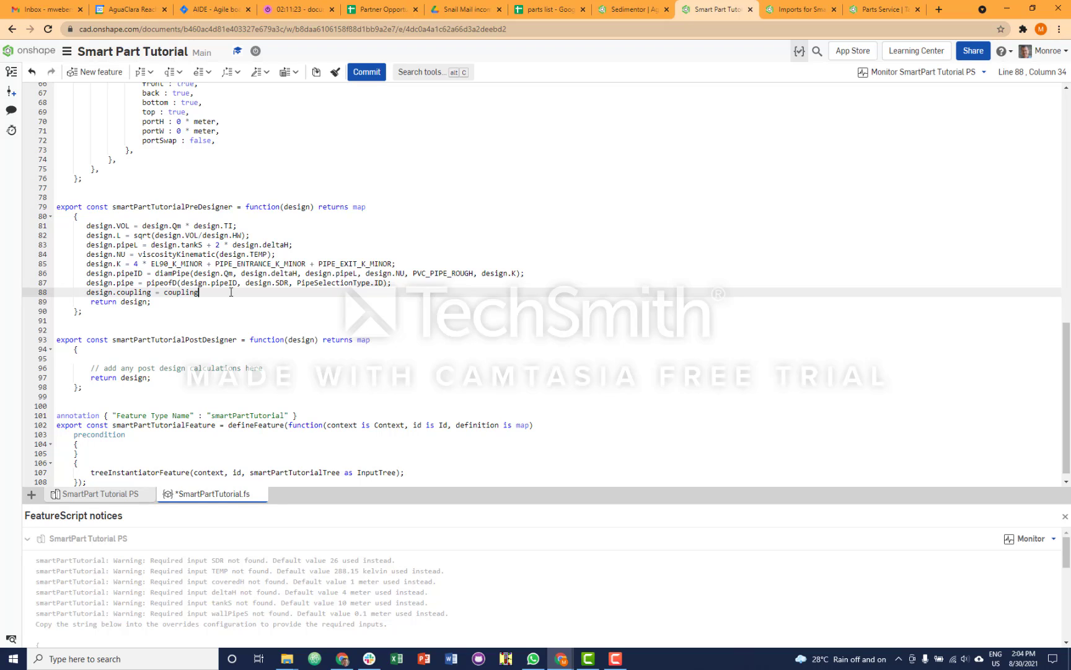
text(ofD()
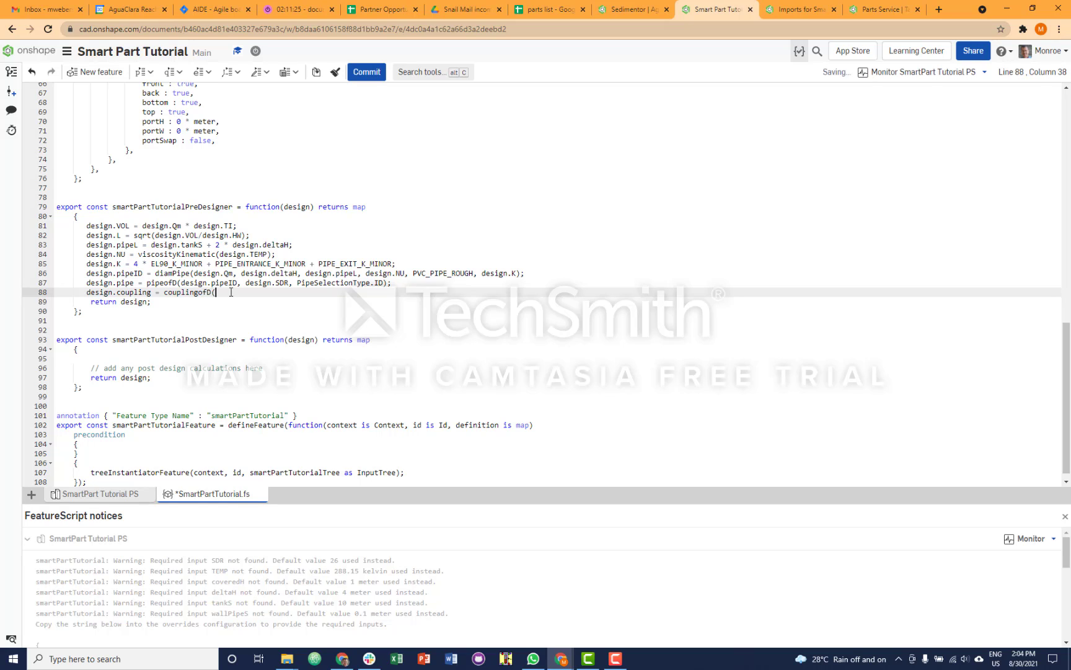
text())
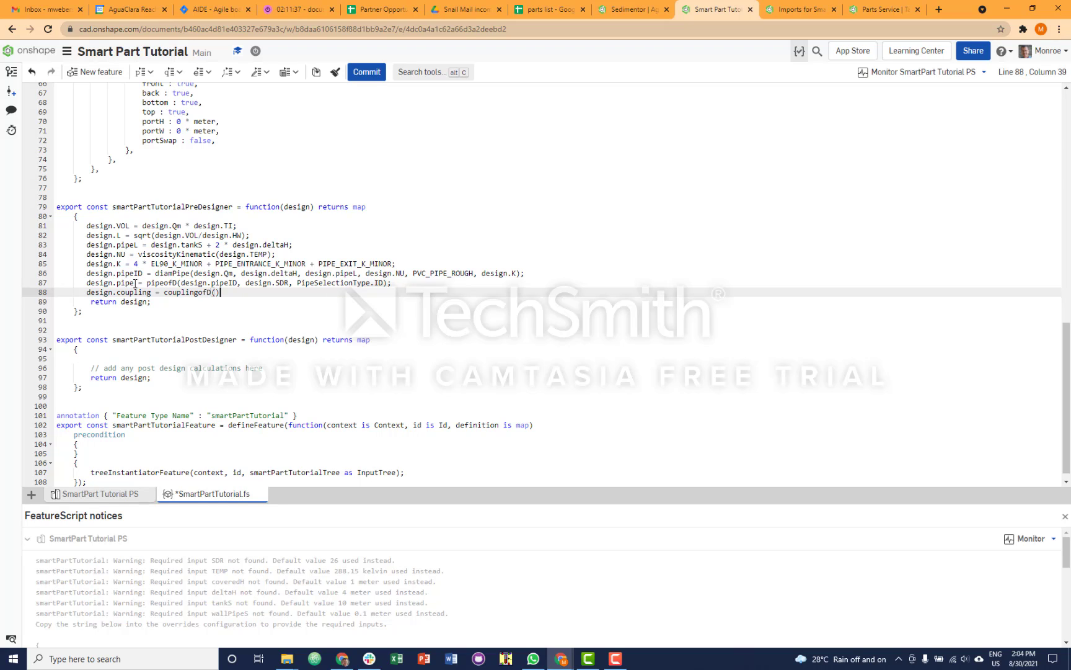
mouse_move(215, 293)
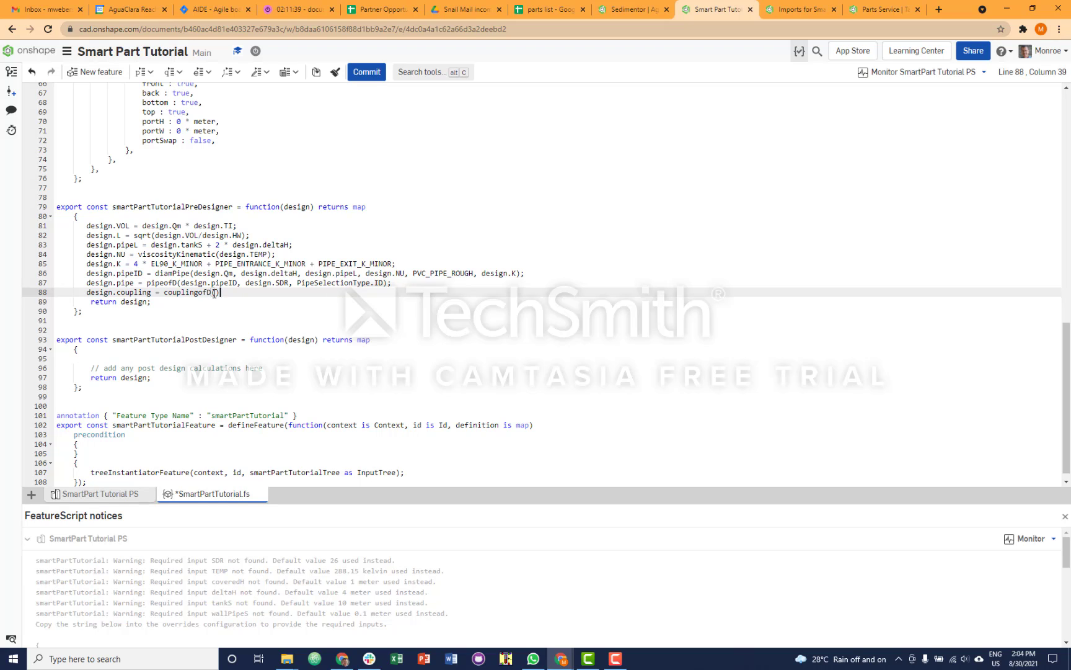
text(d)
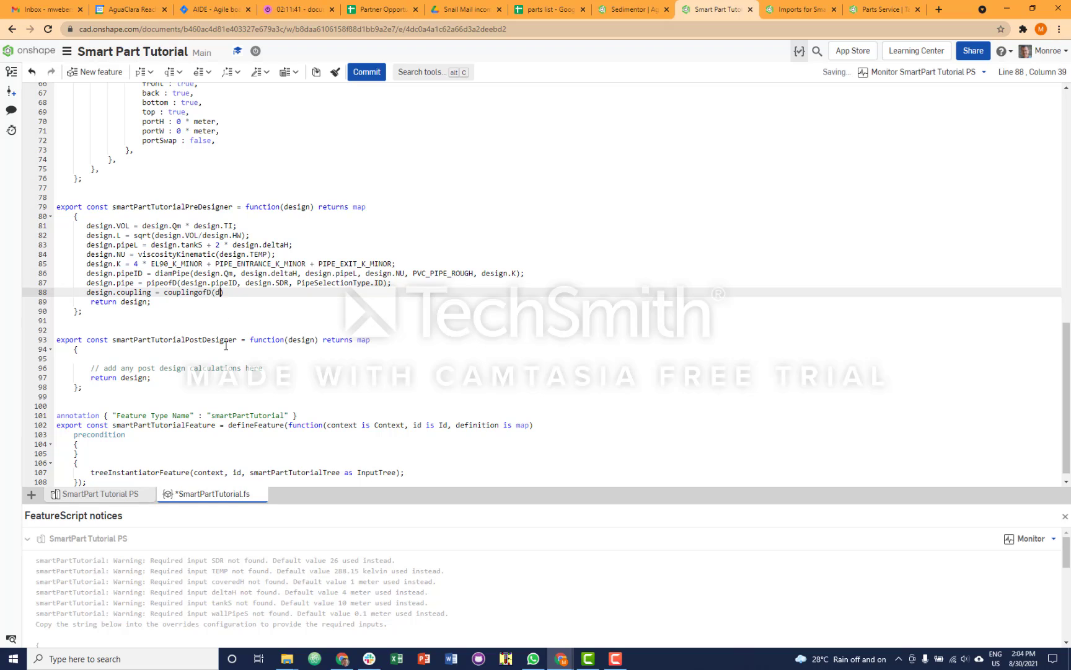
text(esign.pipe.)
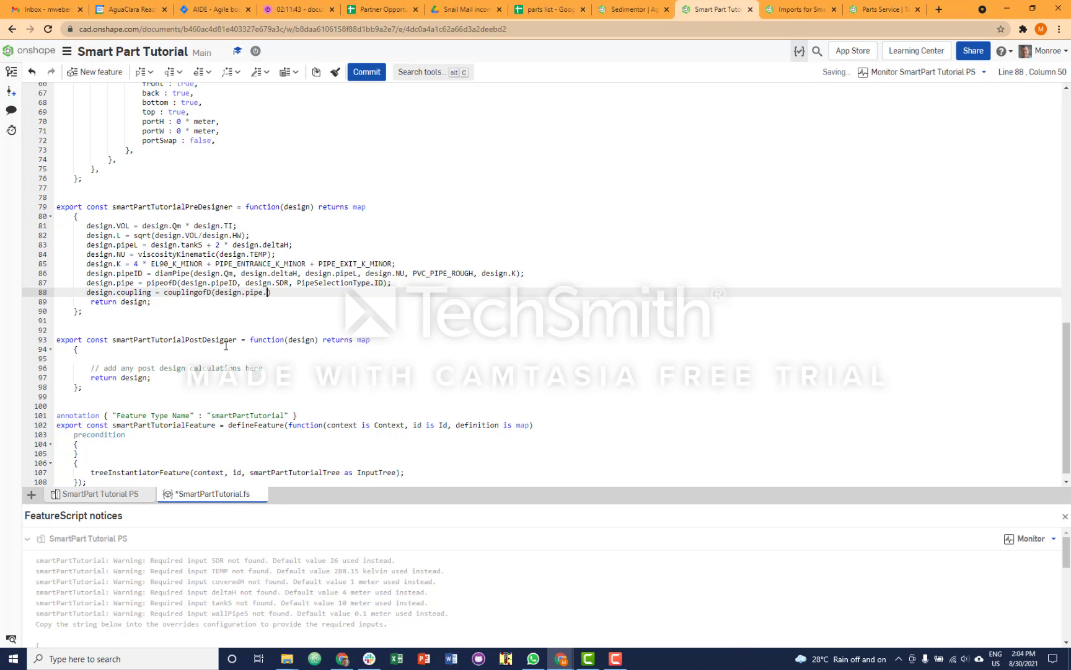
text(ND))
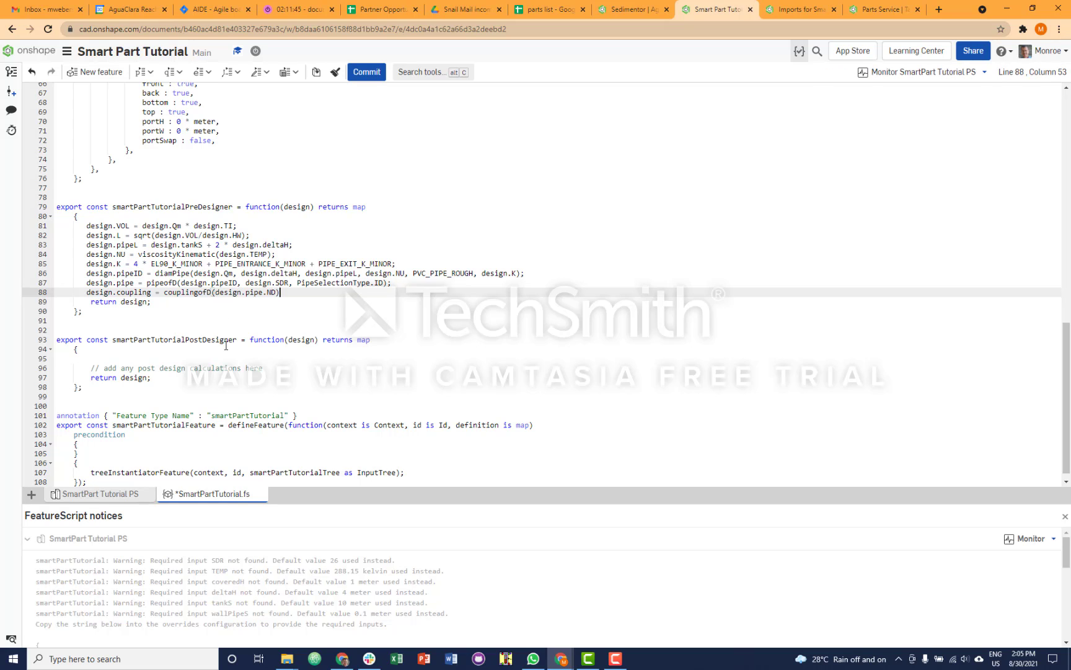
text(;)
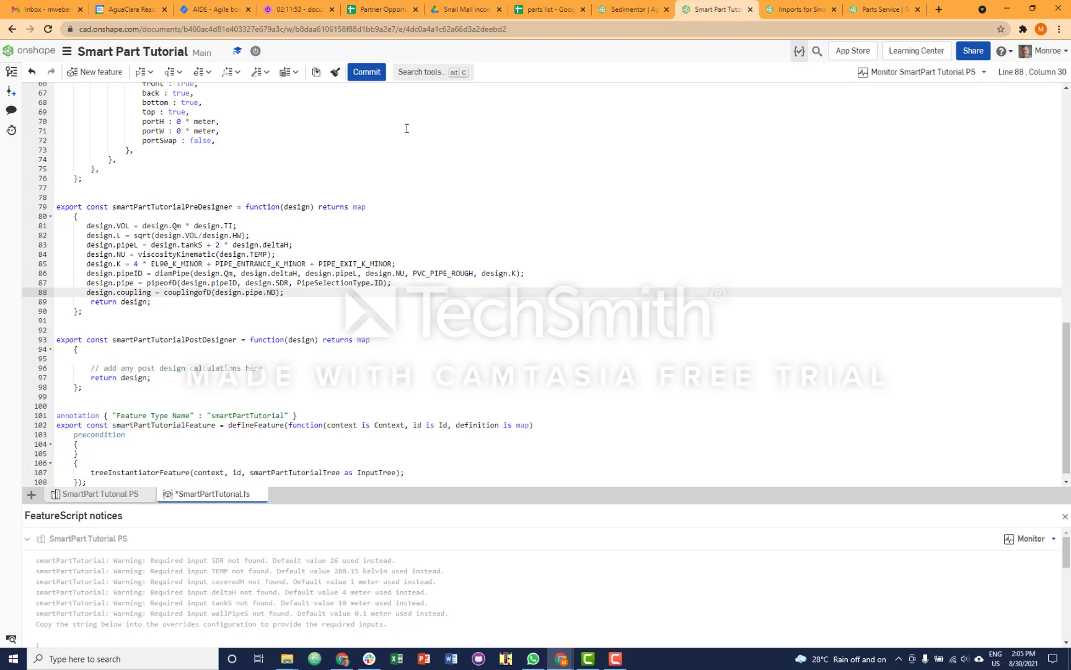
click(366, 72)
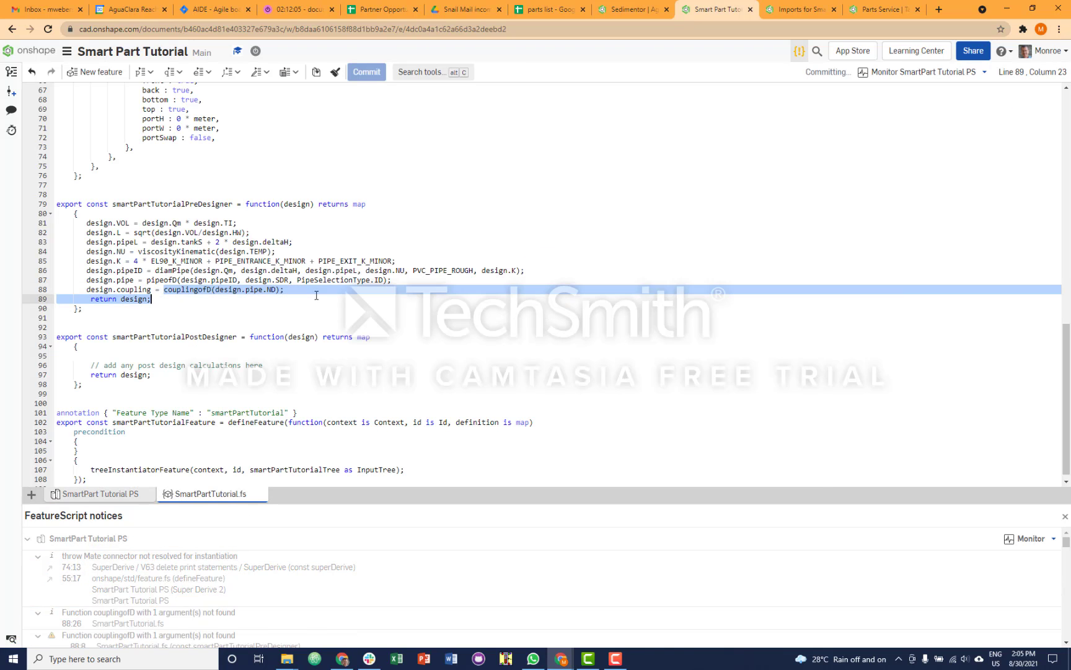
Step: Correct the misspelled function to couplingofND(design.pipe.ND); using the autocomplete suggestion
double_click(189, 289)
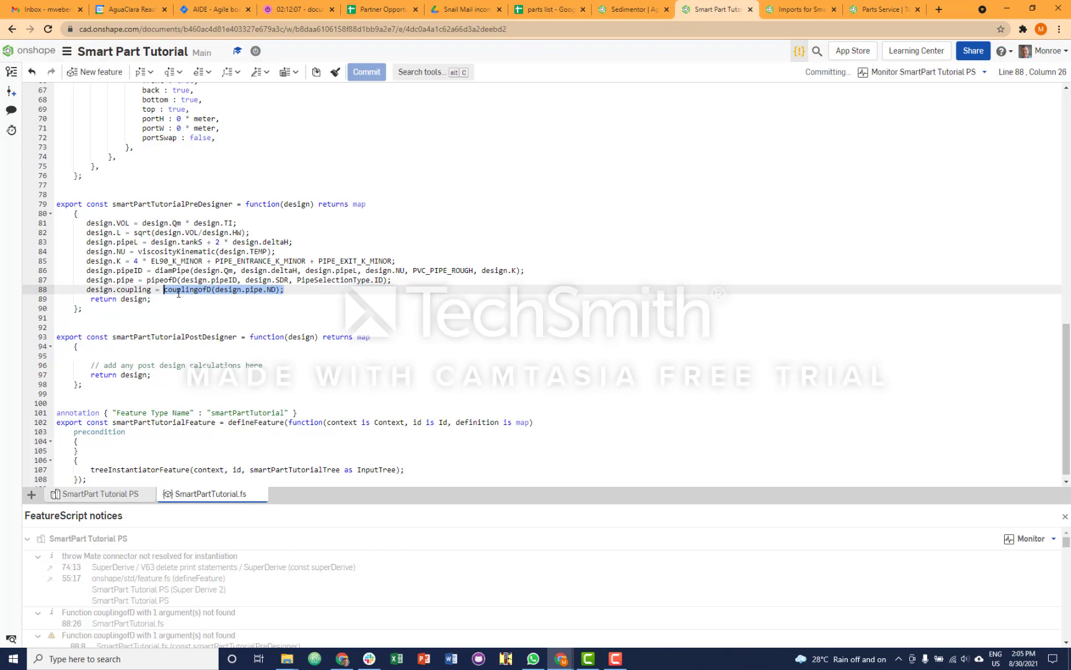
text(coupling = co)
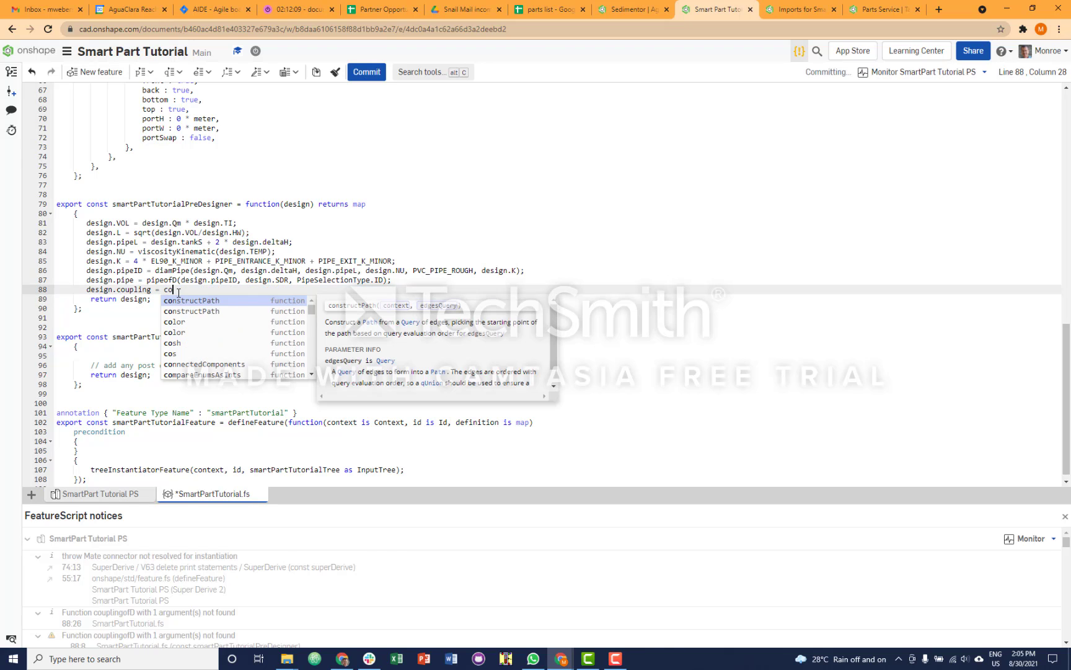
text(u)
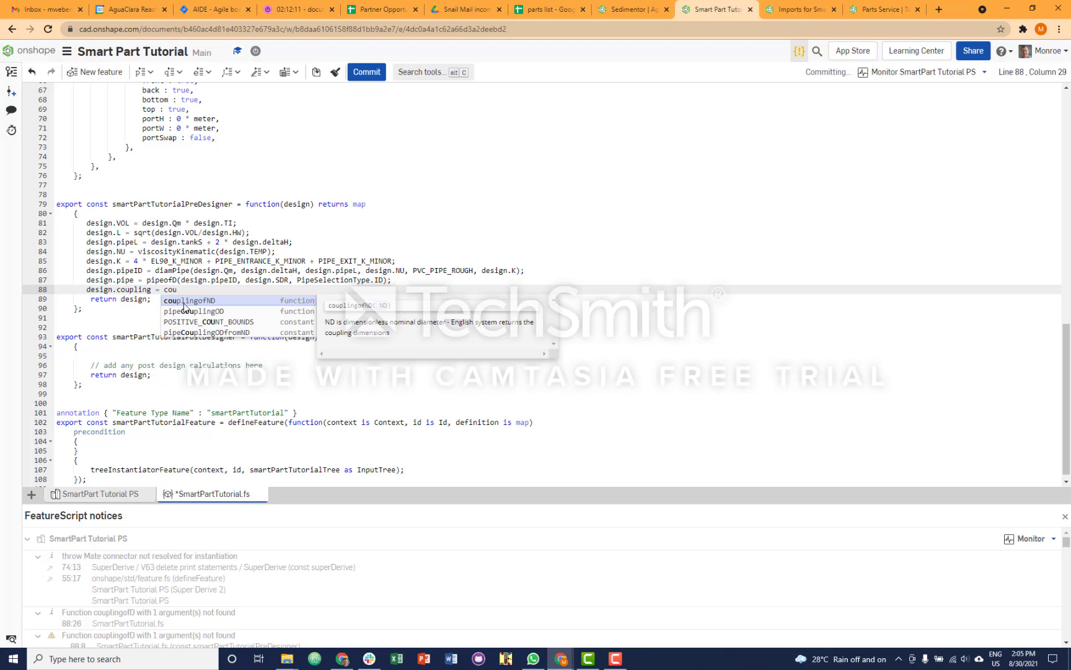
click(190, 300)
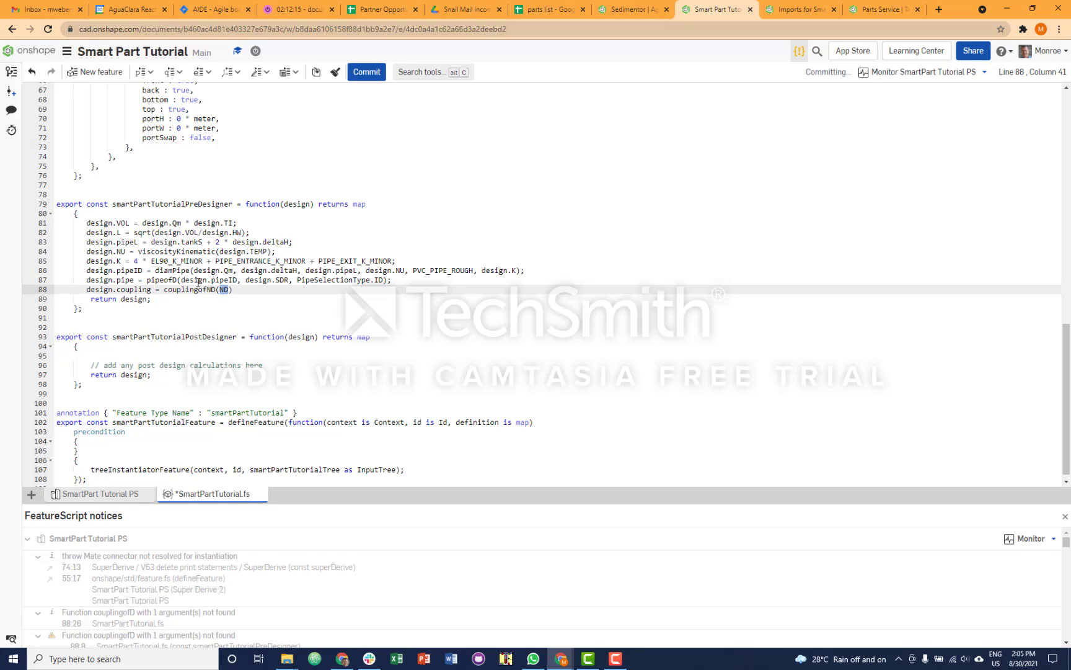
text(design.pipe.)
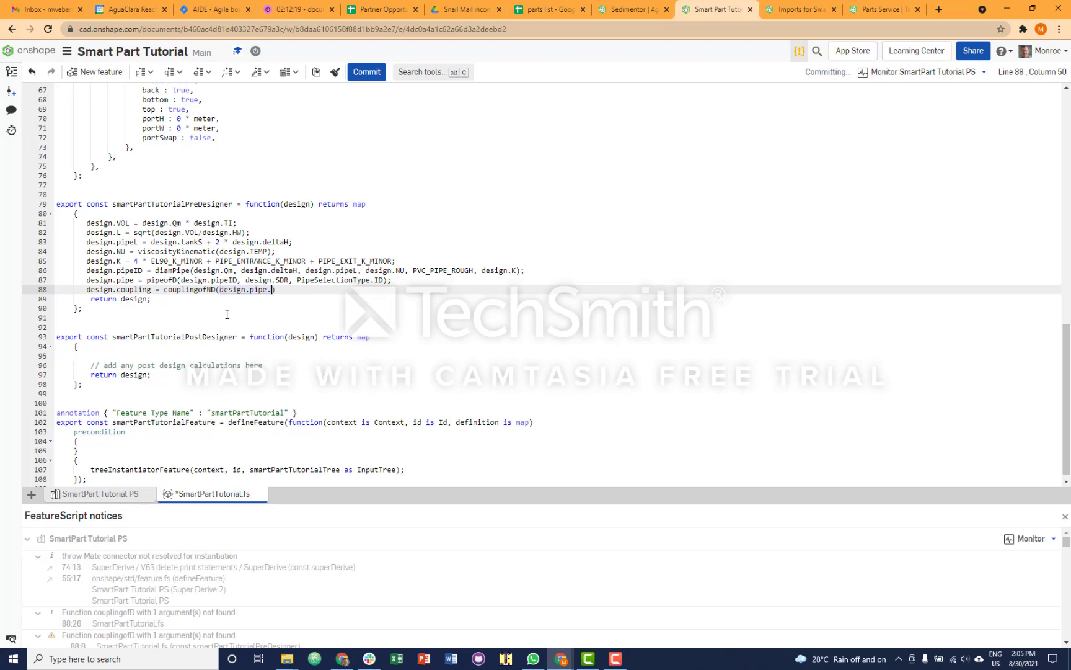
text(ND))
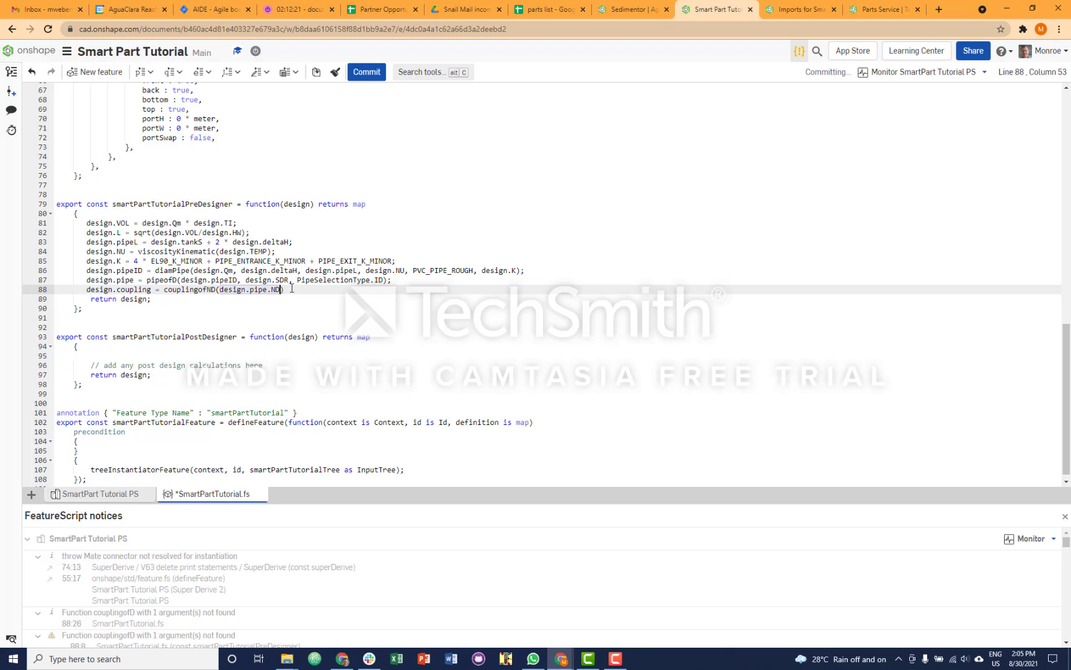
text(;)
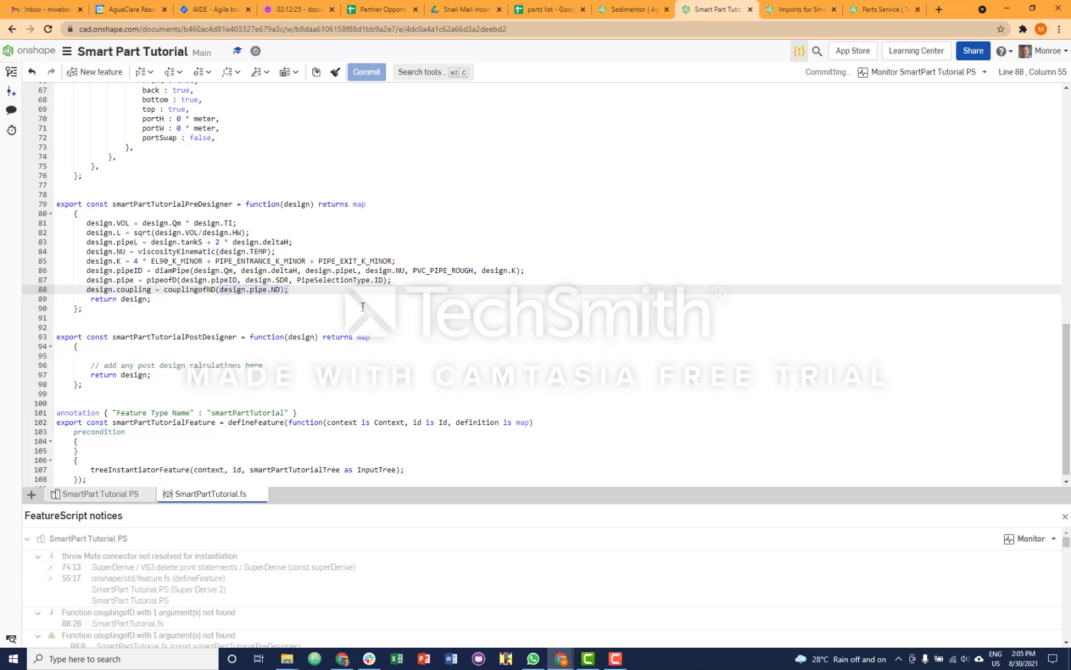
mouse_move(185, 462)
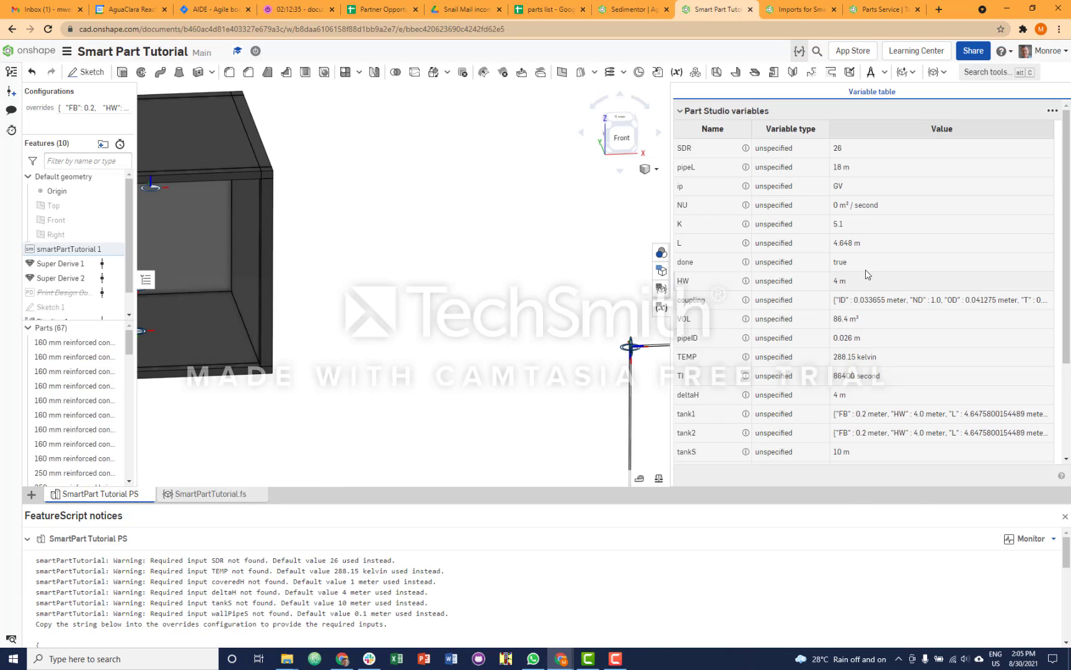
mouse_move(868, 309)
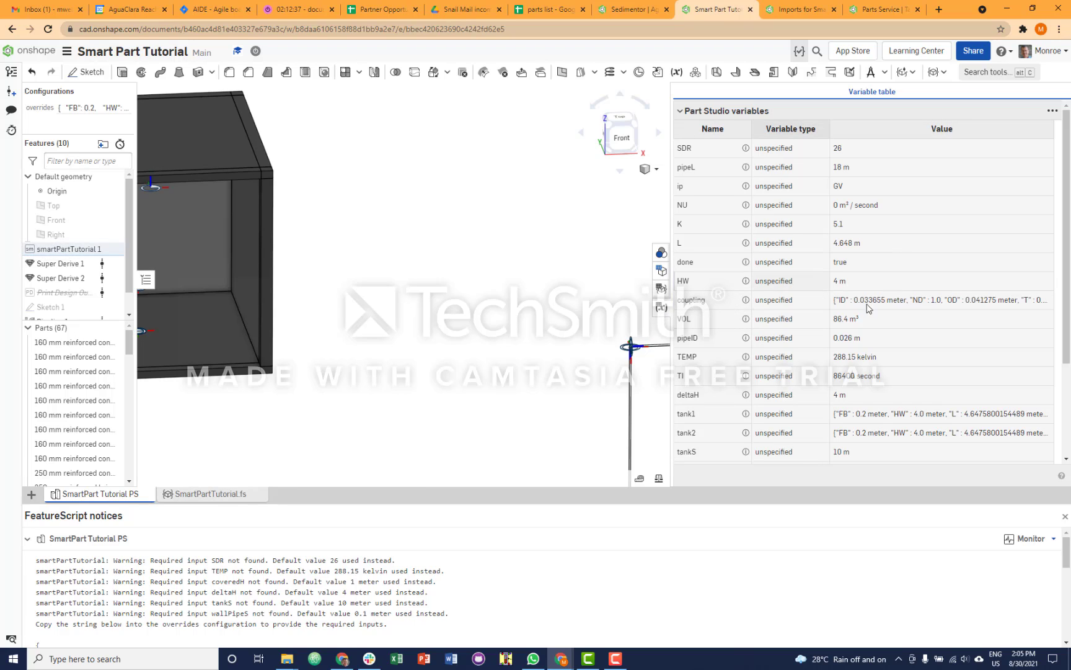
Step: Unsuppress Print Design Output from the feature list so the coupling map (ND 1.0) is computed
click(941, 299)
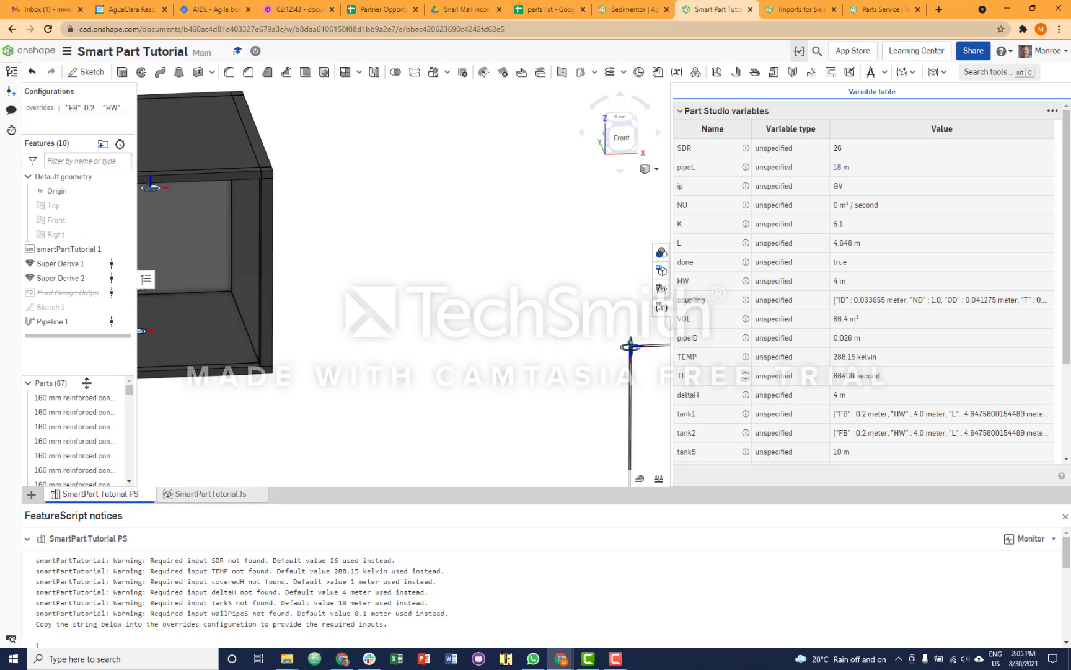
click(68, 293)
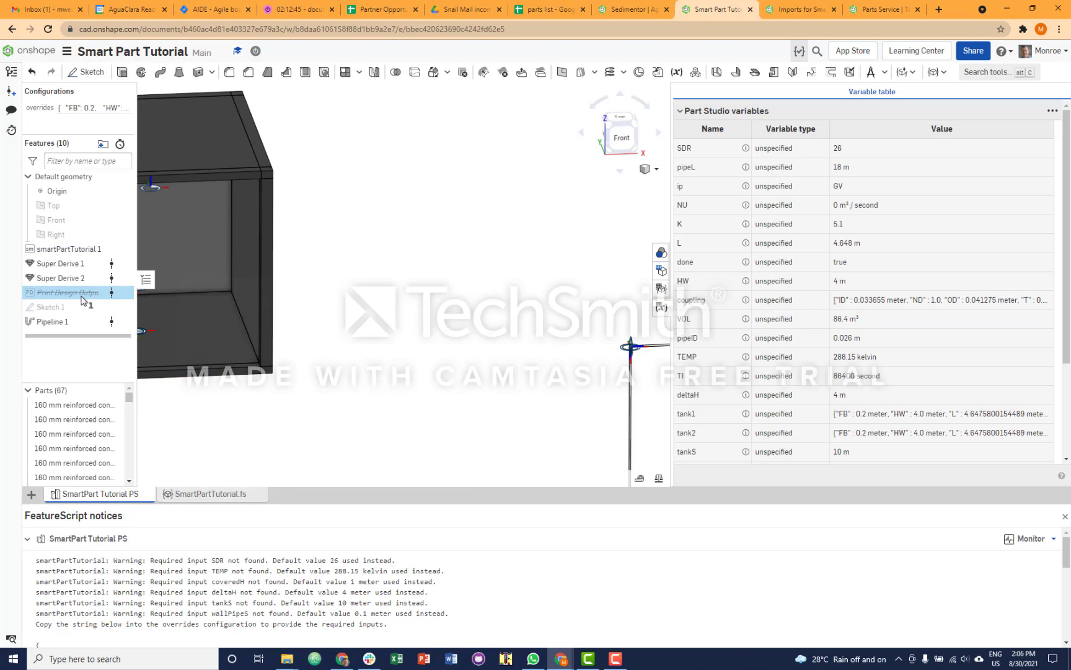
right_click(68, 293)
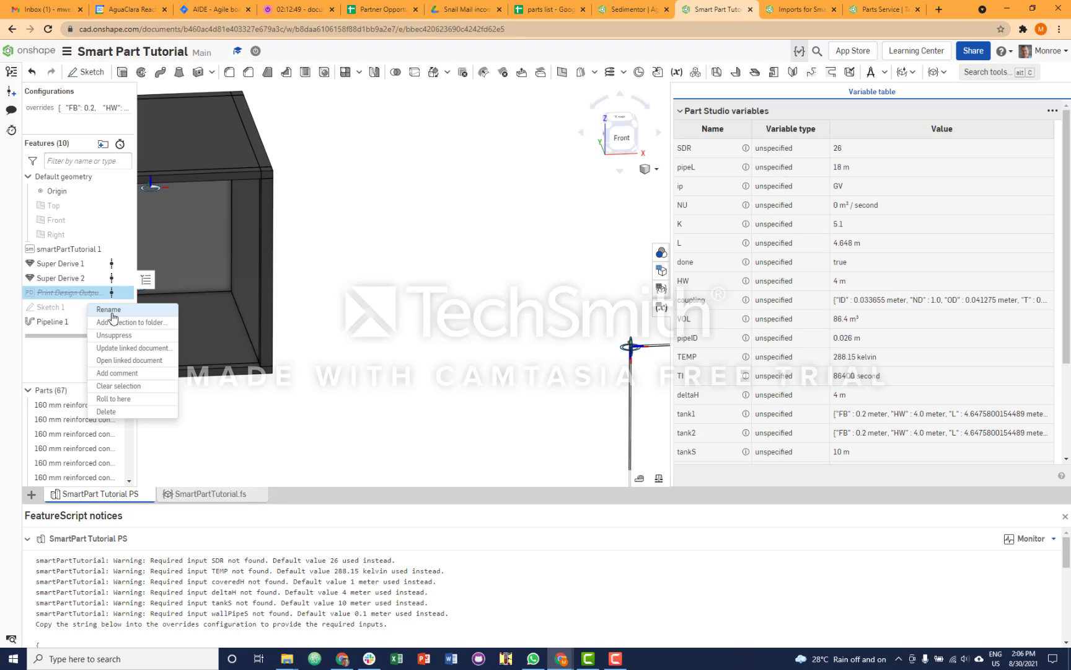
click(113, 335)
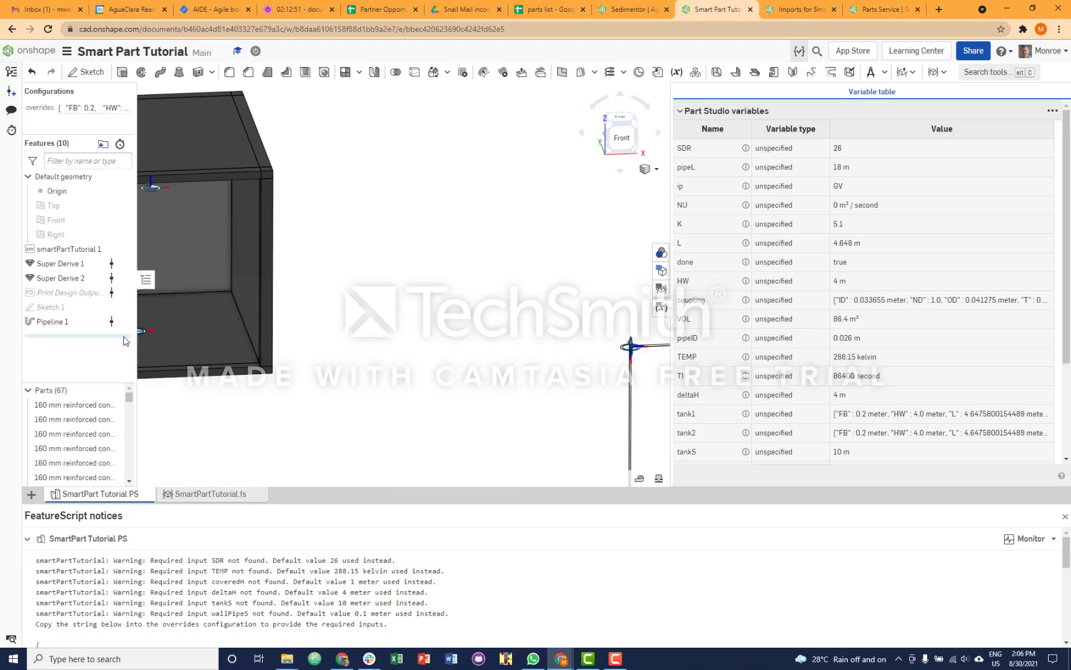
Step: Set Print Design Output 1's mySubMap to $.coupling, printing axisL 0.0266 m and socketL 0.0254 m, and confirm
double_click(68, 292)
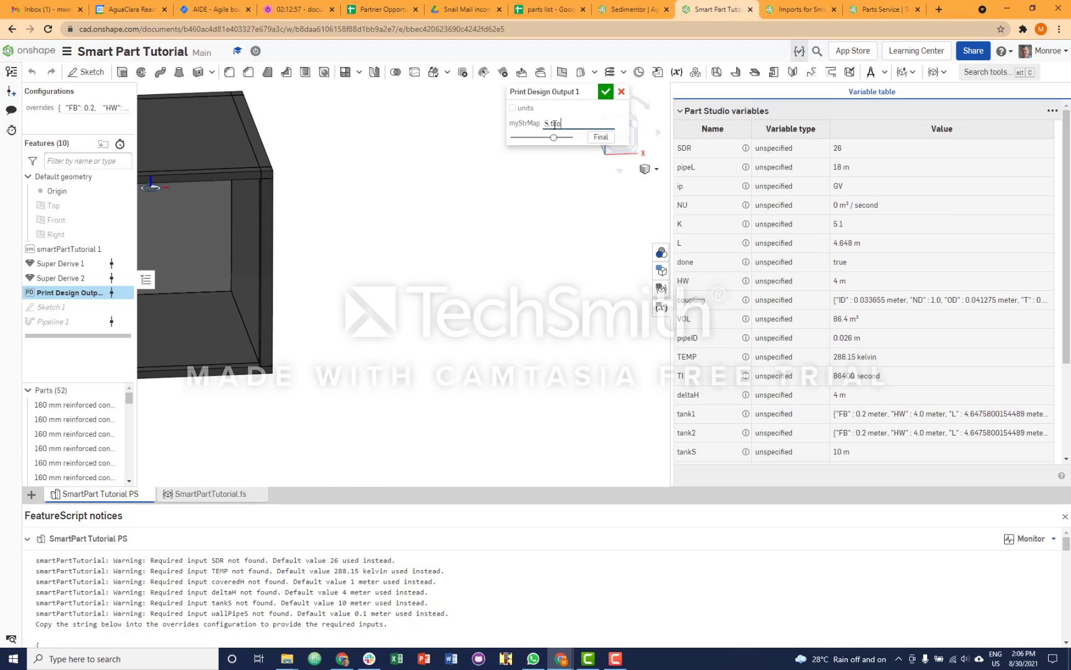
text(oupling)
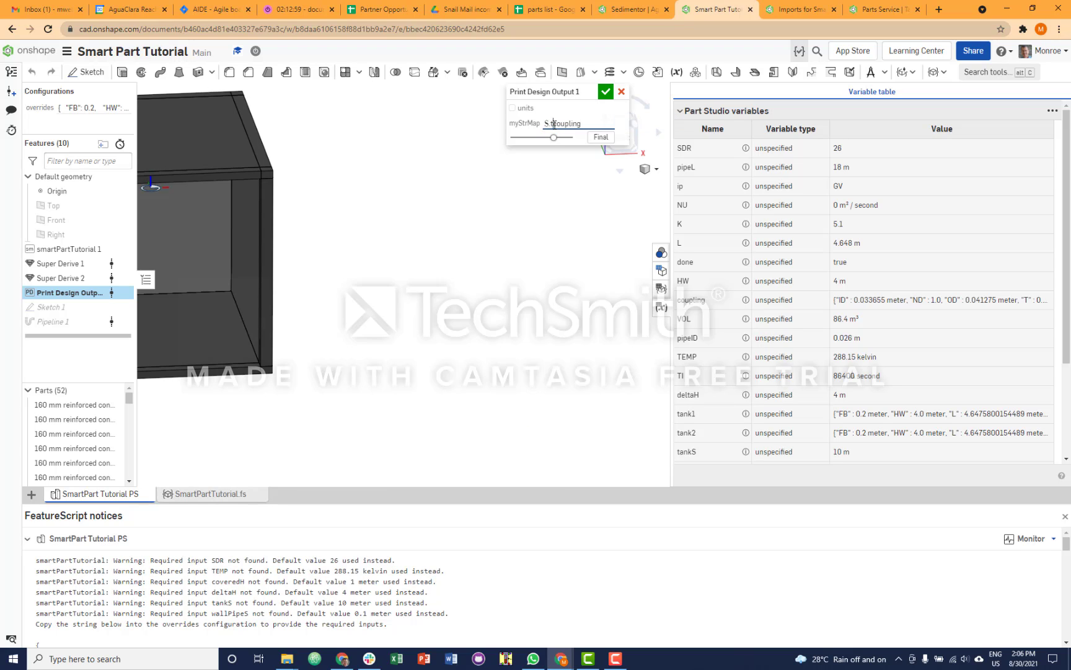
double_click(562, 123)
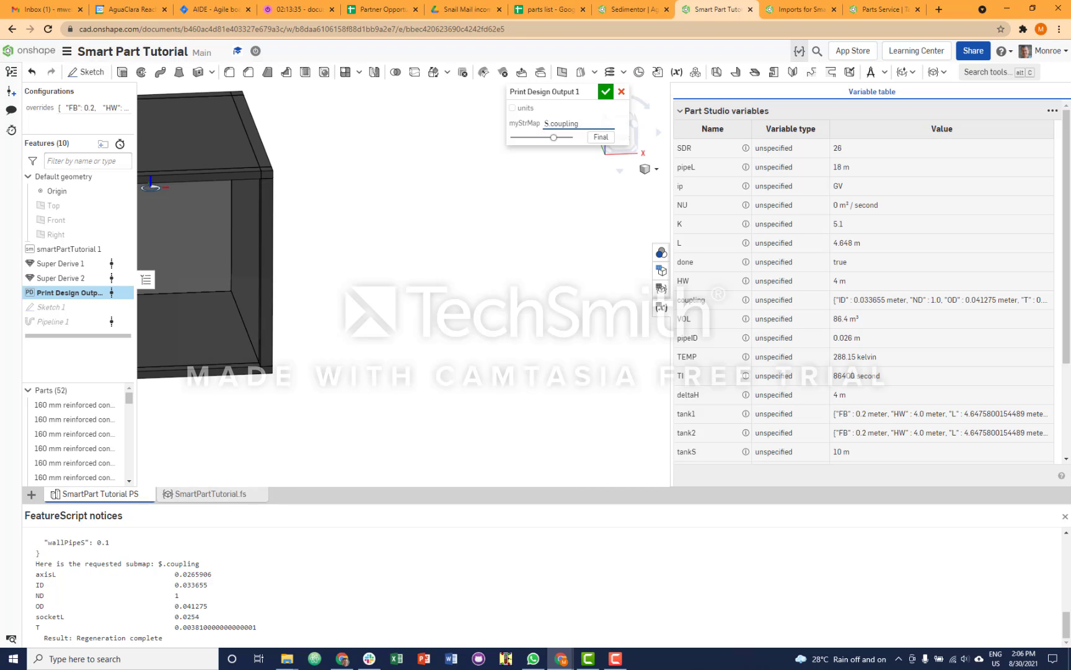
double_click(45, 574)
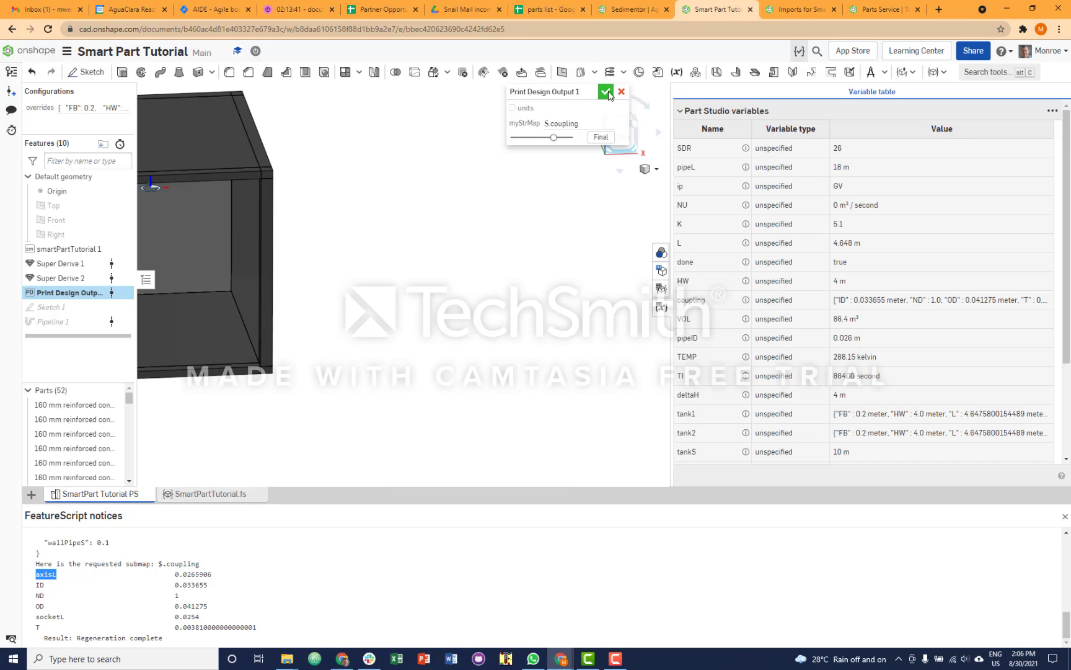
click(606, 91)
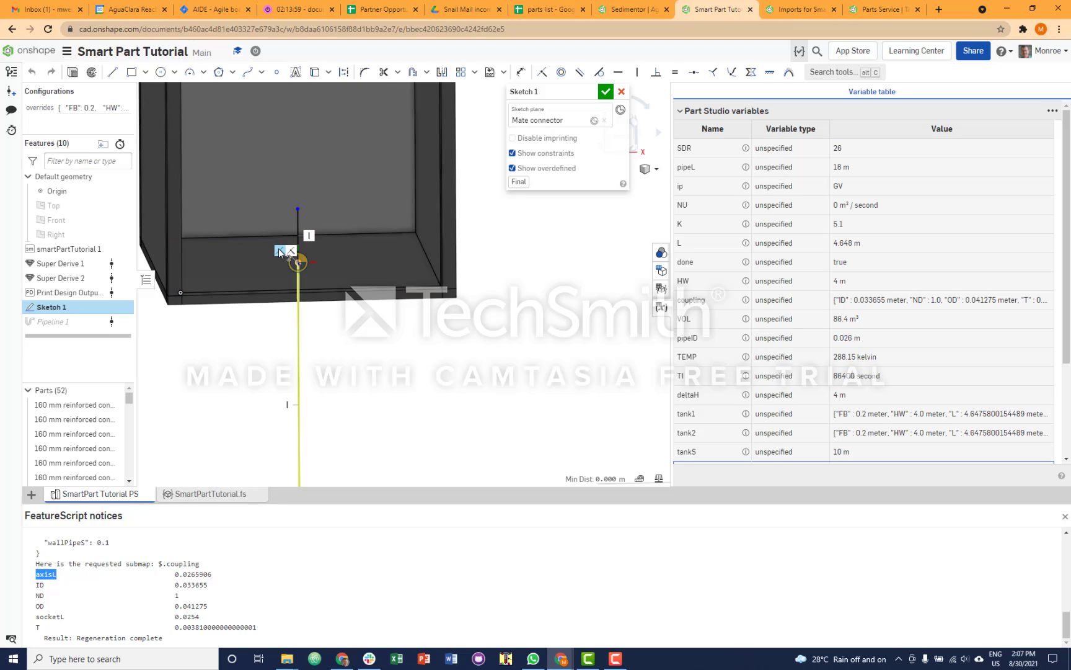
mouse_move(279, 258)
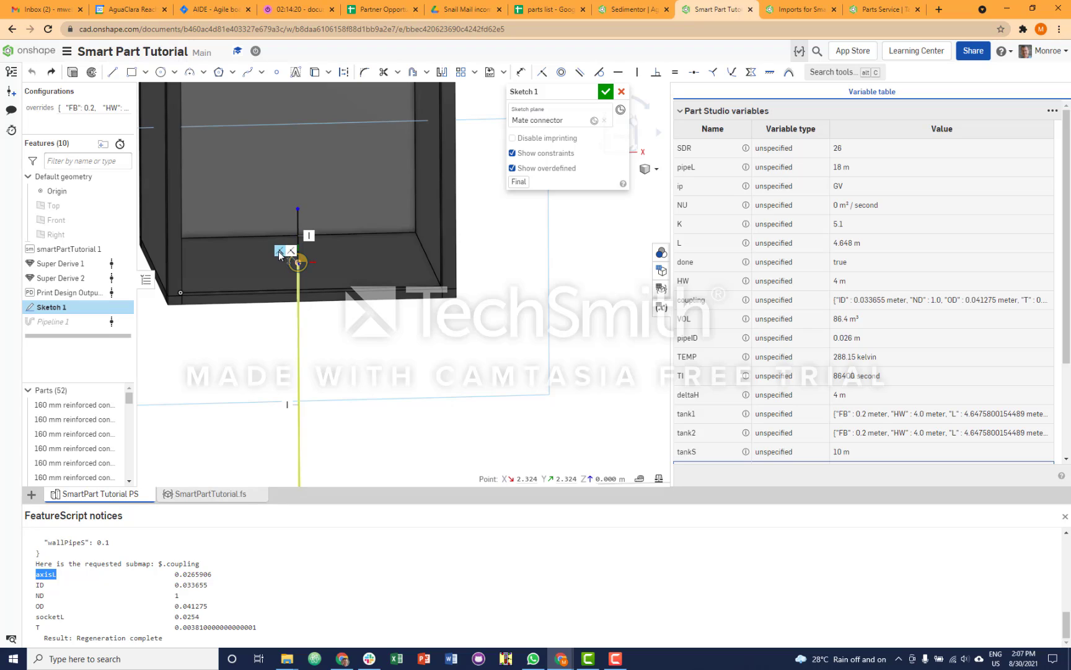
Step: Dimension the path endpoint 0.027 from the tank floor edge in Sketch 1 and accept the sketch
right_click(298, 263)
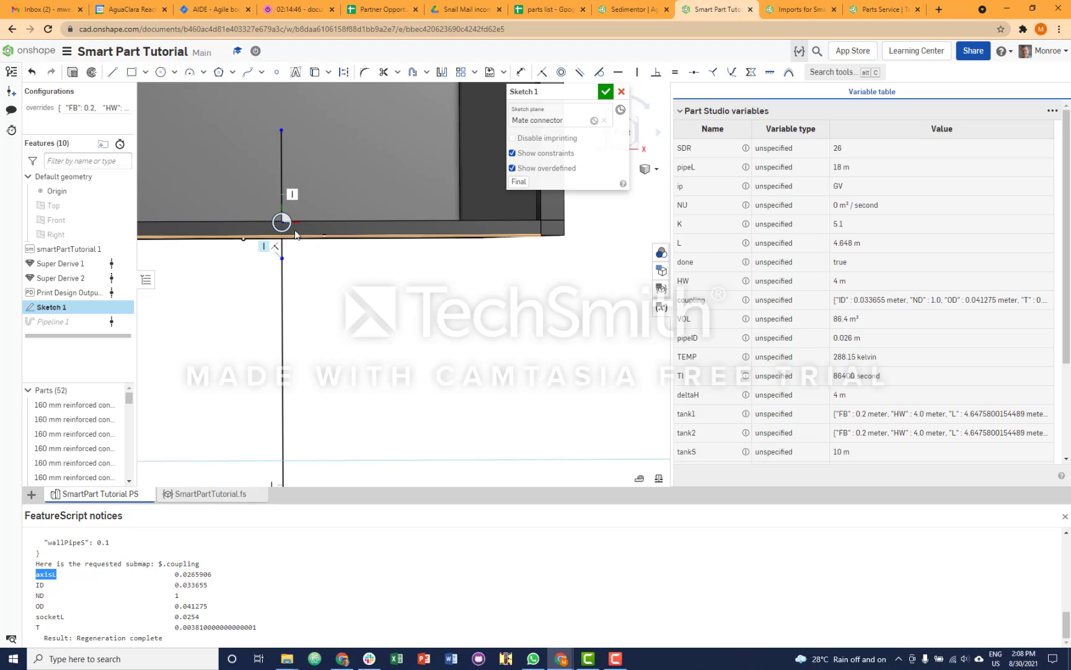
mouse_move(284, 222)
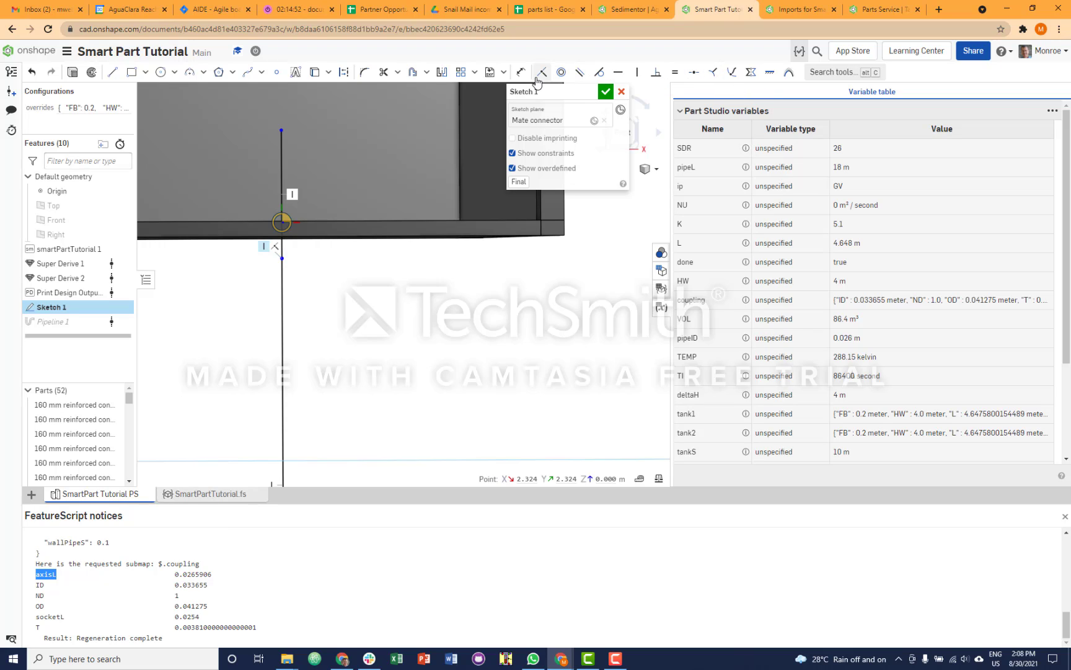
click(541, 72)
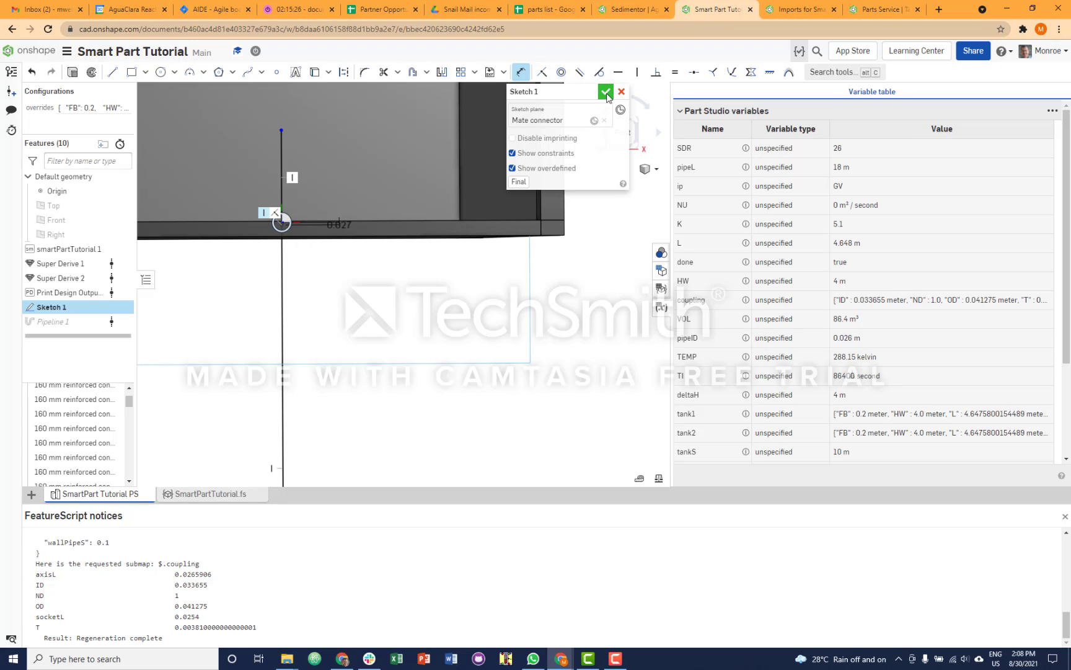
click(605, 90)
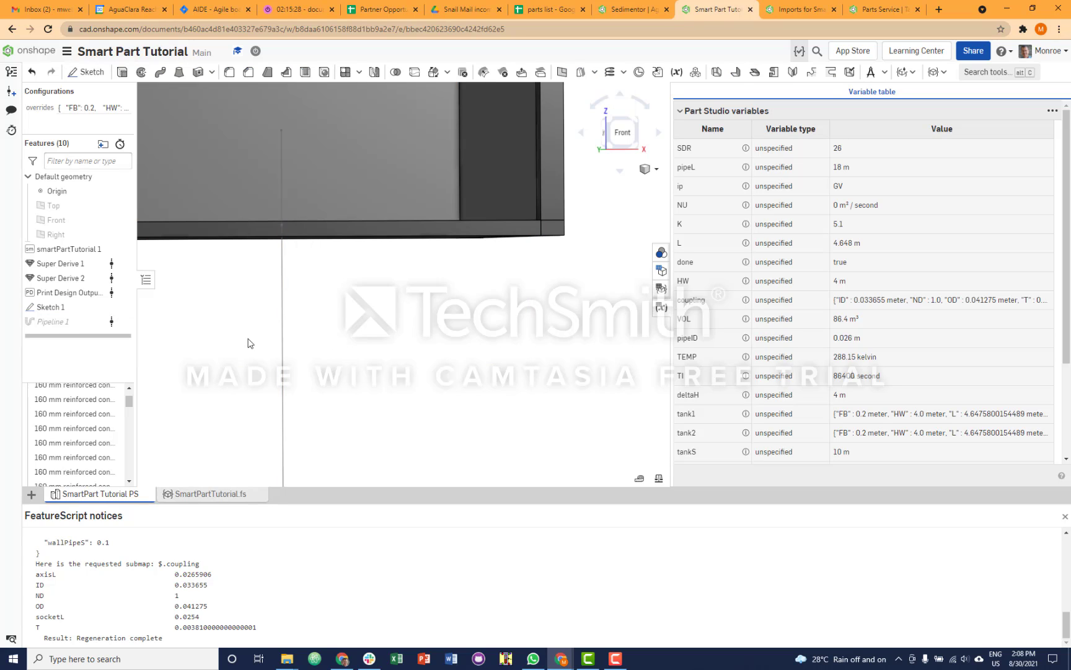
Step: Roll the feature list forward and re-confirm Pipeline 1 so it regenerates along the revised path
click(51, 307)
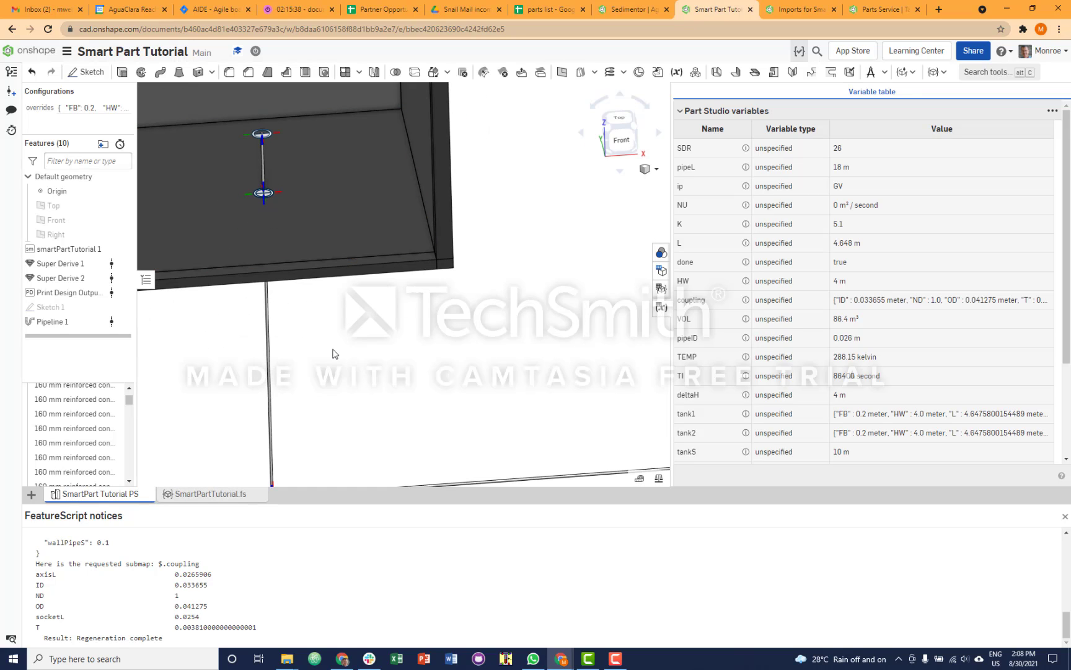
click(53, 321)
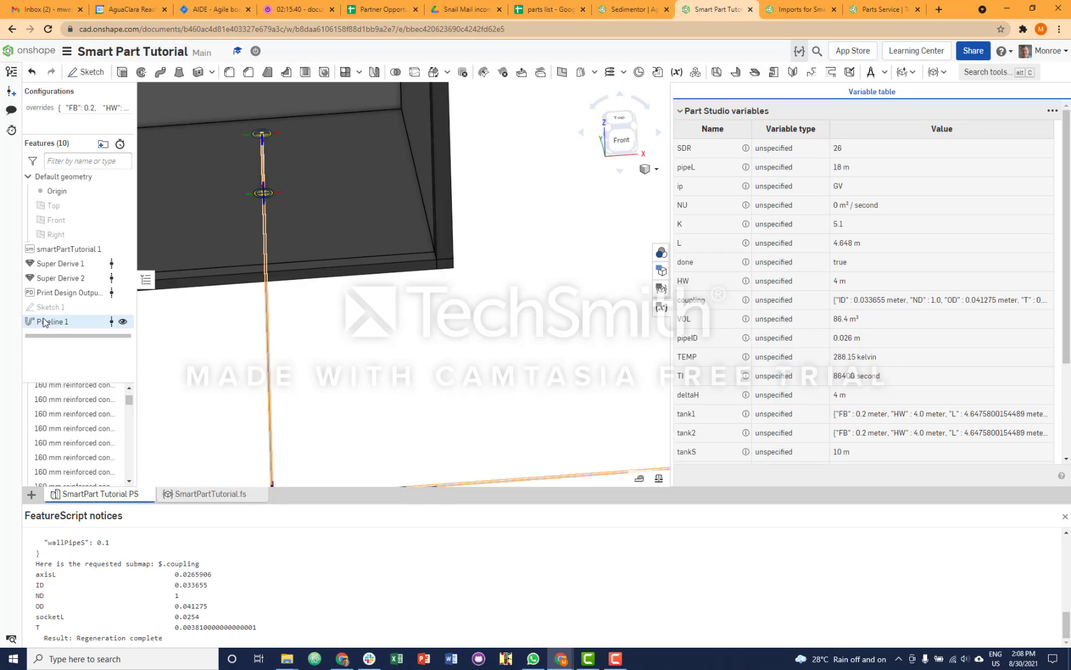
double_click(50, 321)
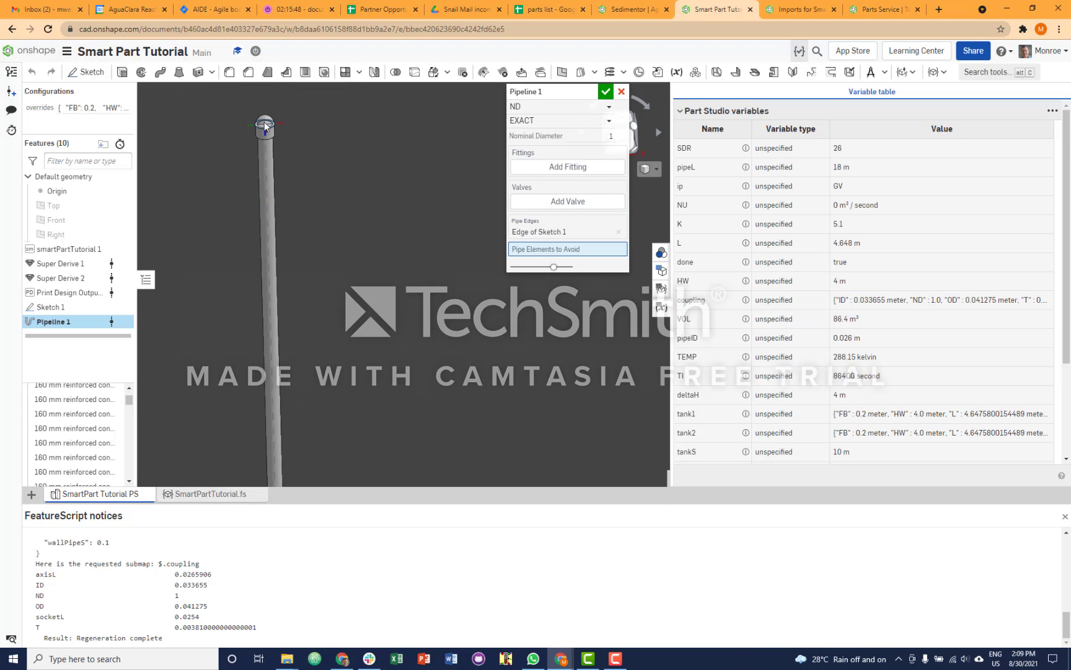
click(264, 126)
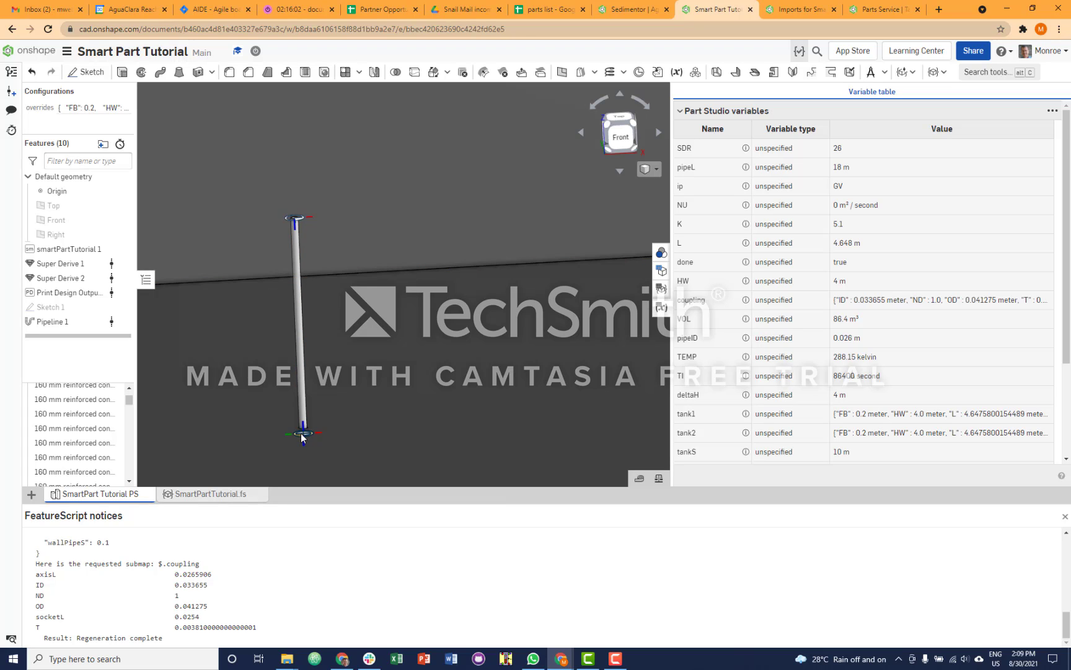
mouse_move(305, 437)
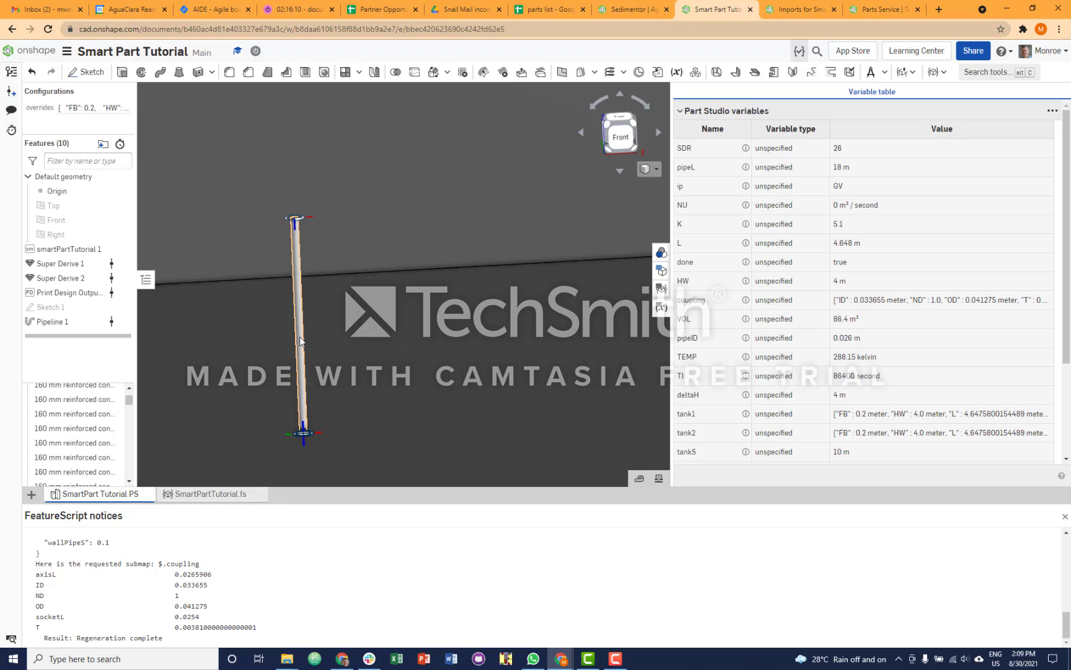
mouse_move(302, 340)
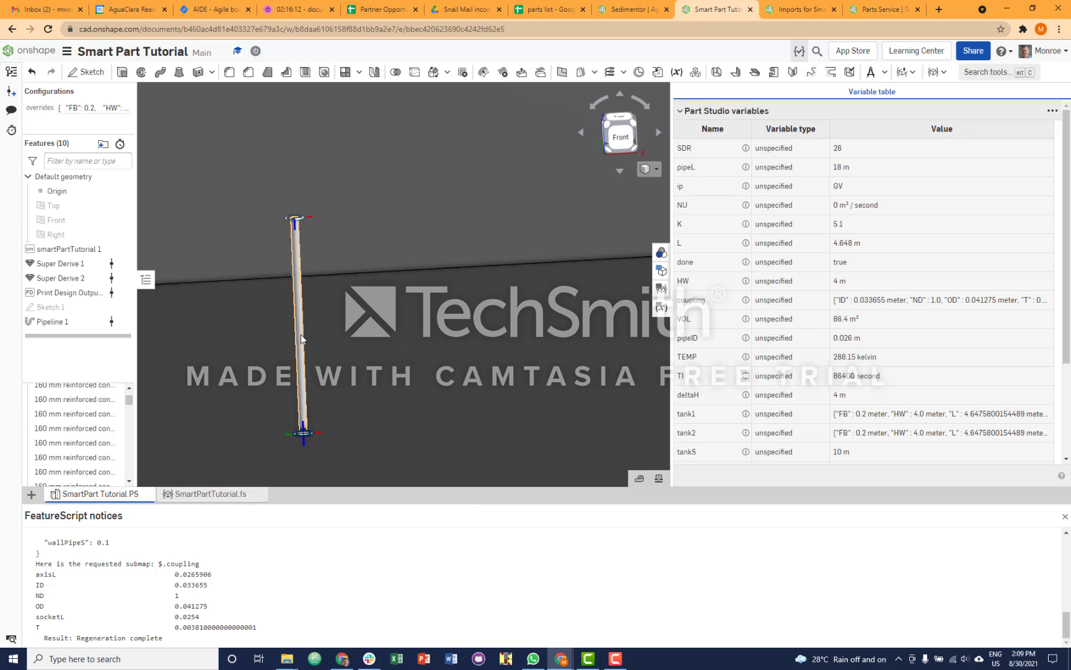
Step: Delete the extra 1 Pipe Size, 5 Feet Long pipe part via a Delete part feature
right_click(300, 335)
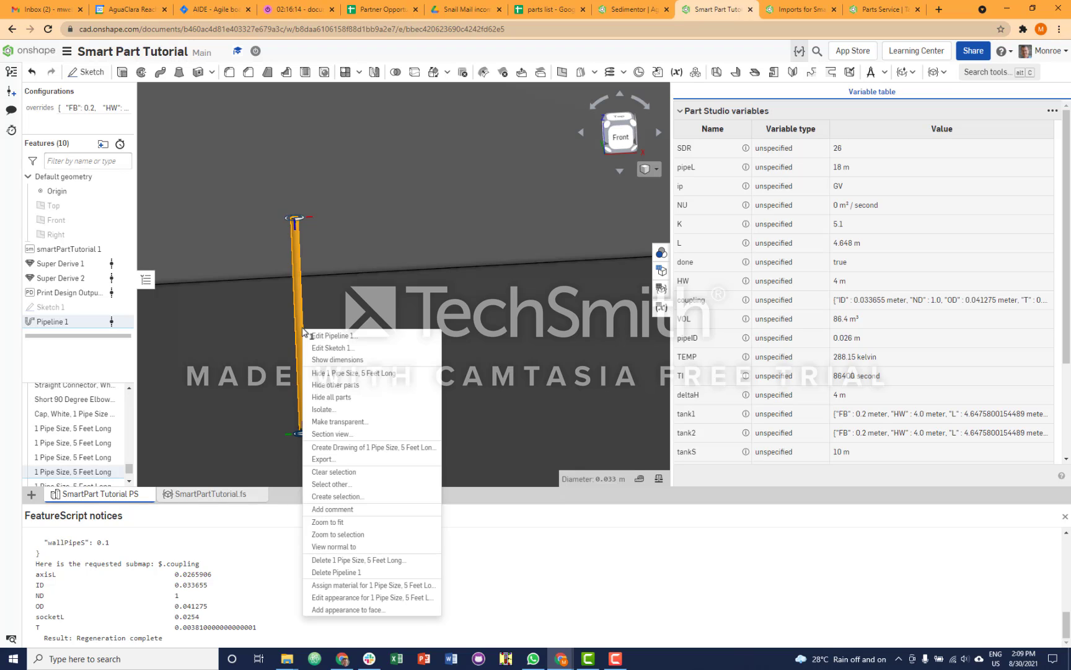
mouse_move(336, 572)
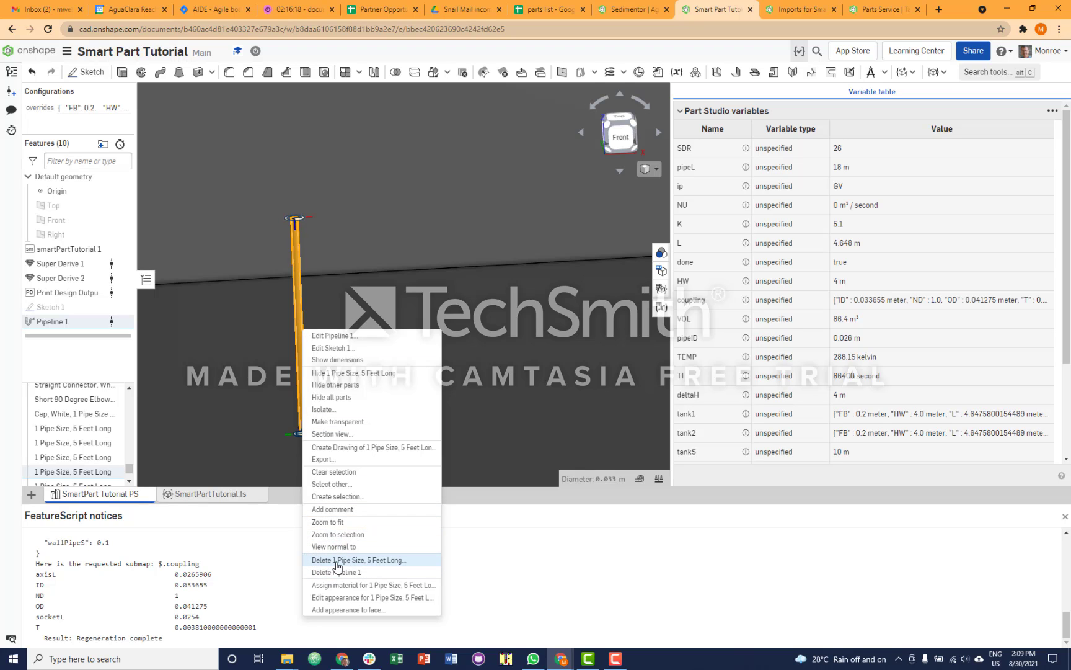
click(358, 559)
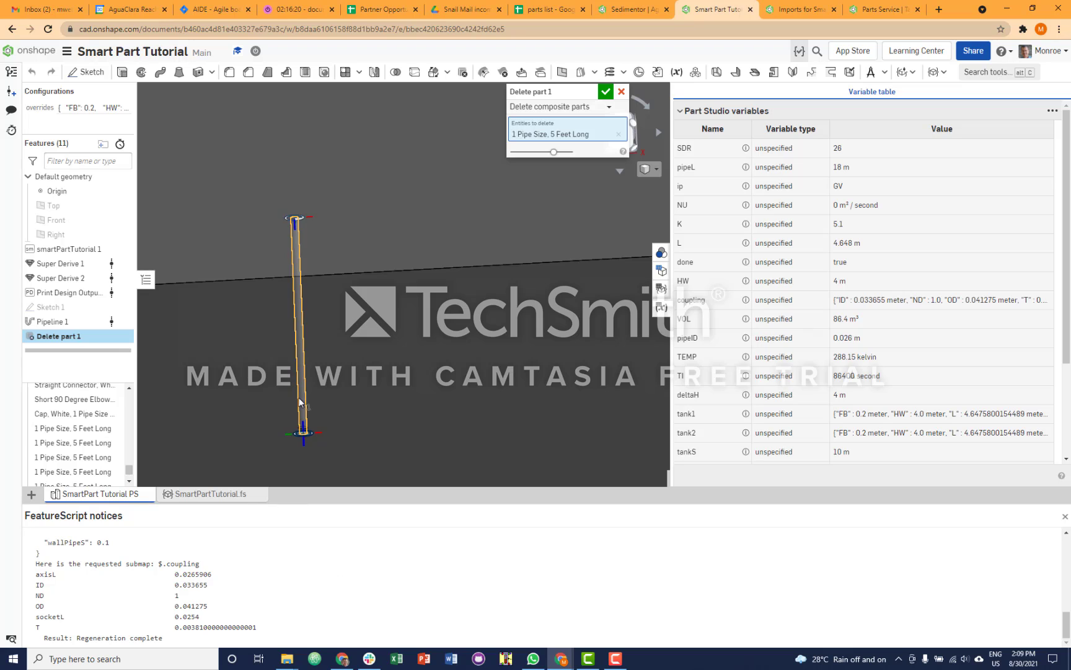
click(604, 90)
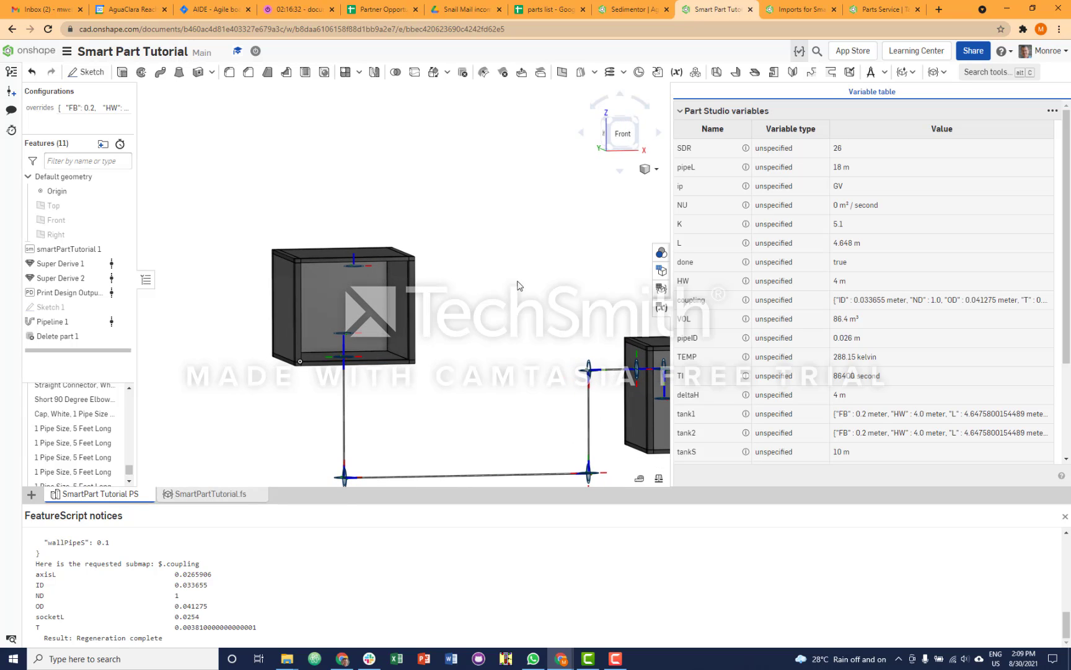
mouse_move(852, 51)
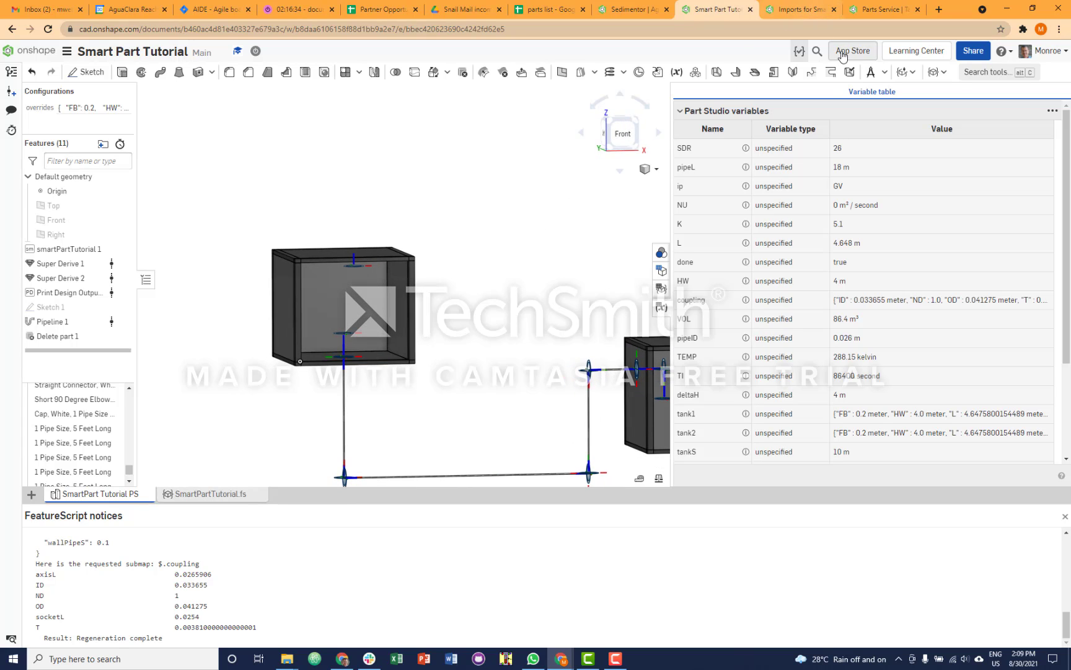
Step: Start a Pipe Hole feature with the vertical 5-foot pipe and straight connector as Pipe or fitting
click(886, 72)
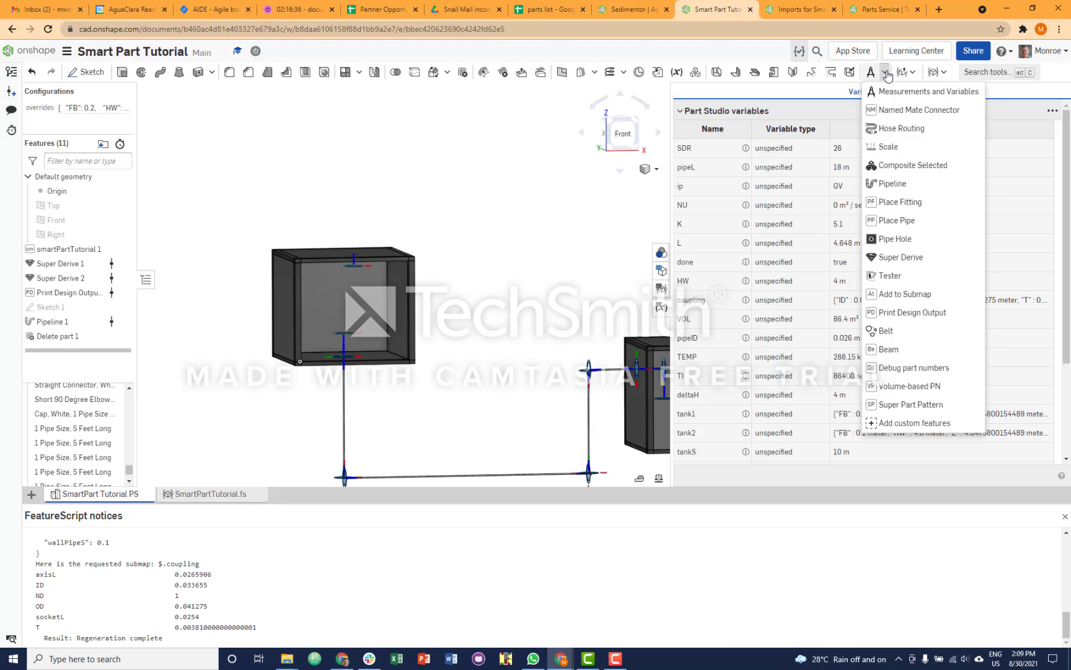
mouse_move(911, 312)
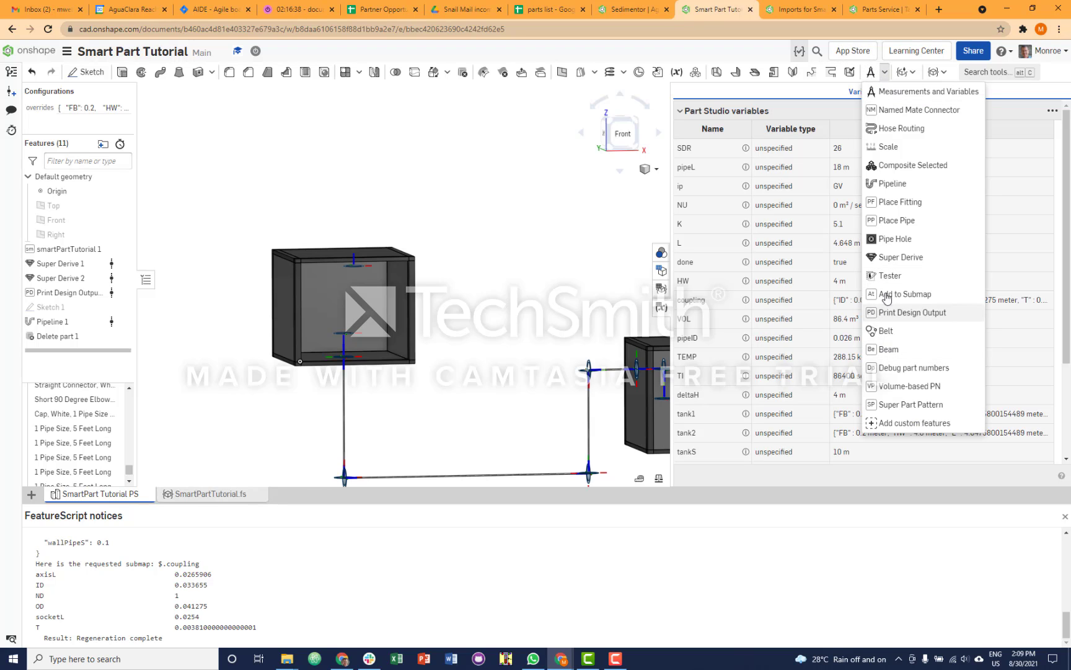
click(895, 238)
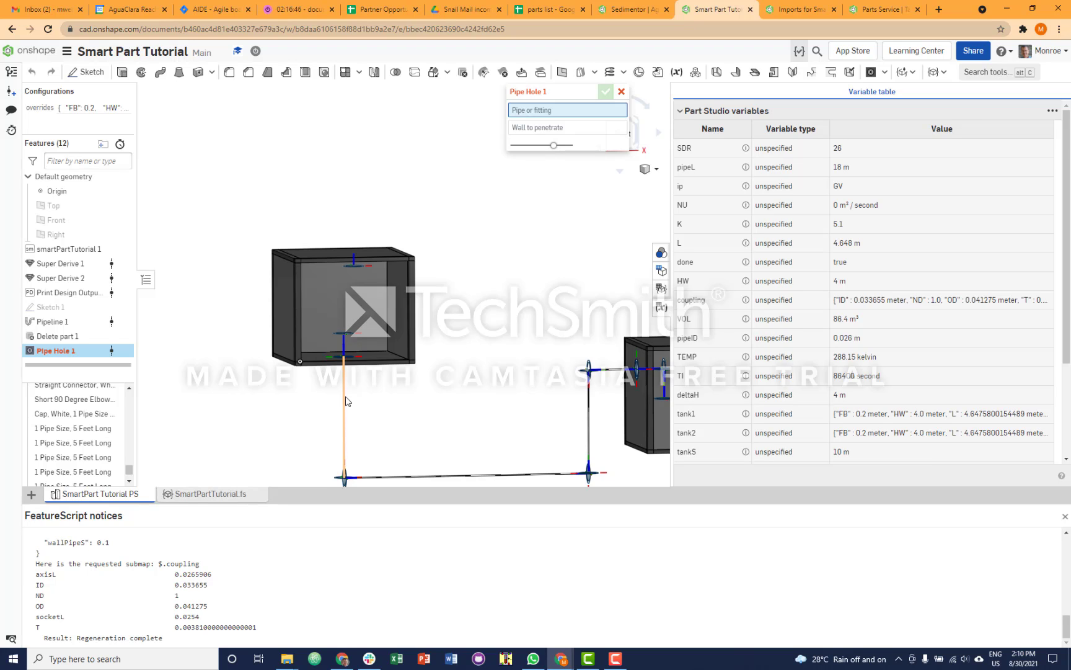
click(73, 428)
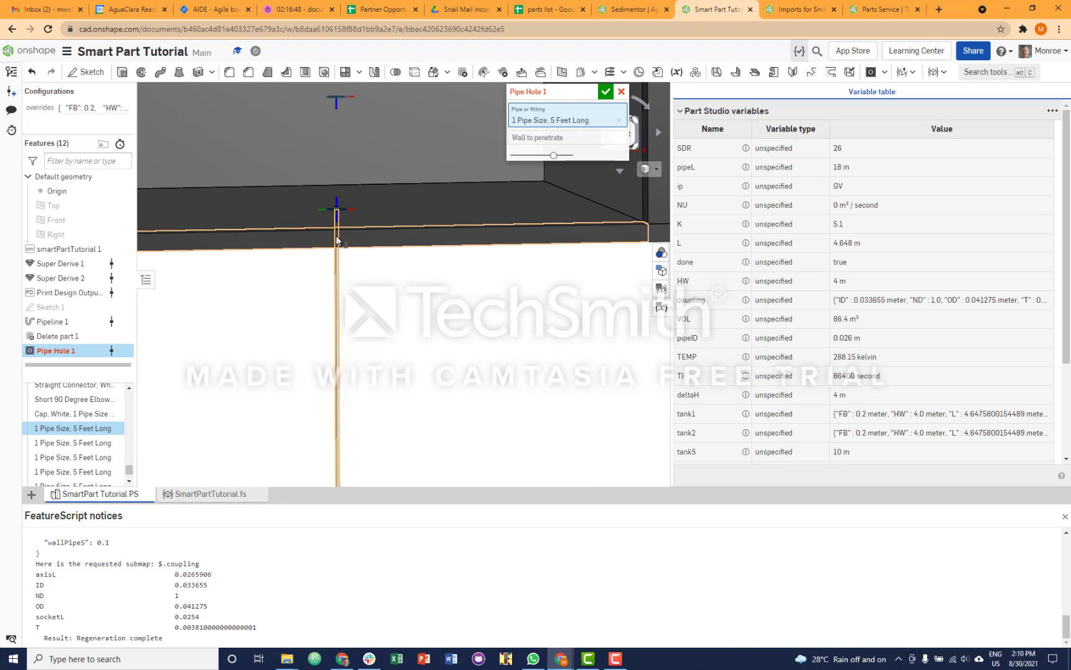
click(74, 397)
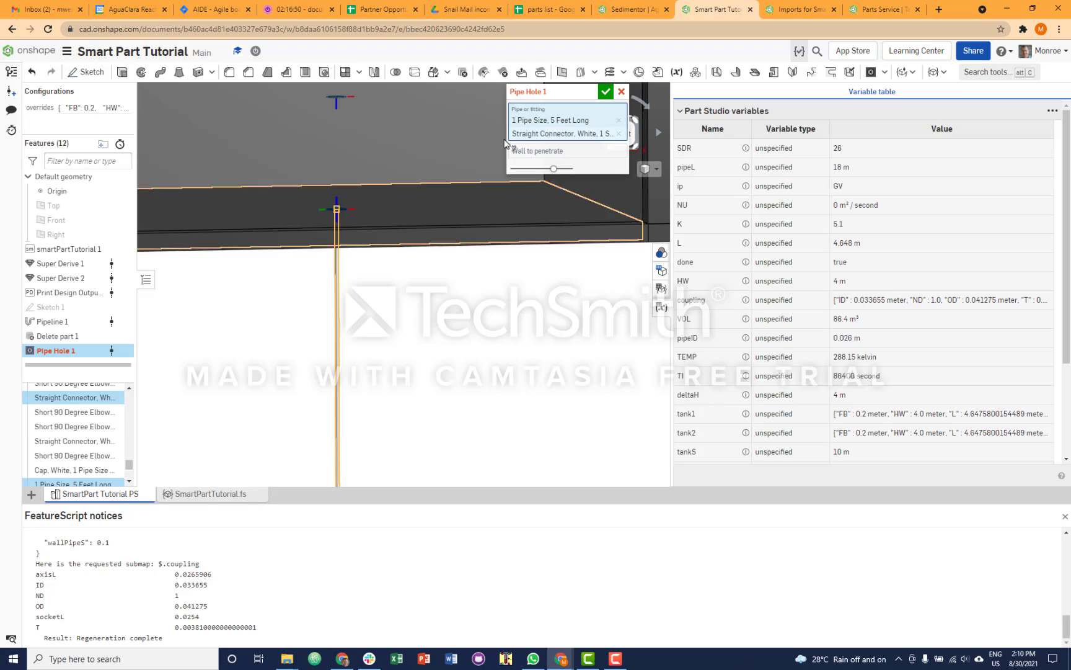